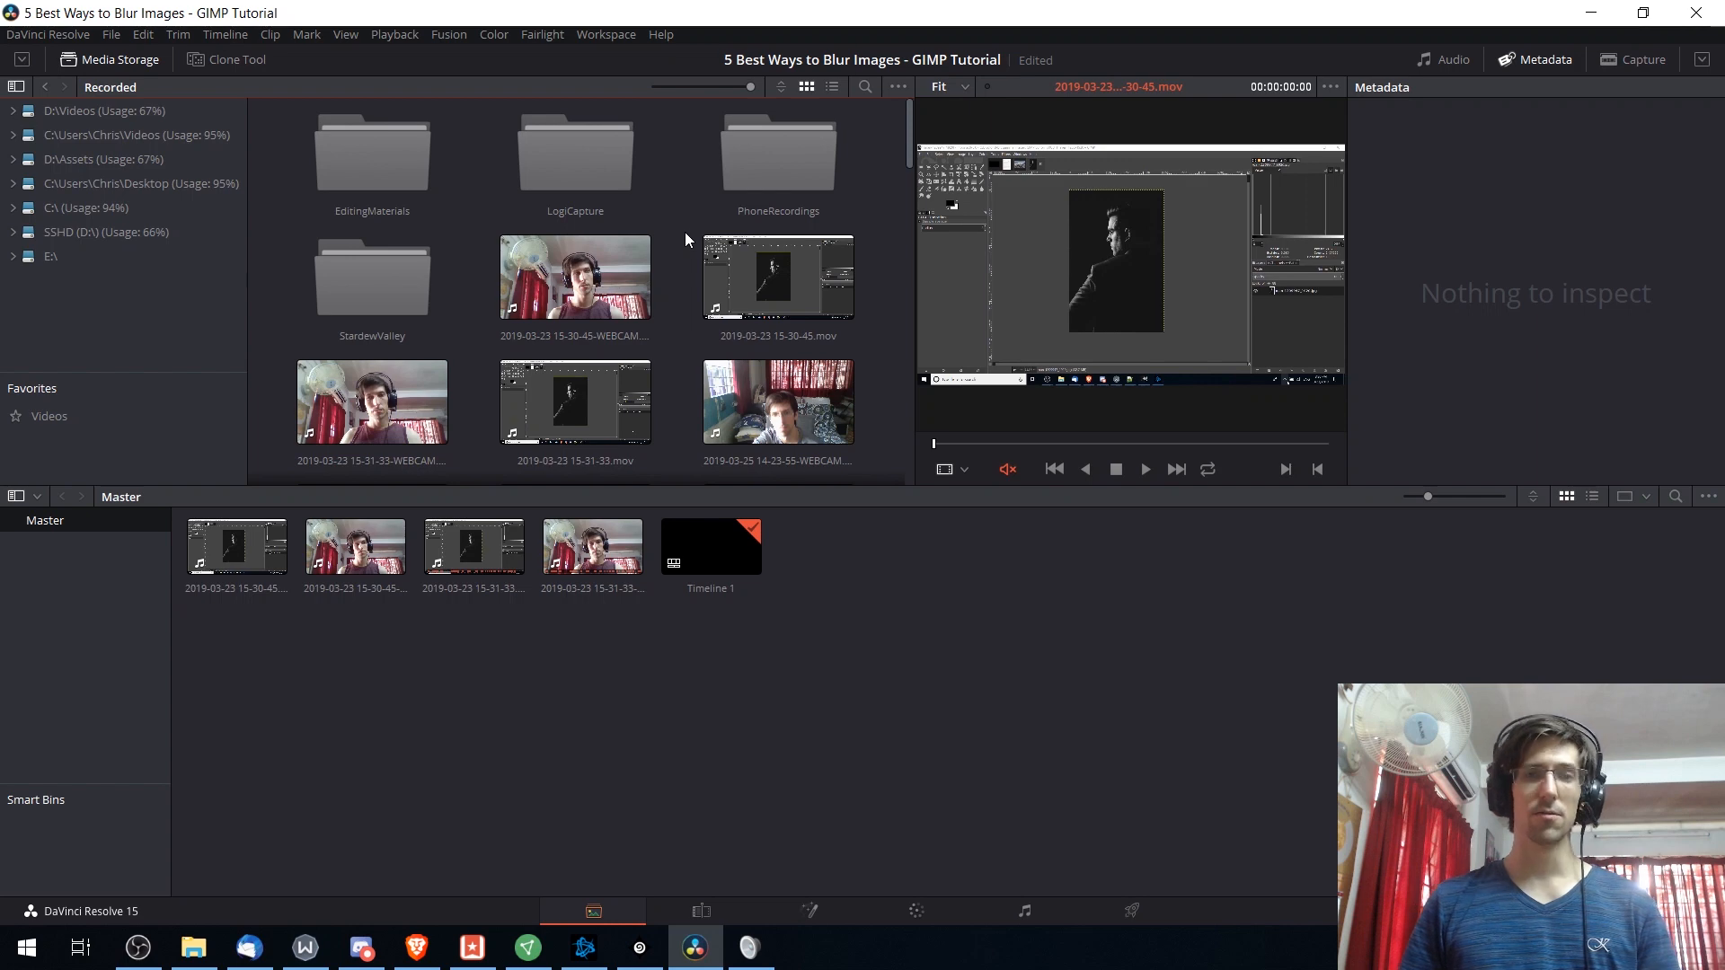
# - Switch to the Edit page showing Timeline 1 with the screen recording and webcam clips
pyautogui.click(574, 276)
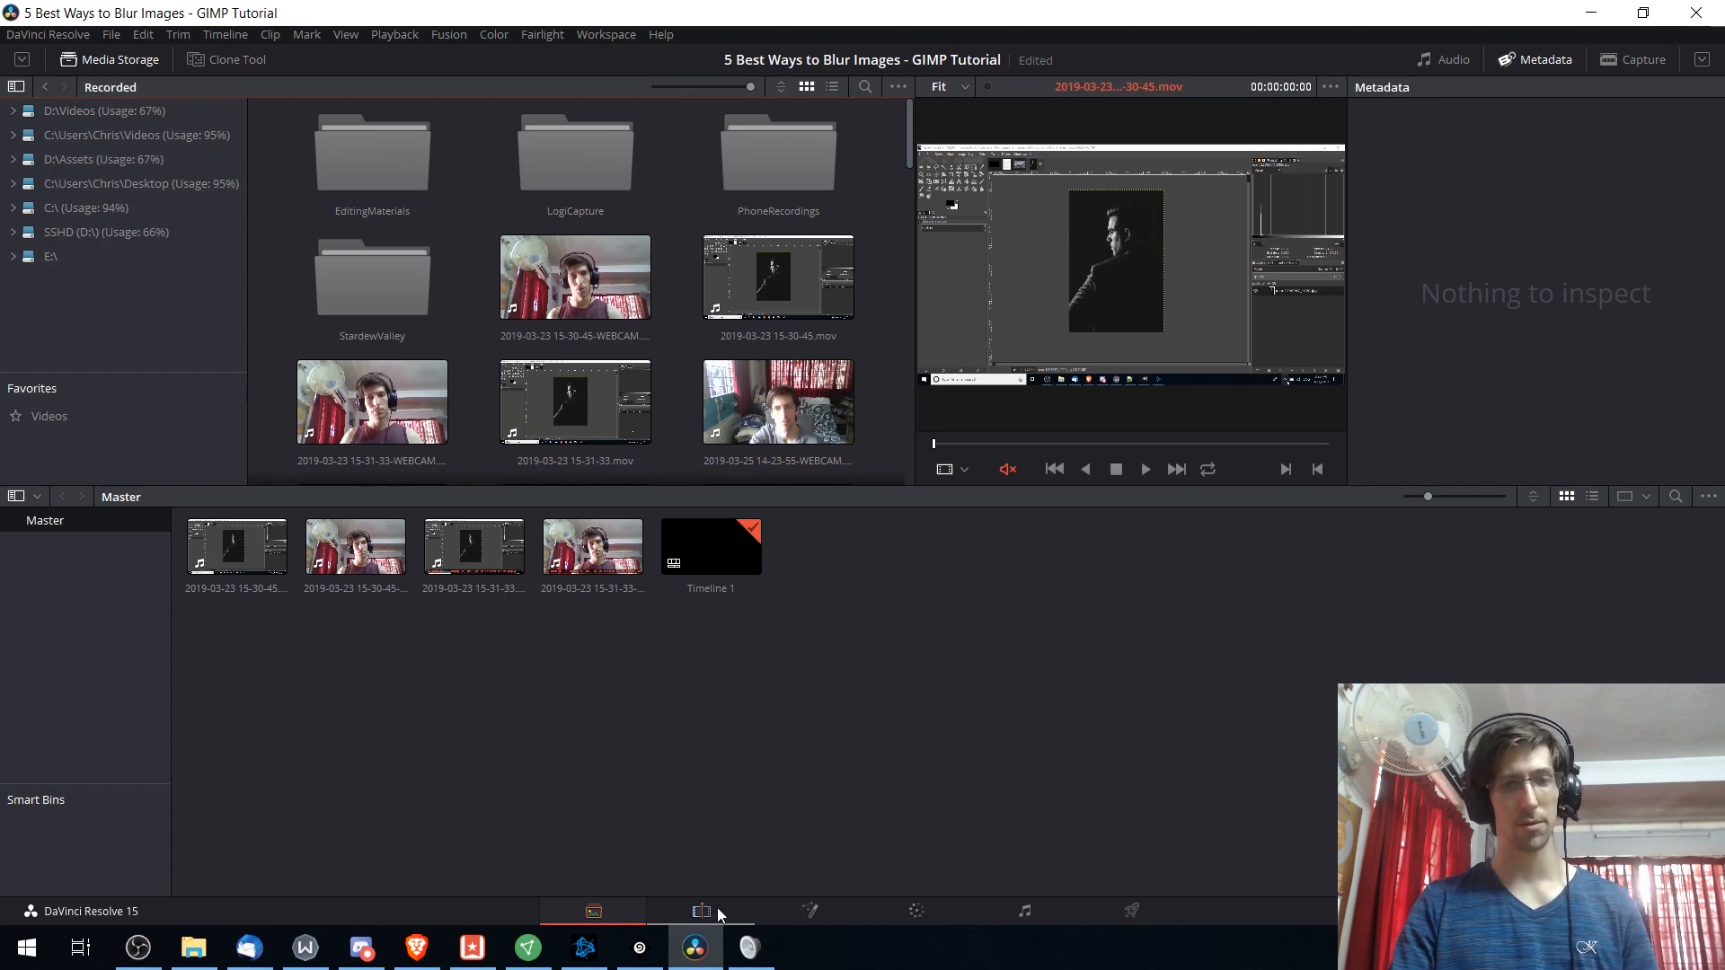
pyautogui.click(701, 911)
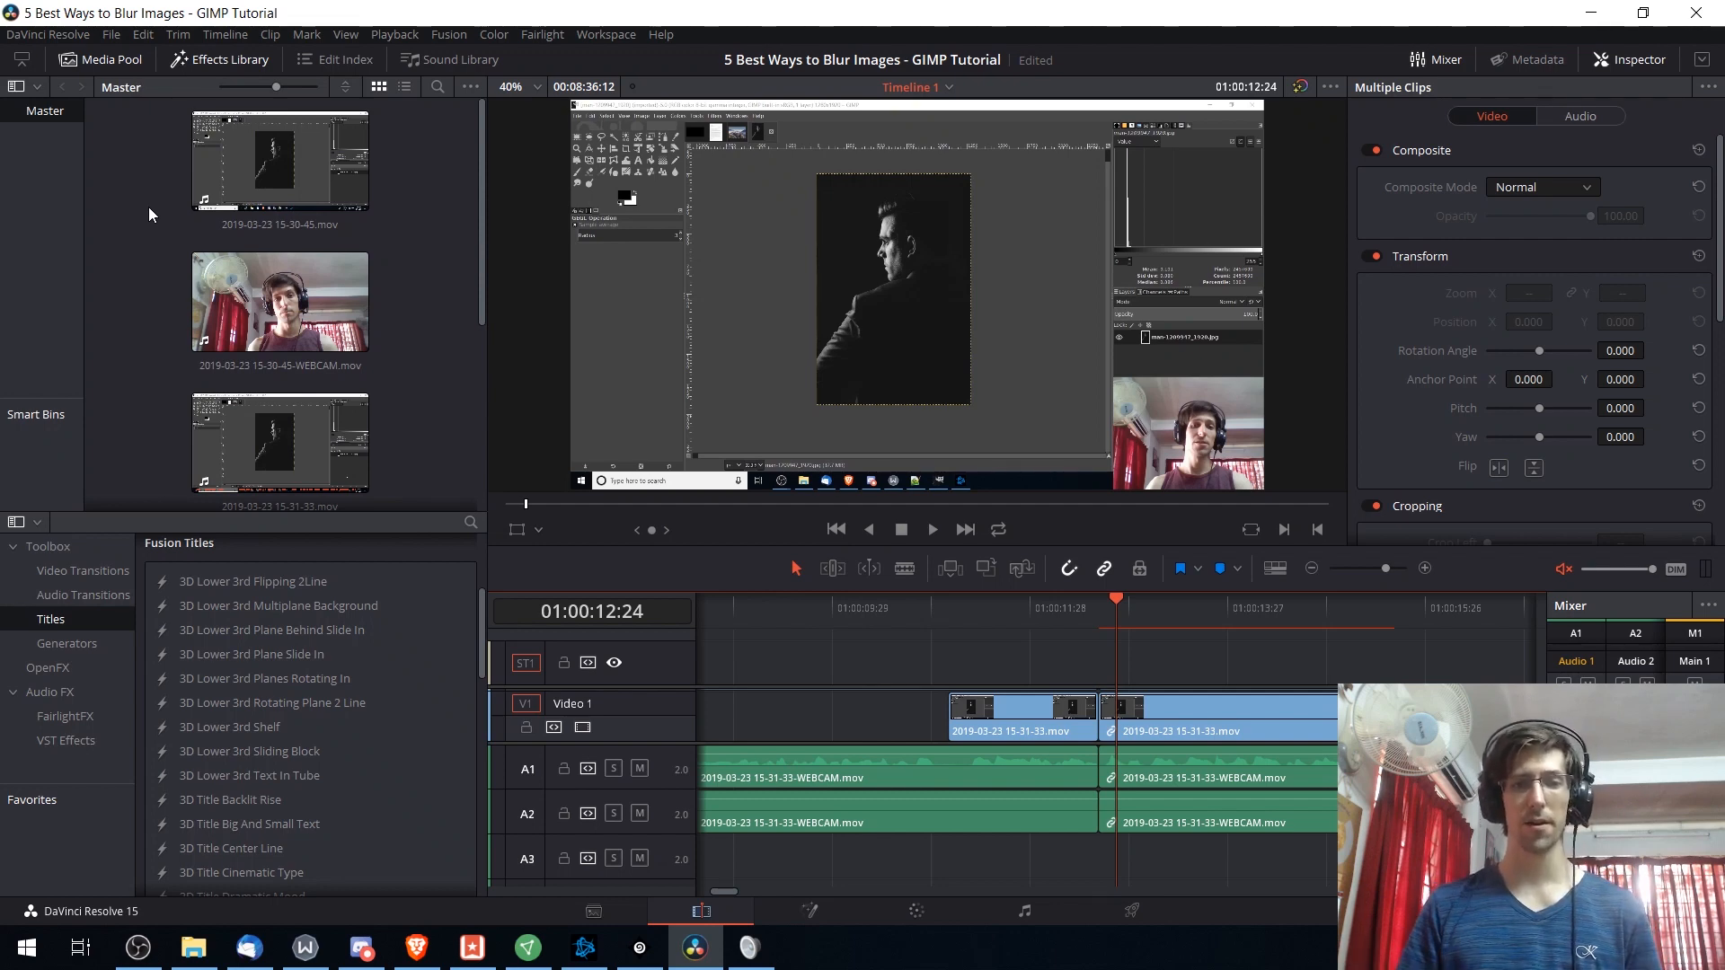
pyautogui.moveTo(825, 699)
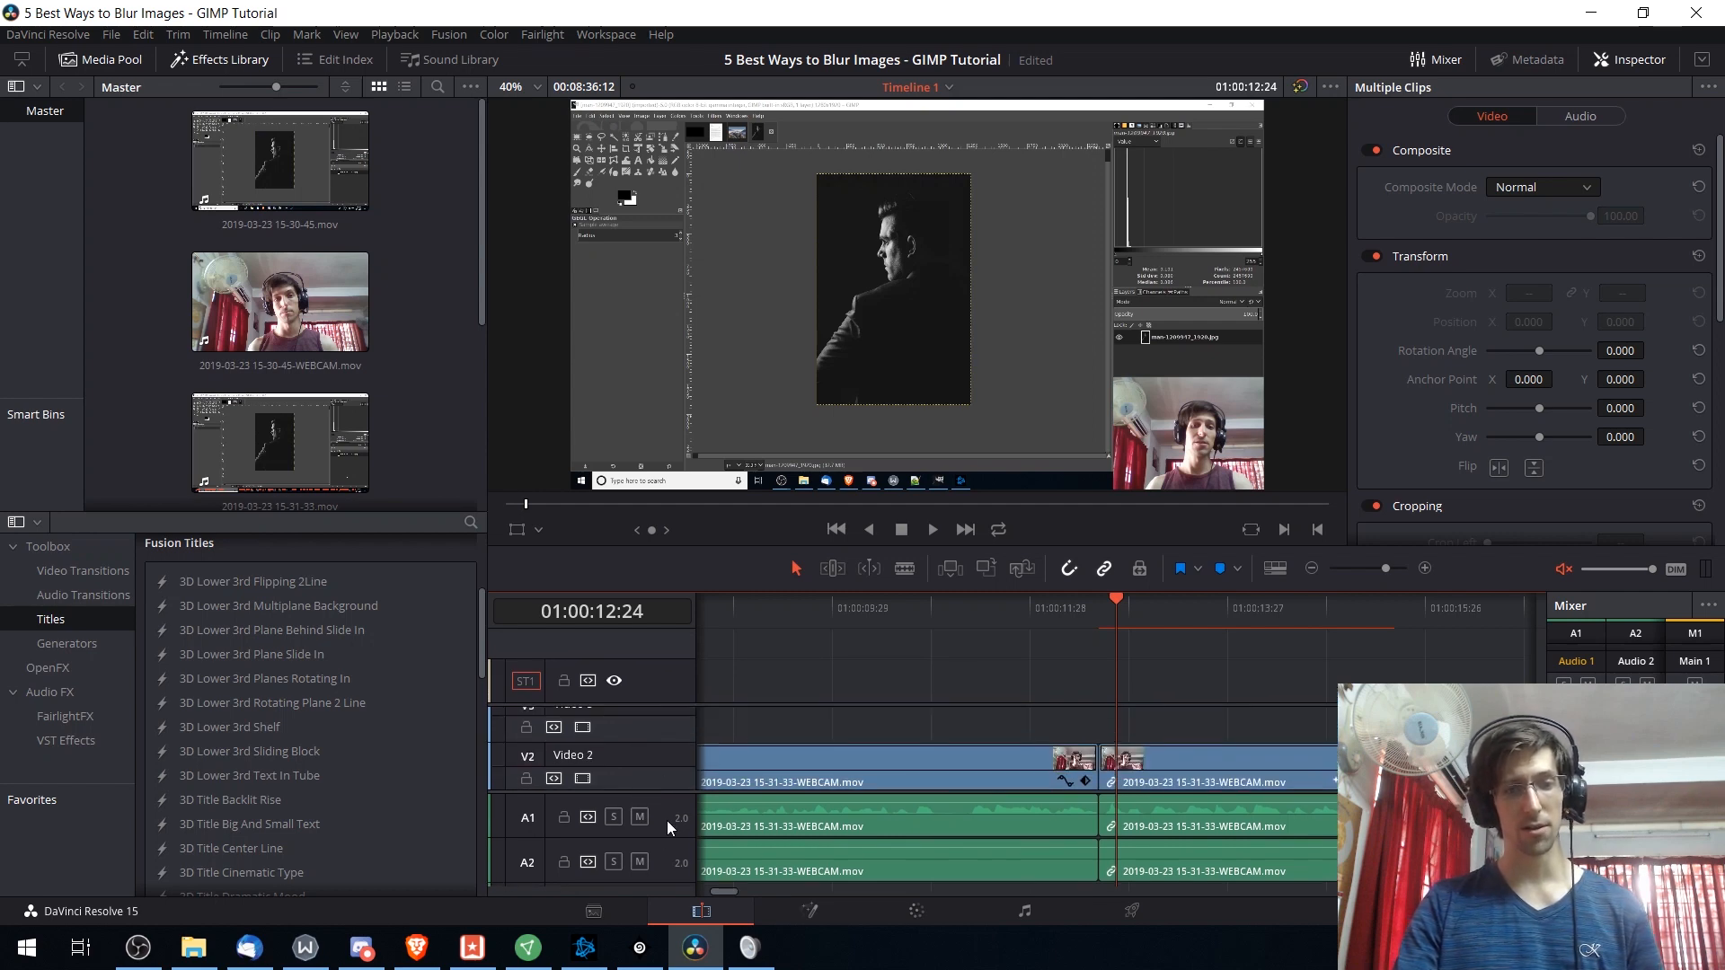
pyautogui.moveTo(659, 779)
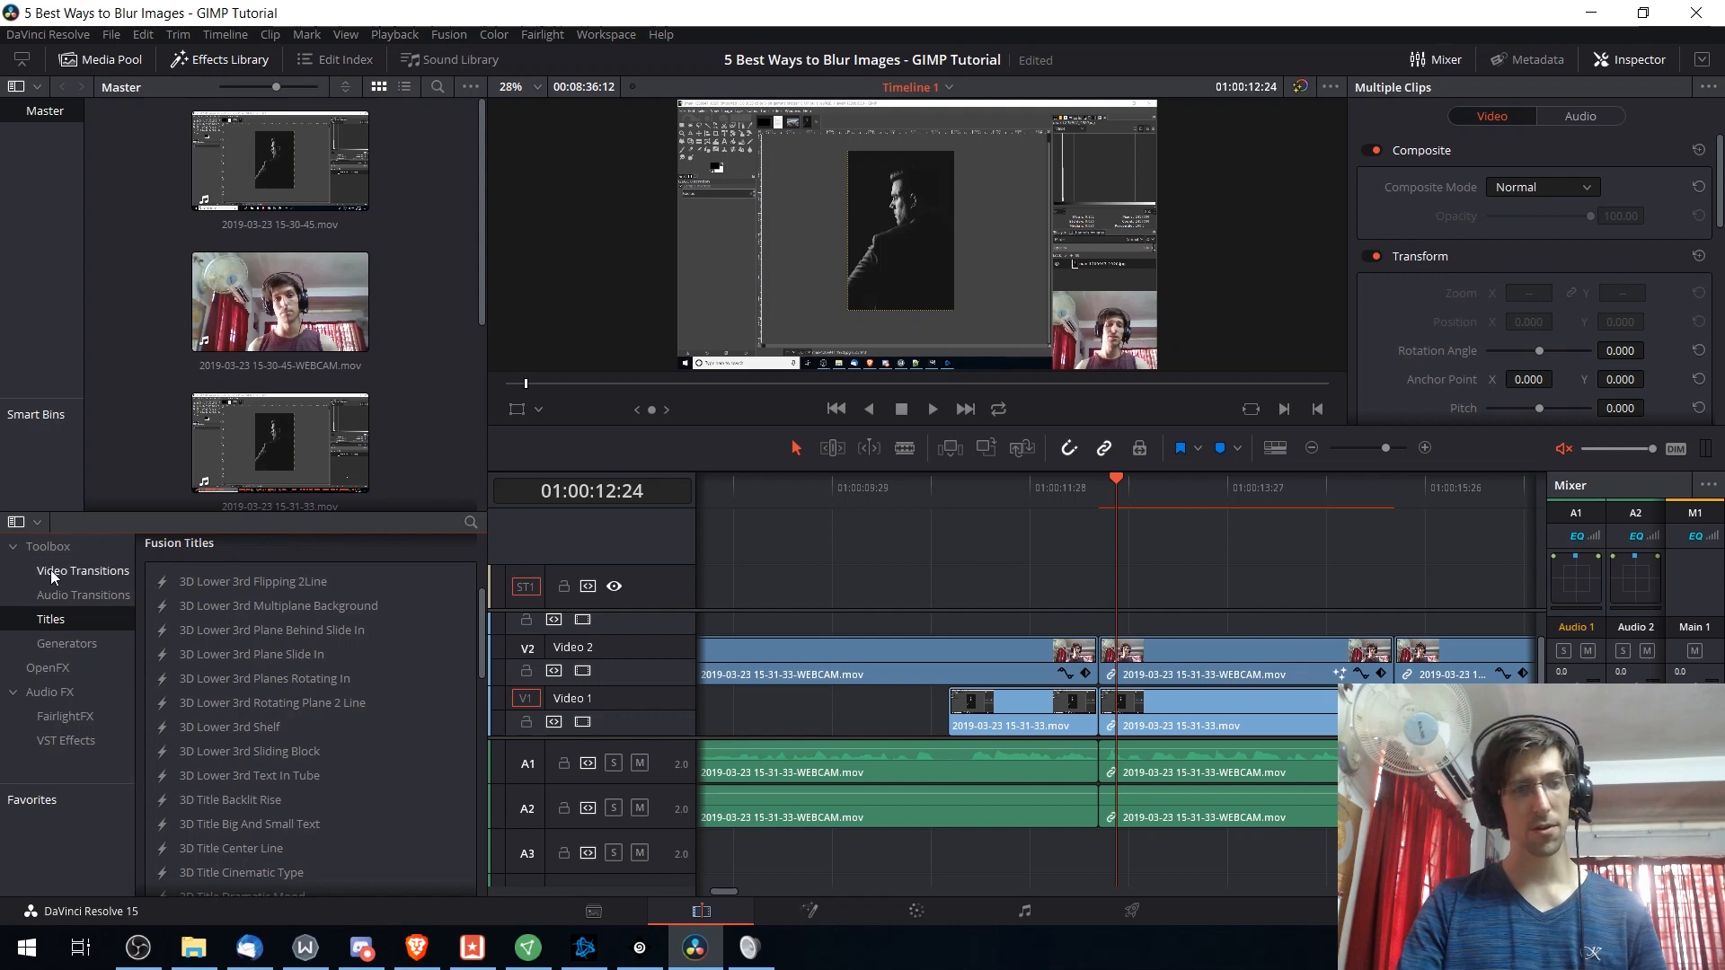
# - Browse Video Transitions, Titles and OpenFX, triggering the free-version limitation notice
pyautogui.click(82, 569)
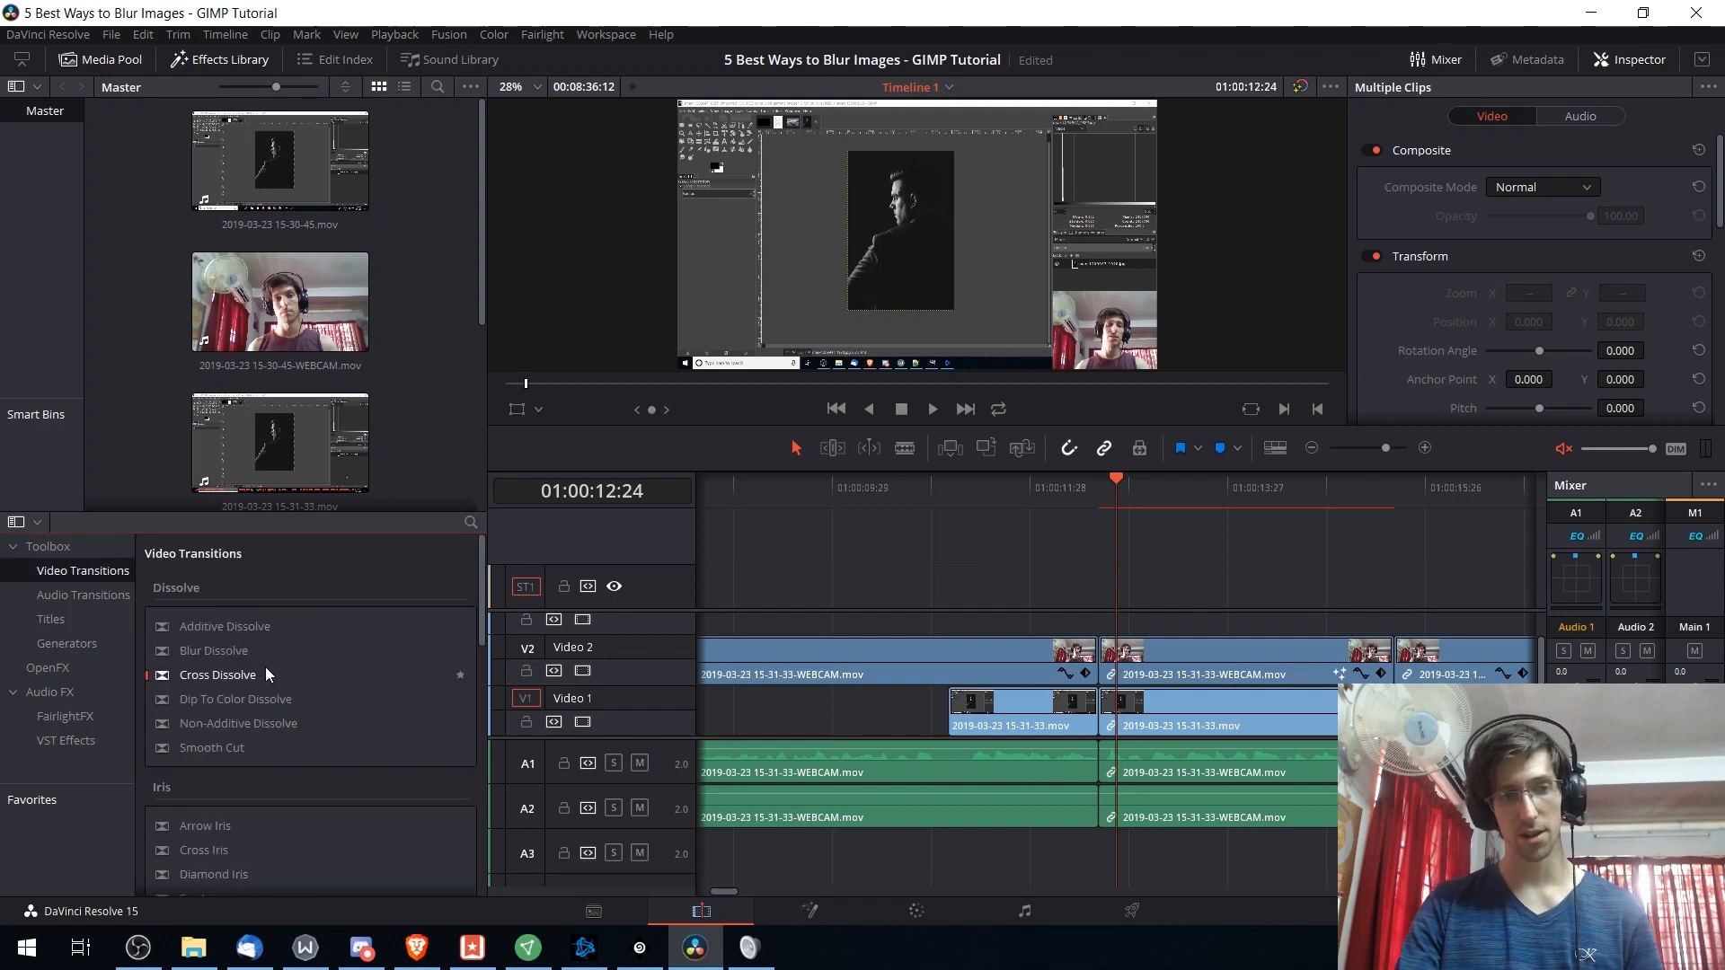
pyautogui.moveTo(323, 724)
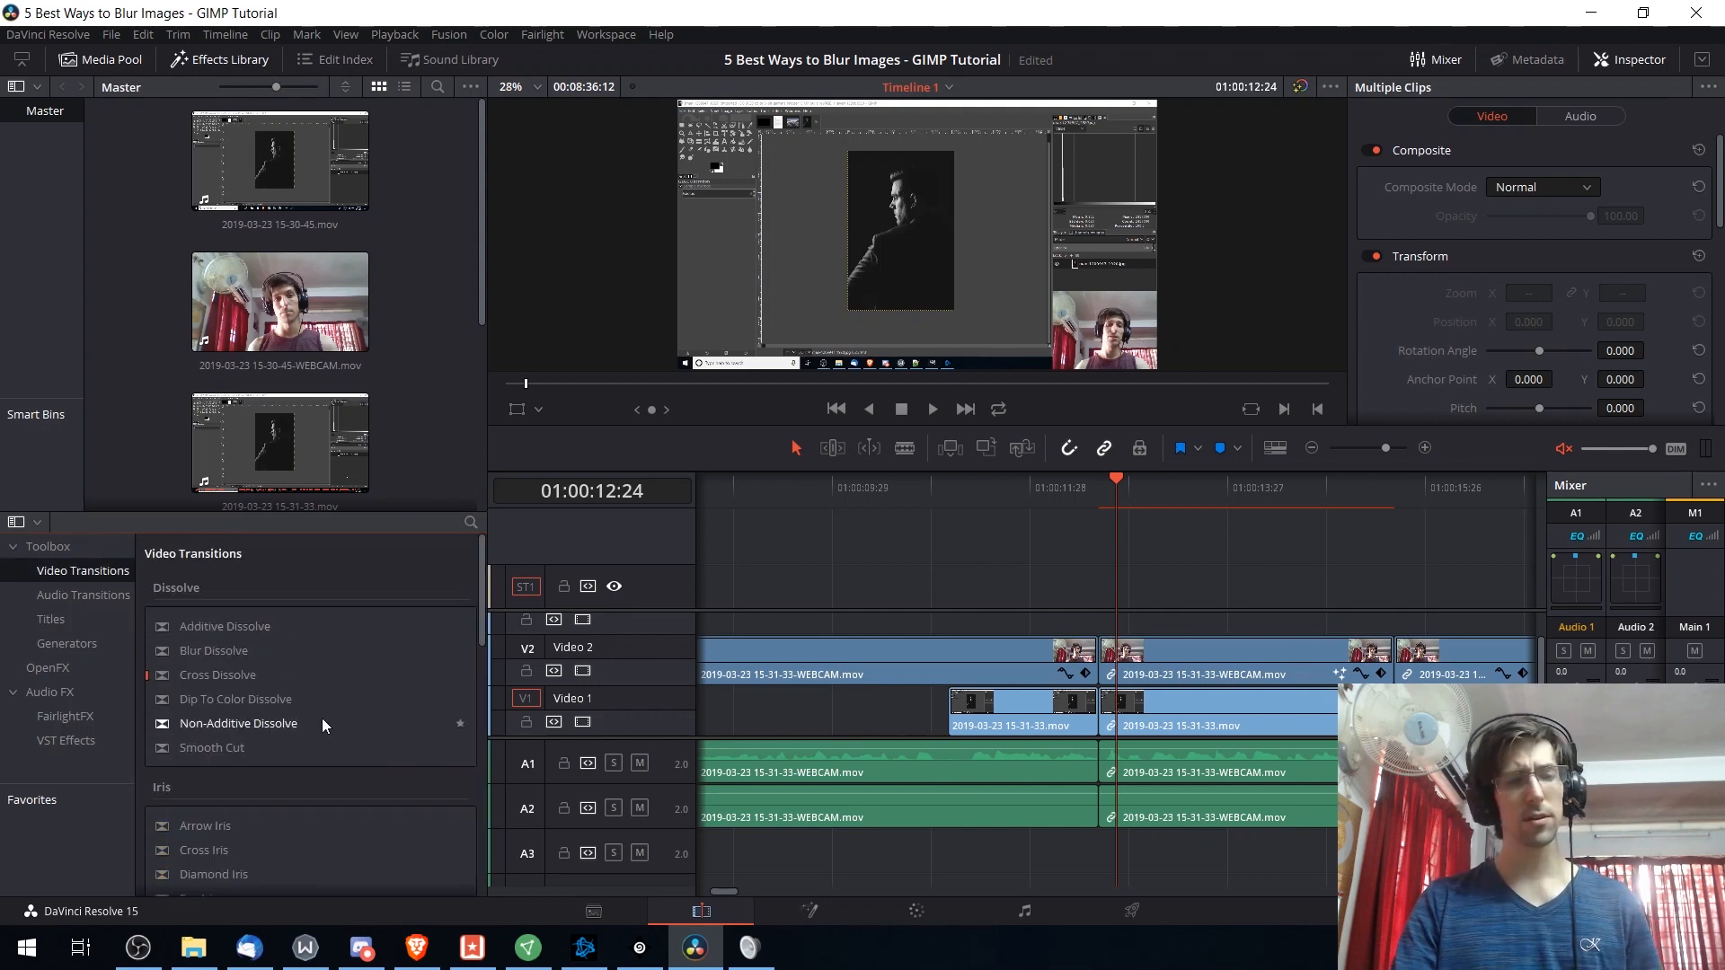
pyautogui.click(51, 620)
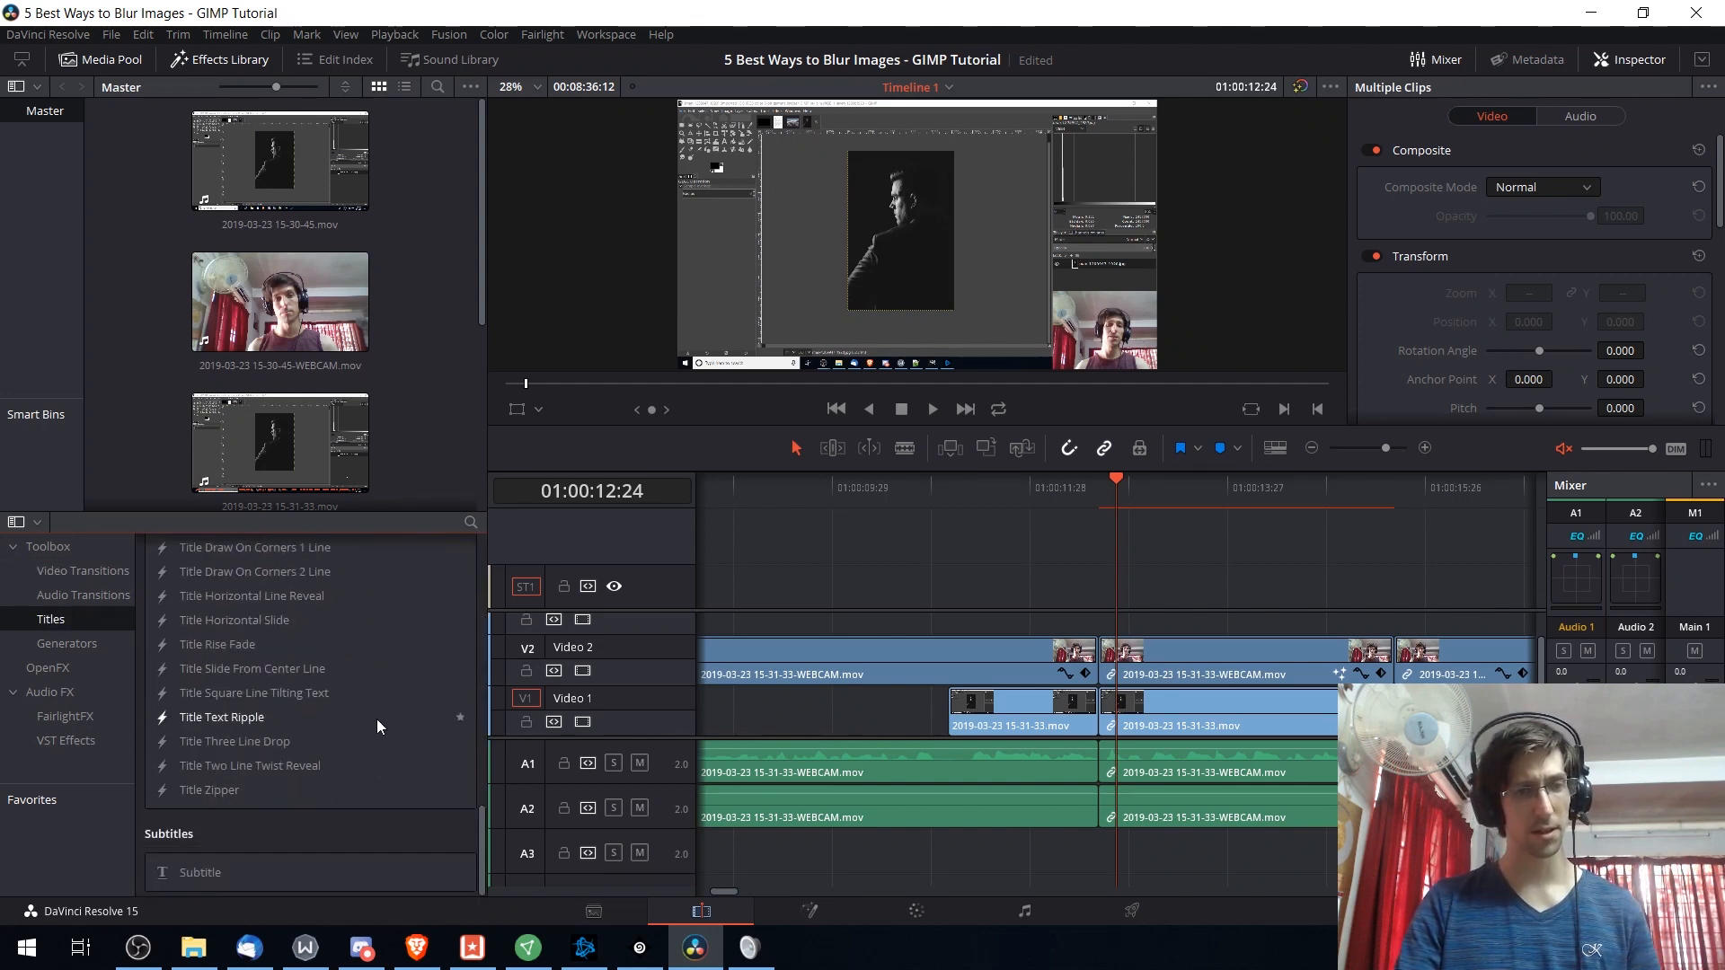
pyautogui.click(66, 643)
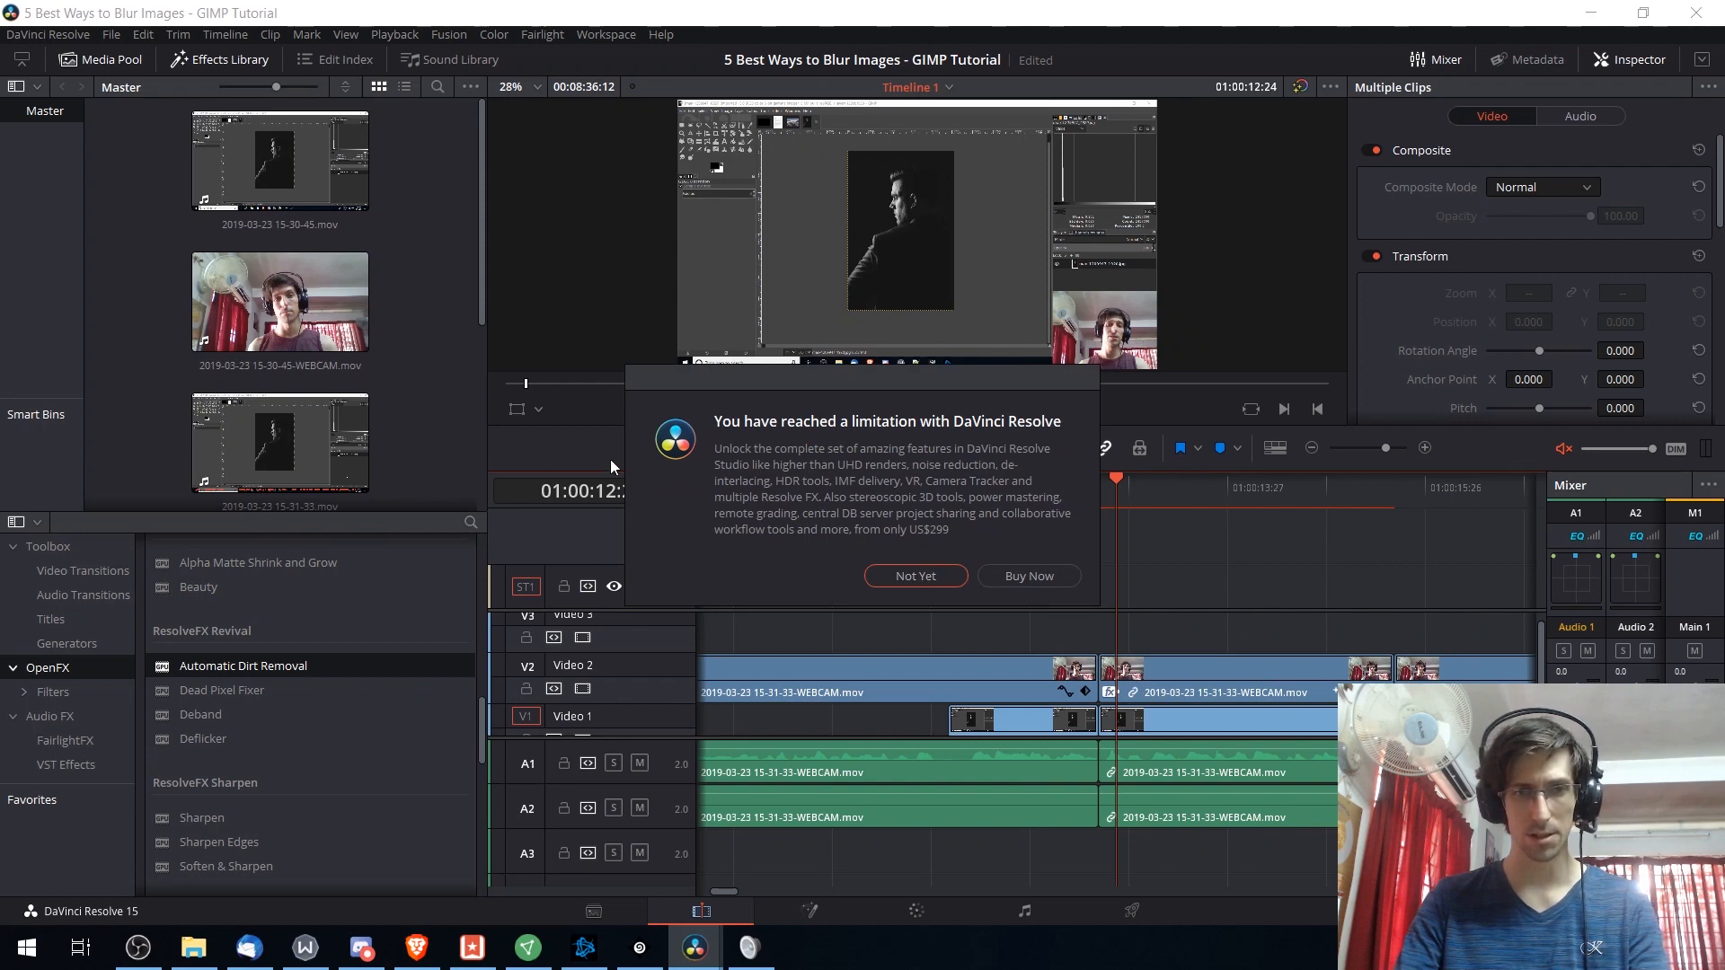
# - Dismiss the notice with Not Yet, then list VST Effects and the FairlightFX audio effects
pyautogui.click(915, 575)
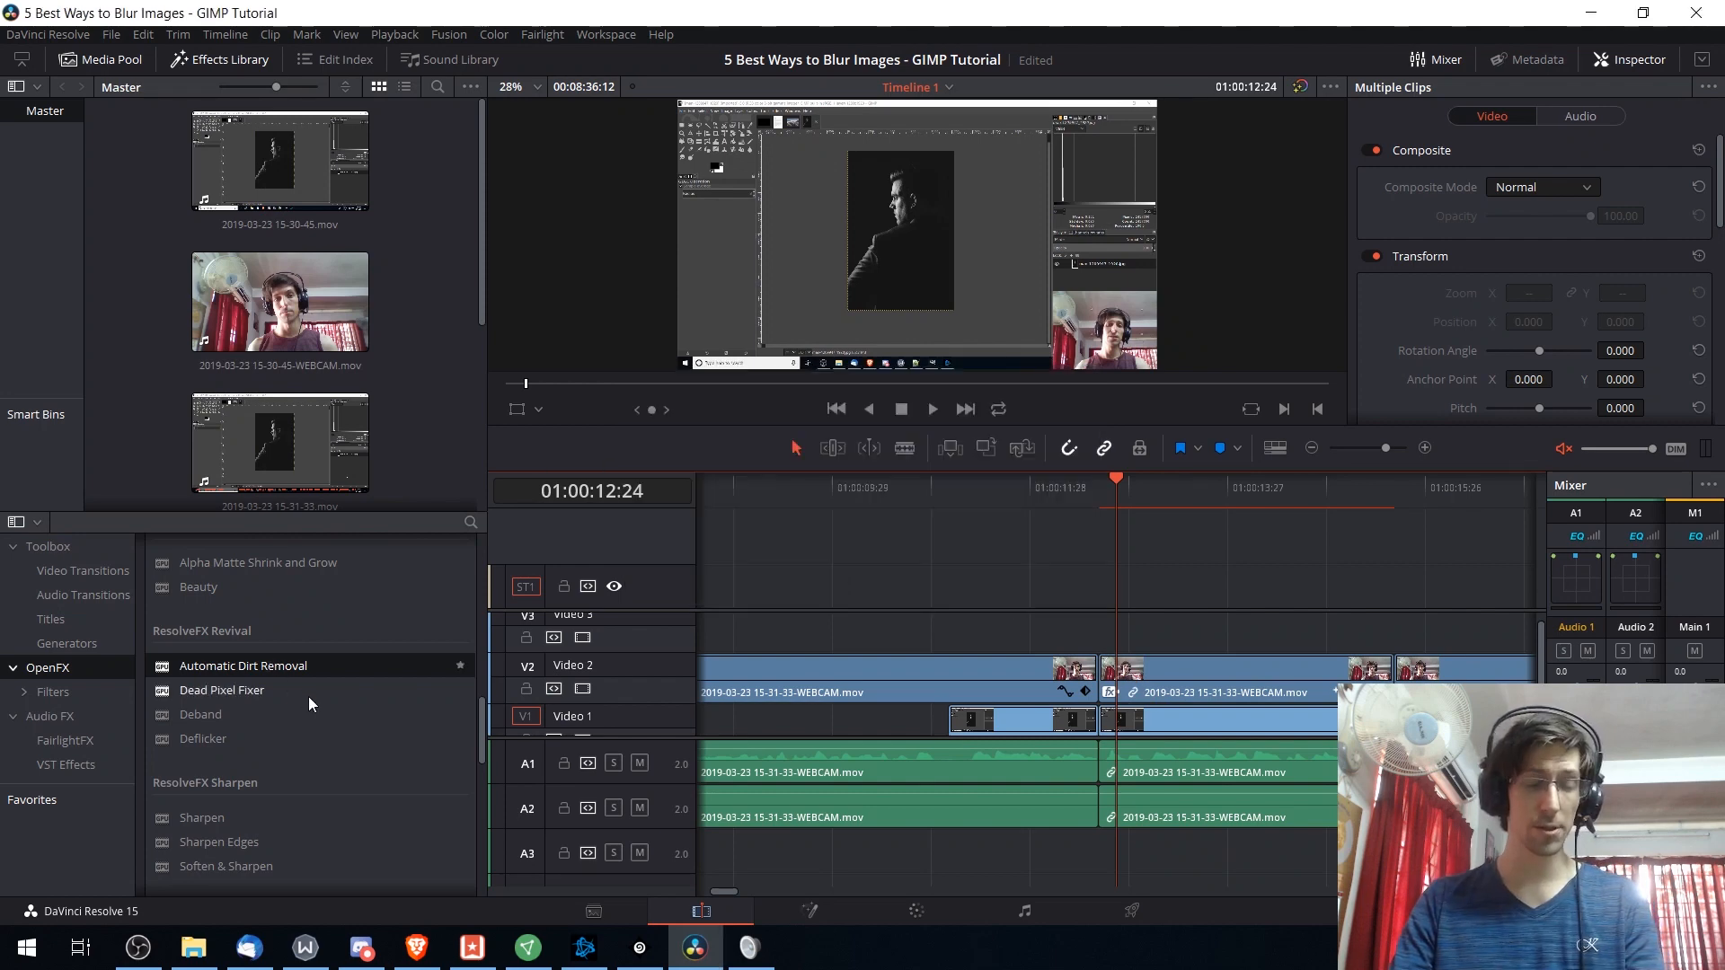
pyautogui.moveTo(335, 720)
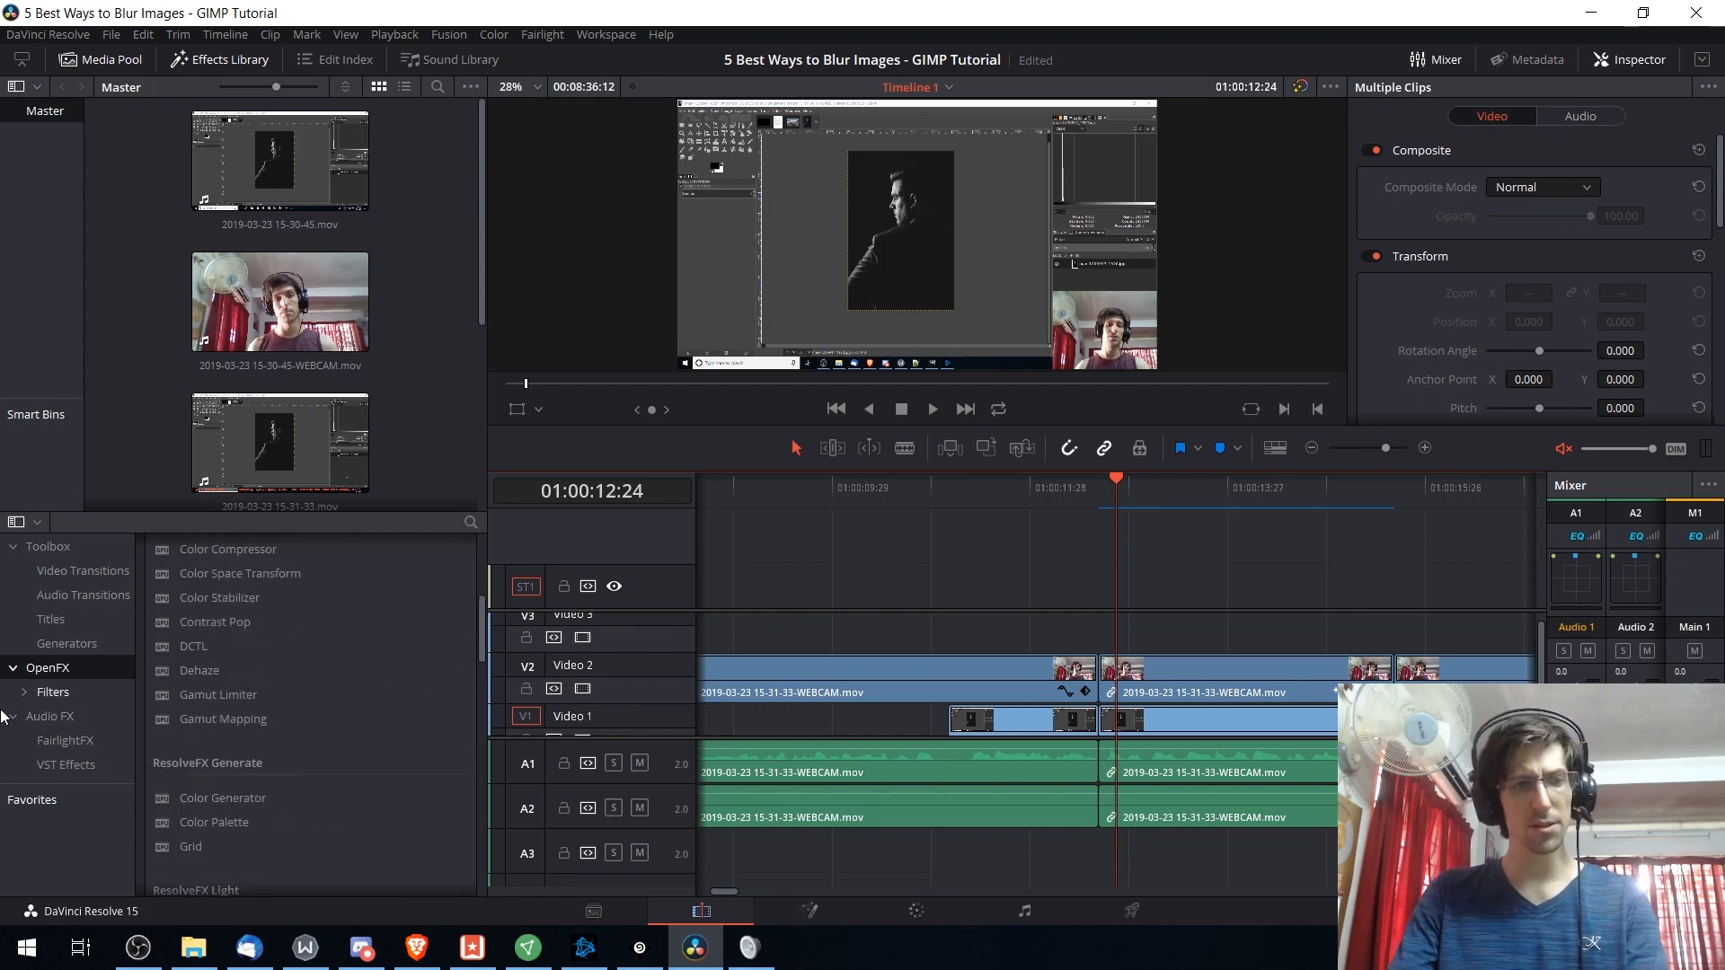
pyautogui.click(65, 765)
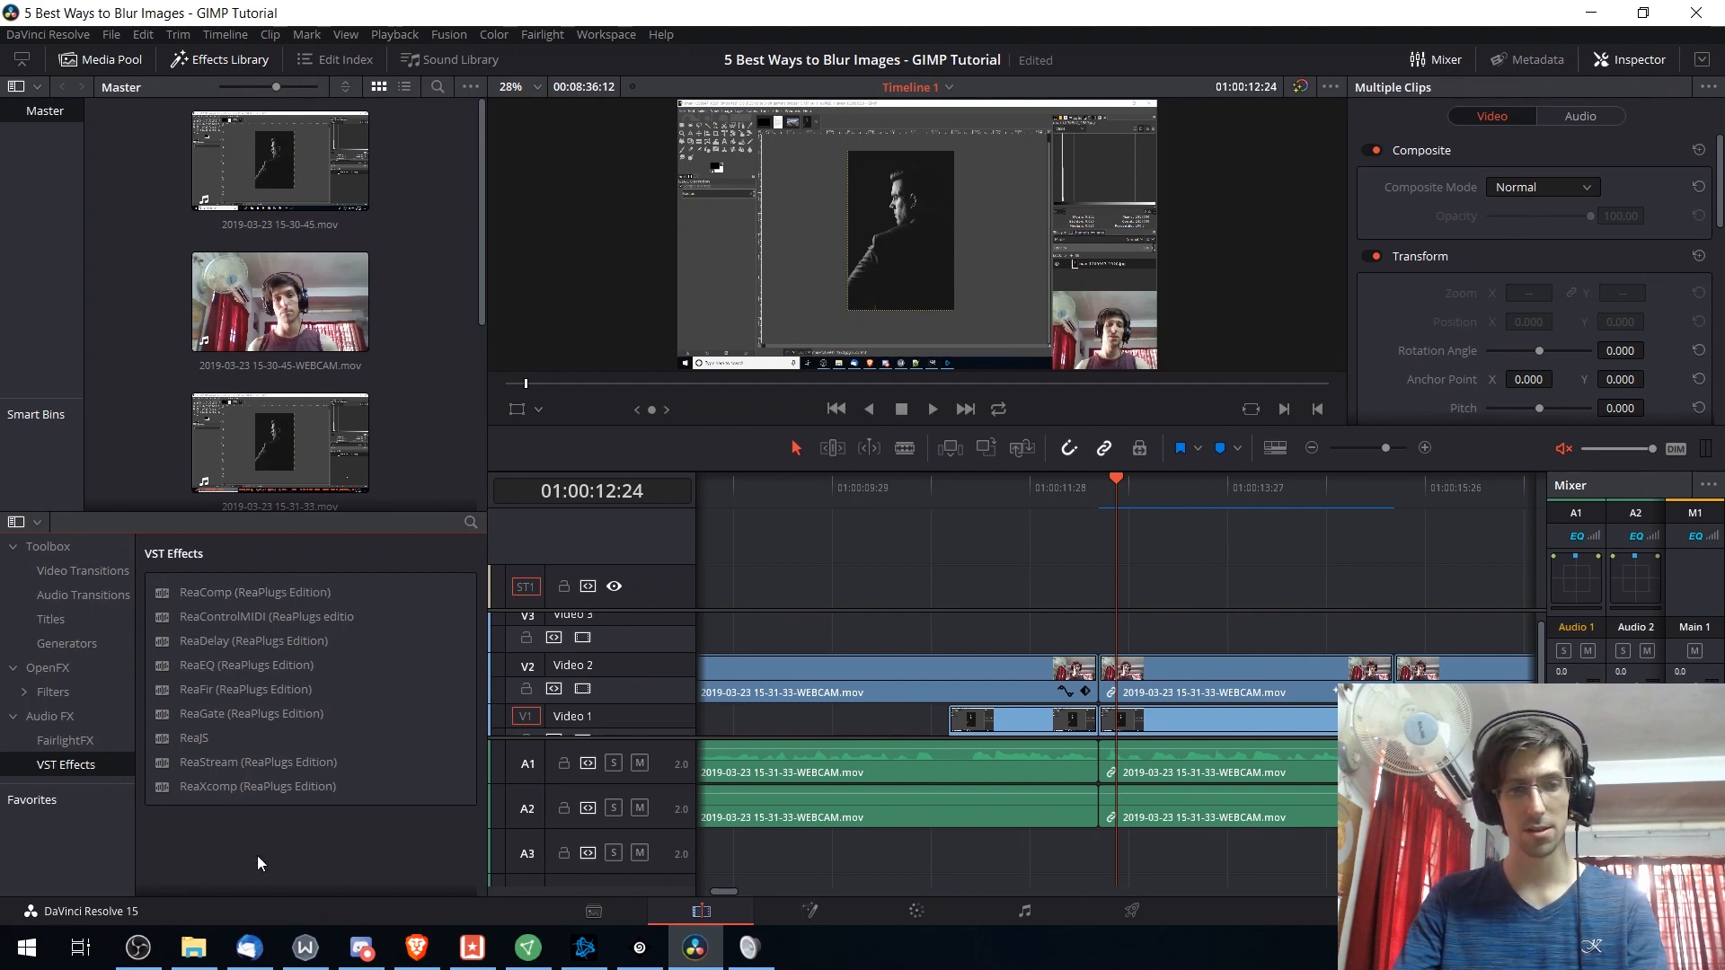
pyautogui.click(65, 740)
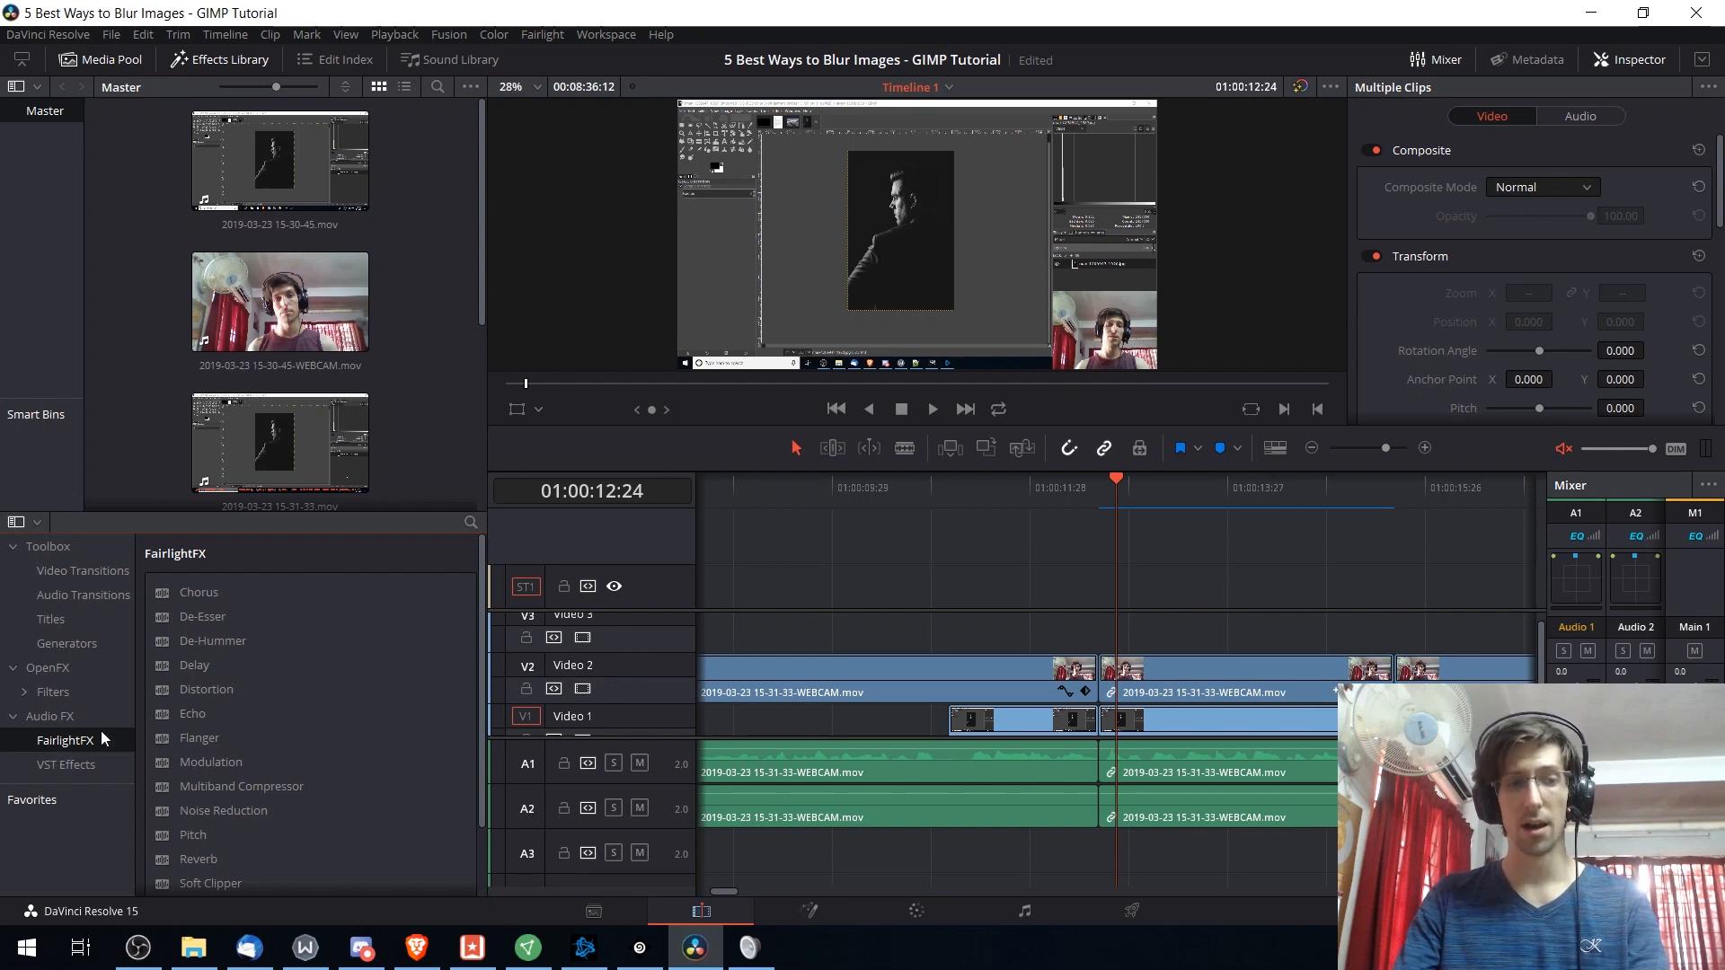
pyautogui.scroll(-3)
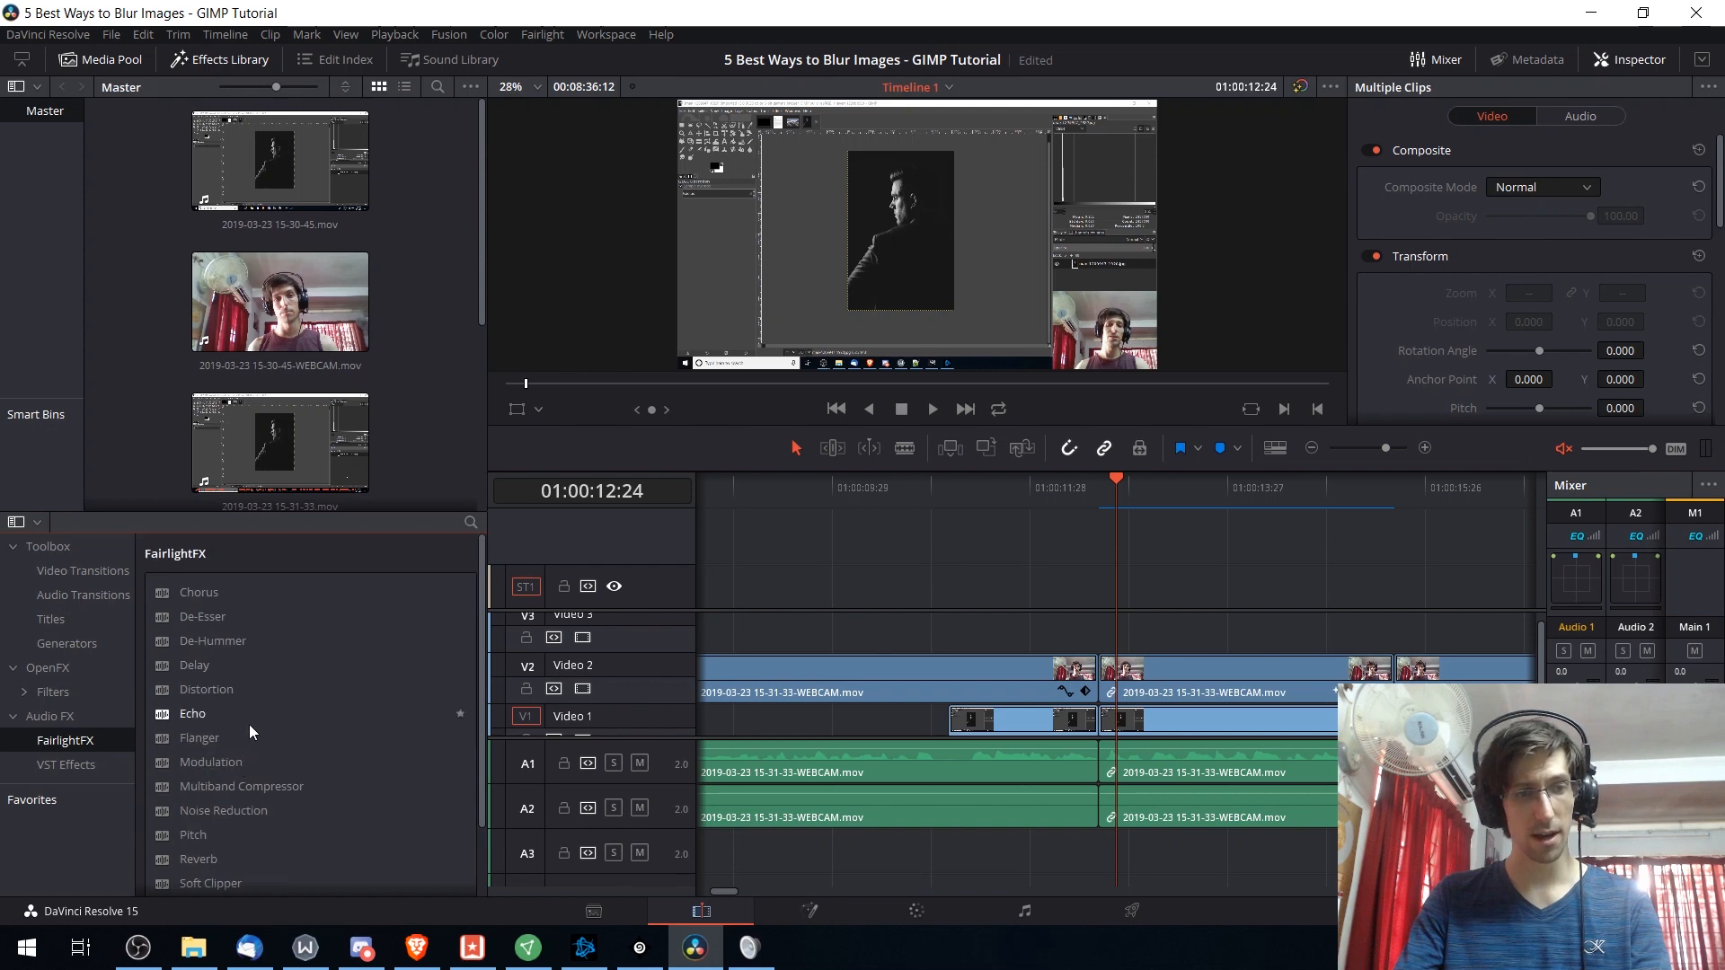
pyautogui.moveTo(961, 558)
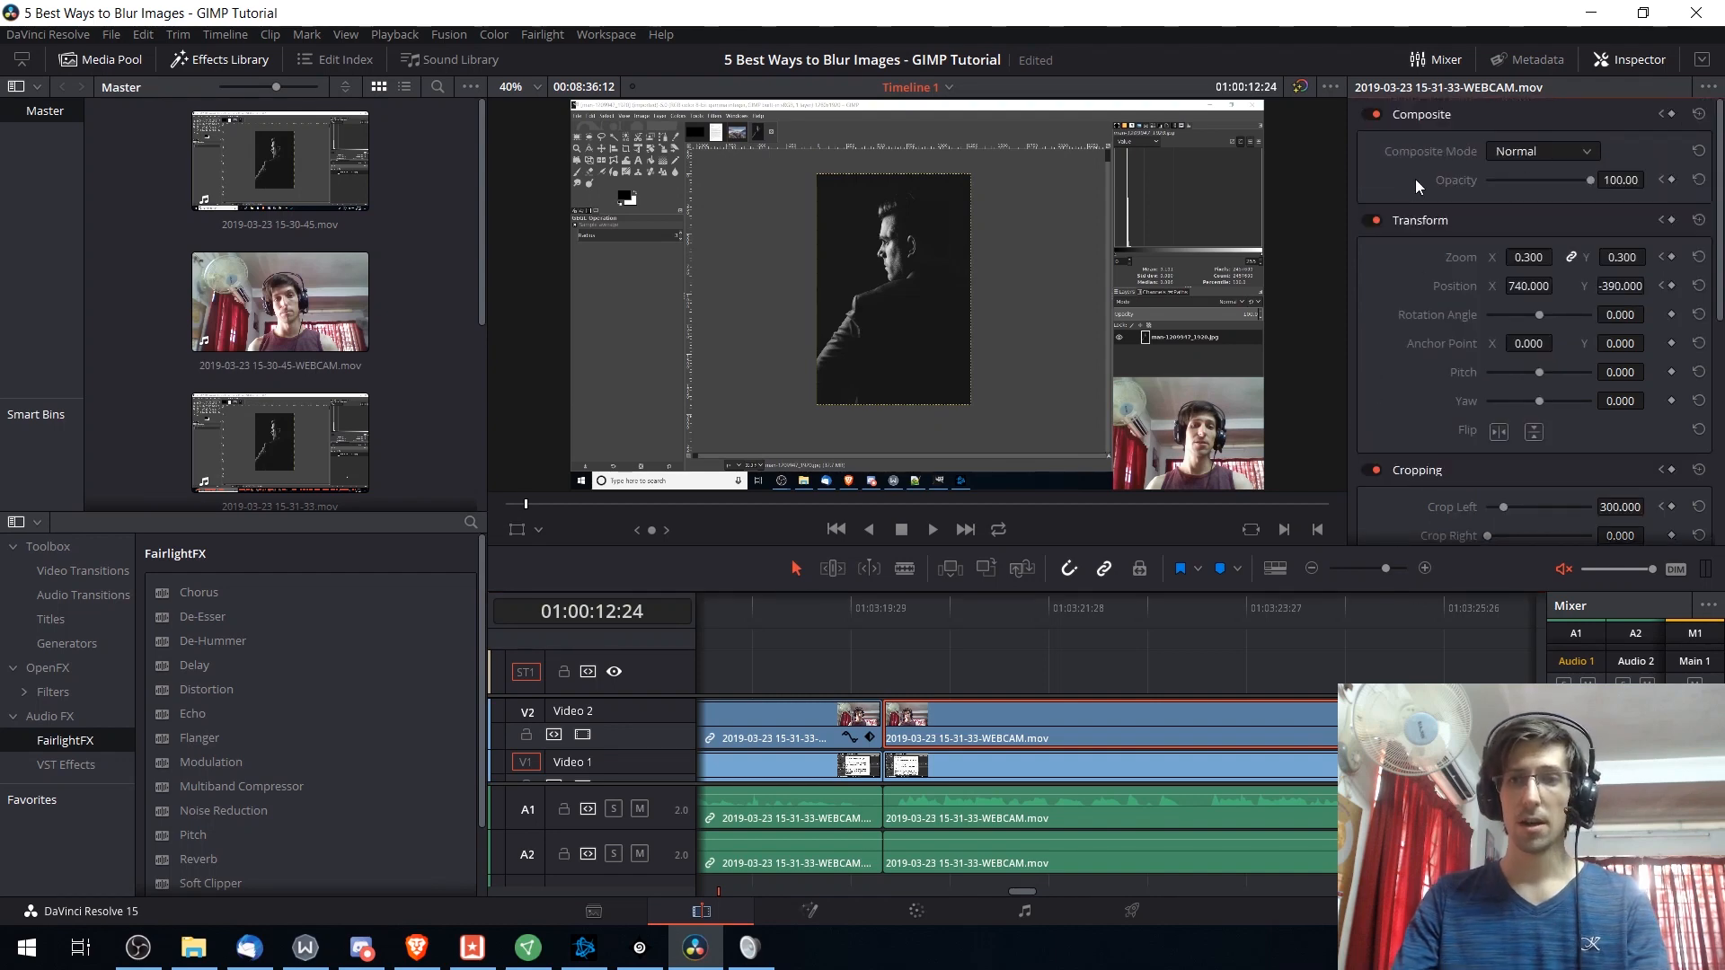
pyautogui.scroll(-3)
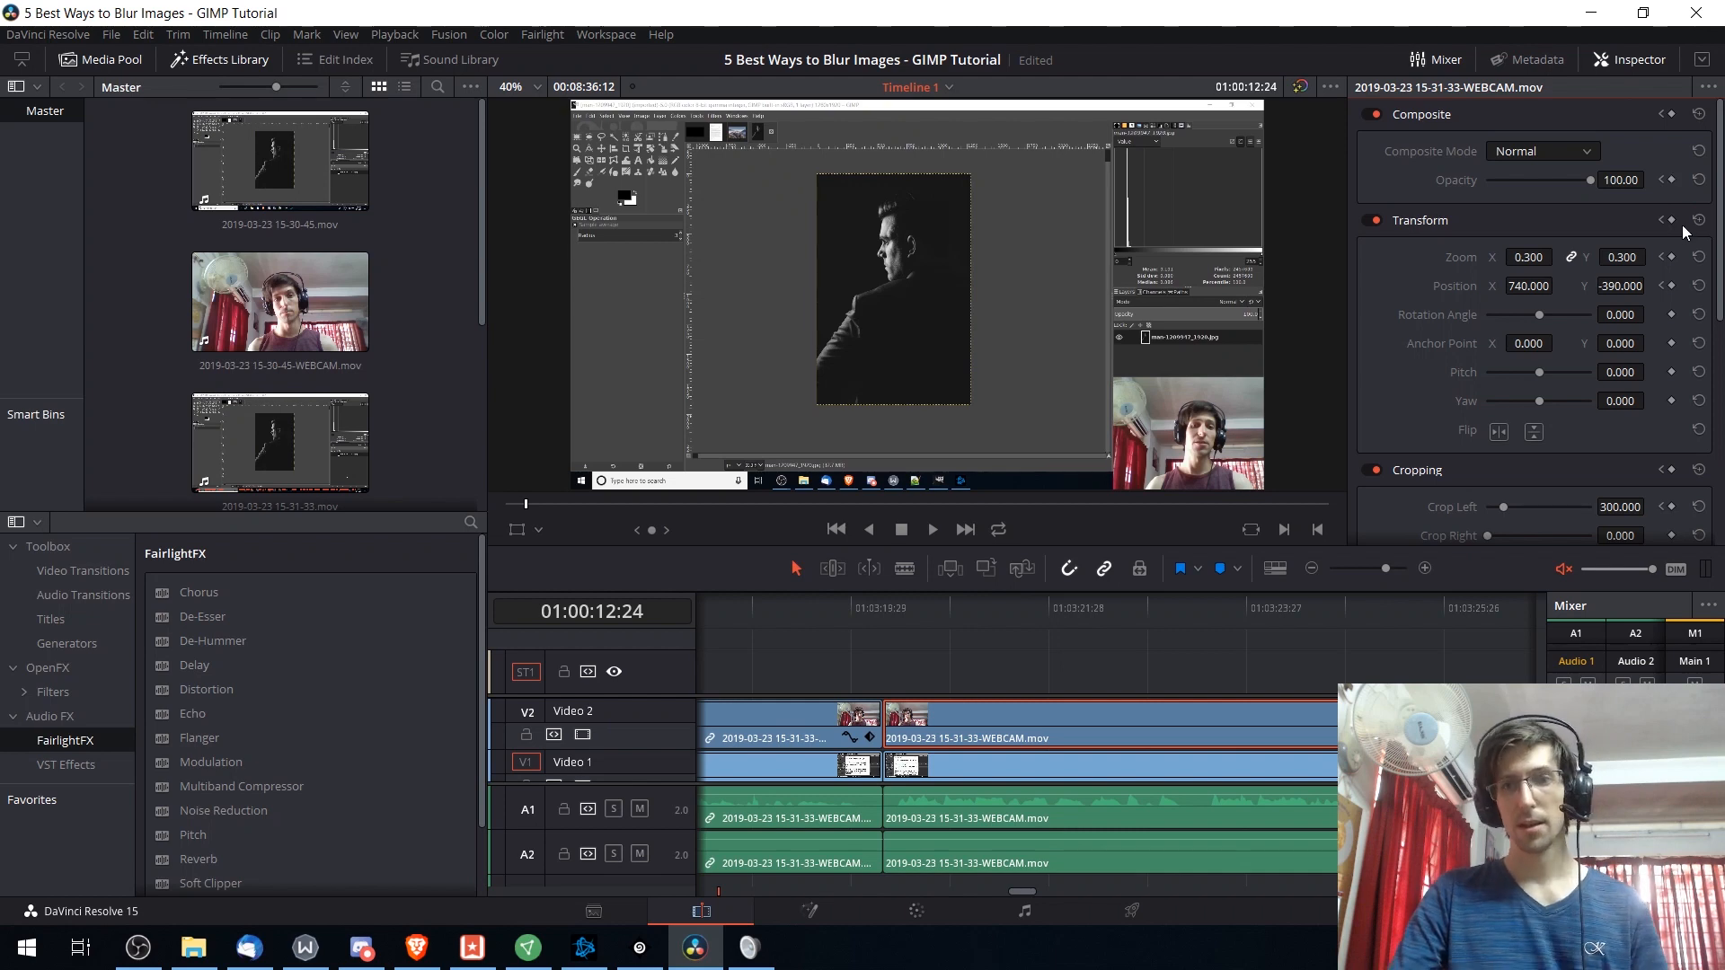
pyautogui.moveTo(1672, 181)
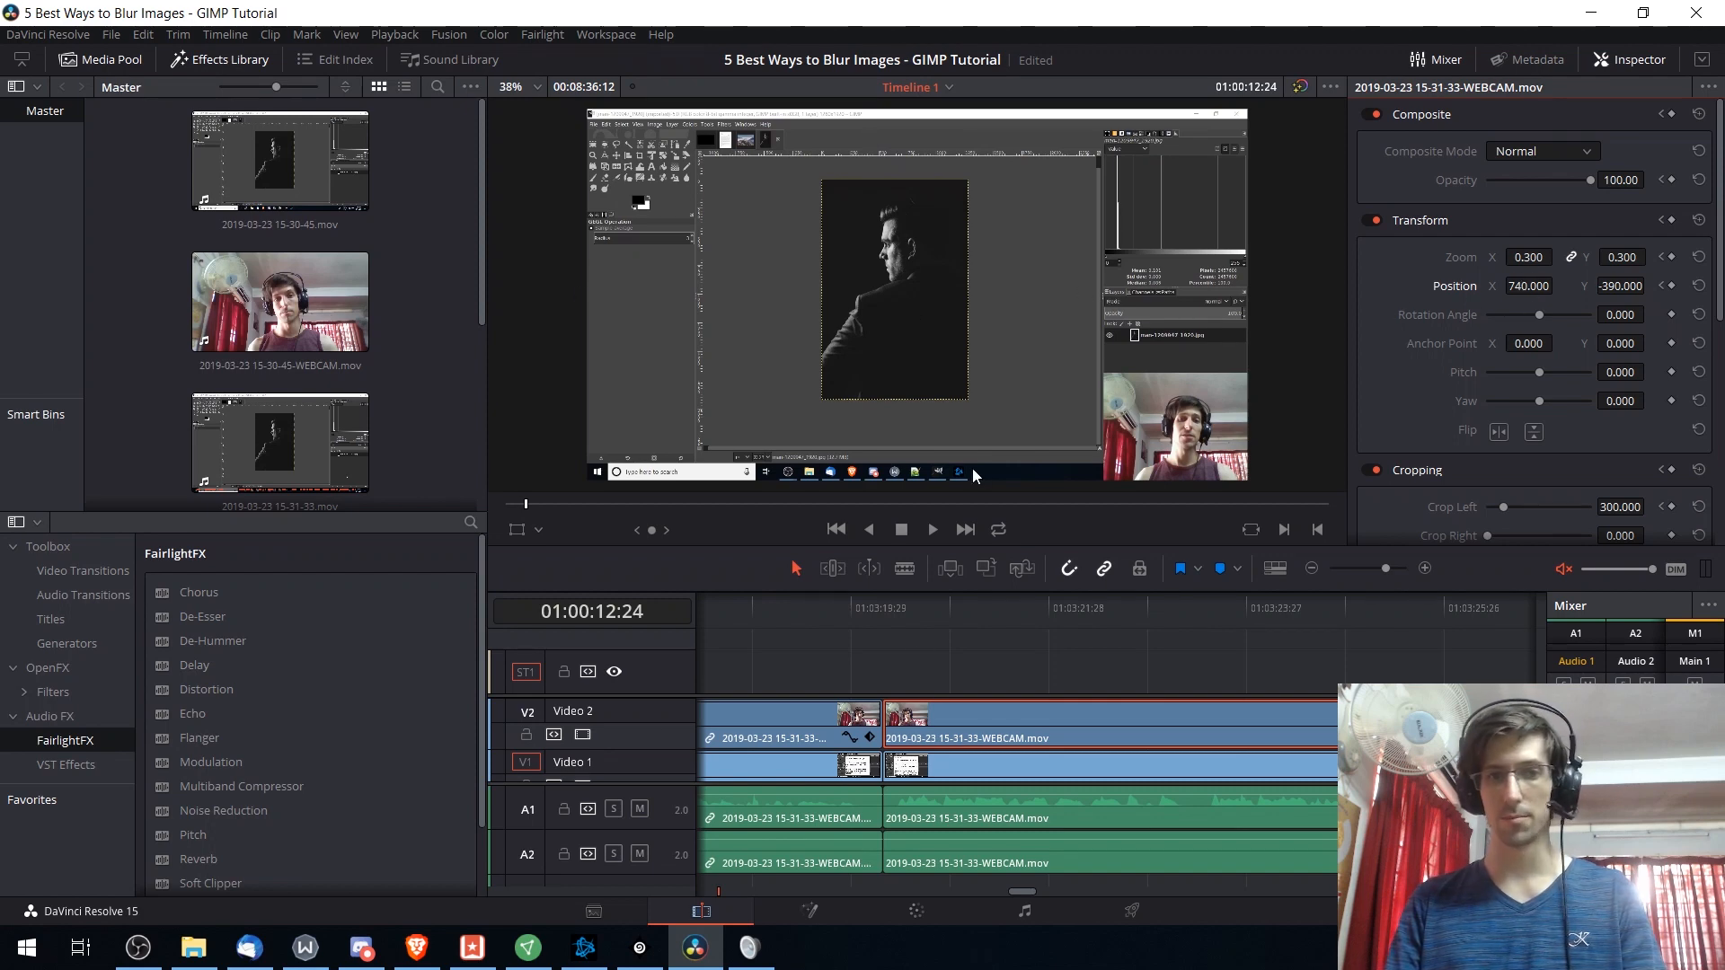
pyautogui.scroll(-3)
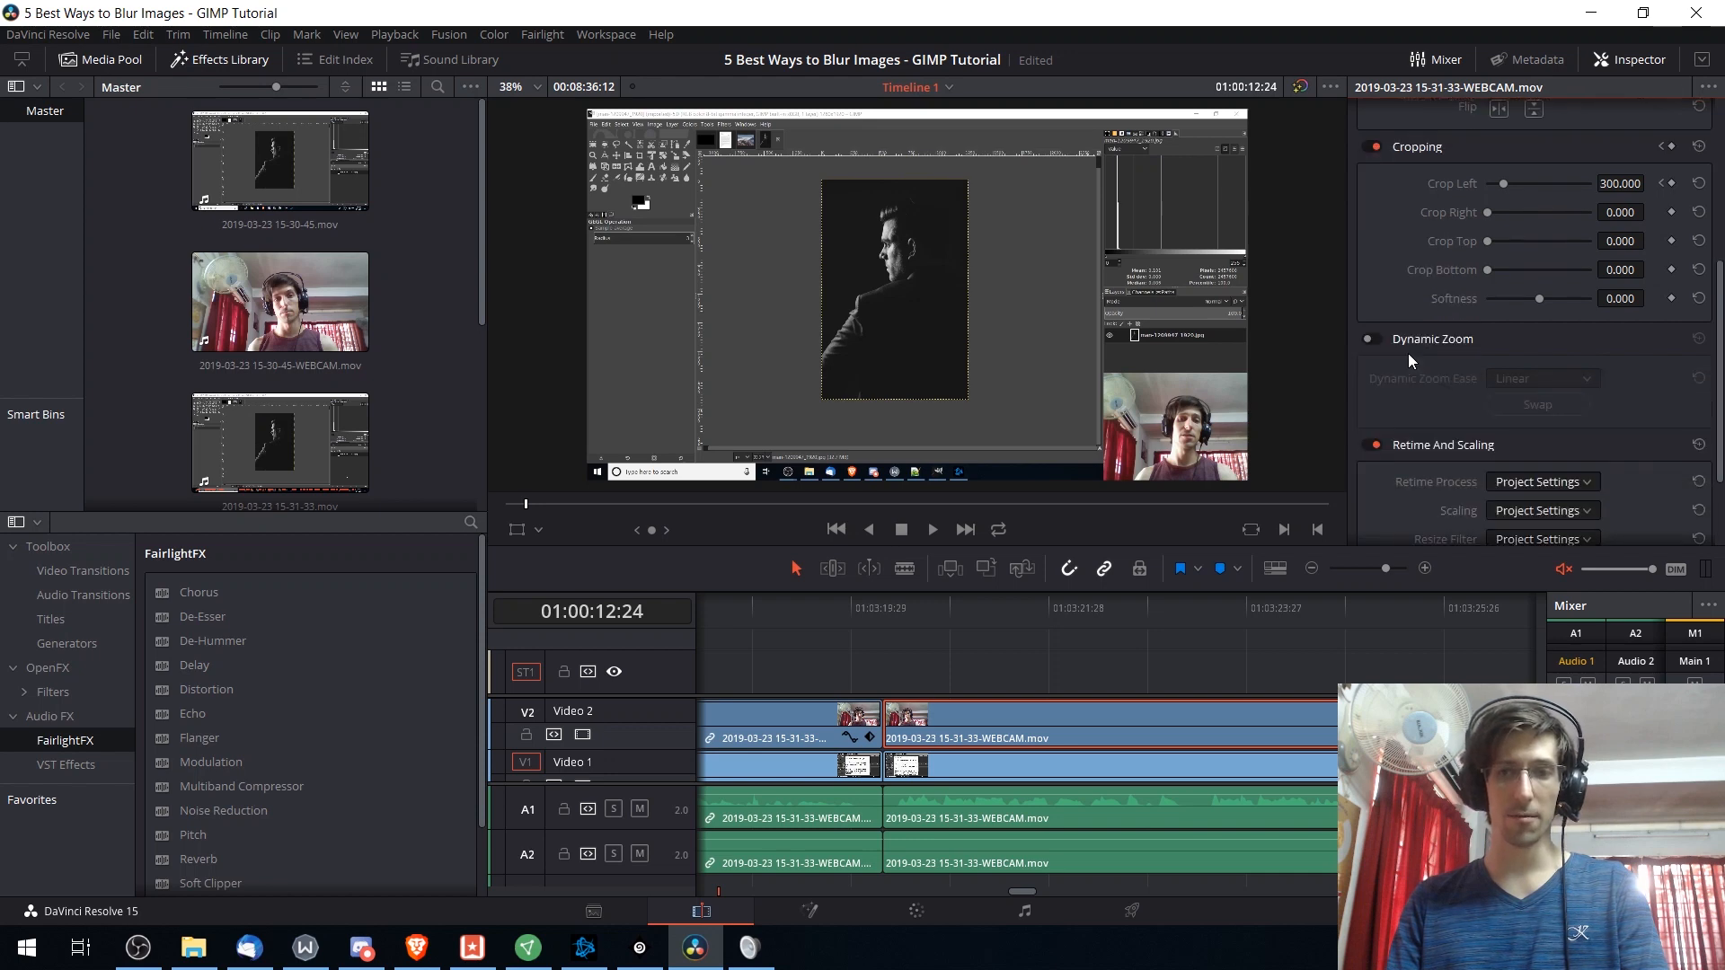
pyautogui.scroll(3)
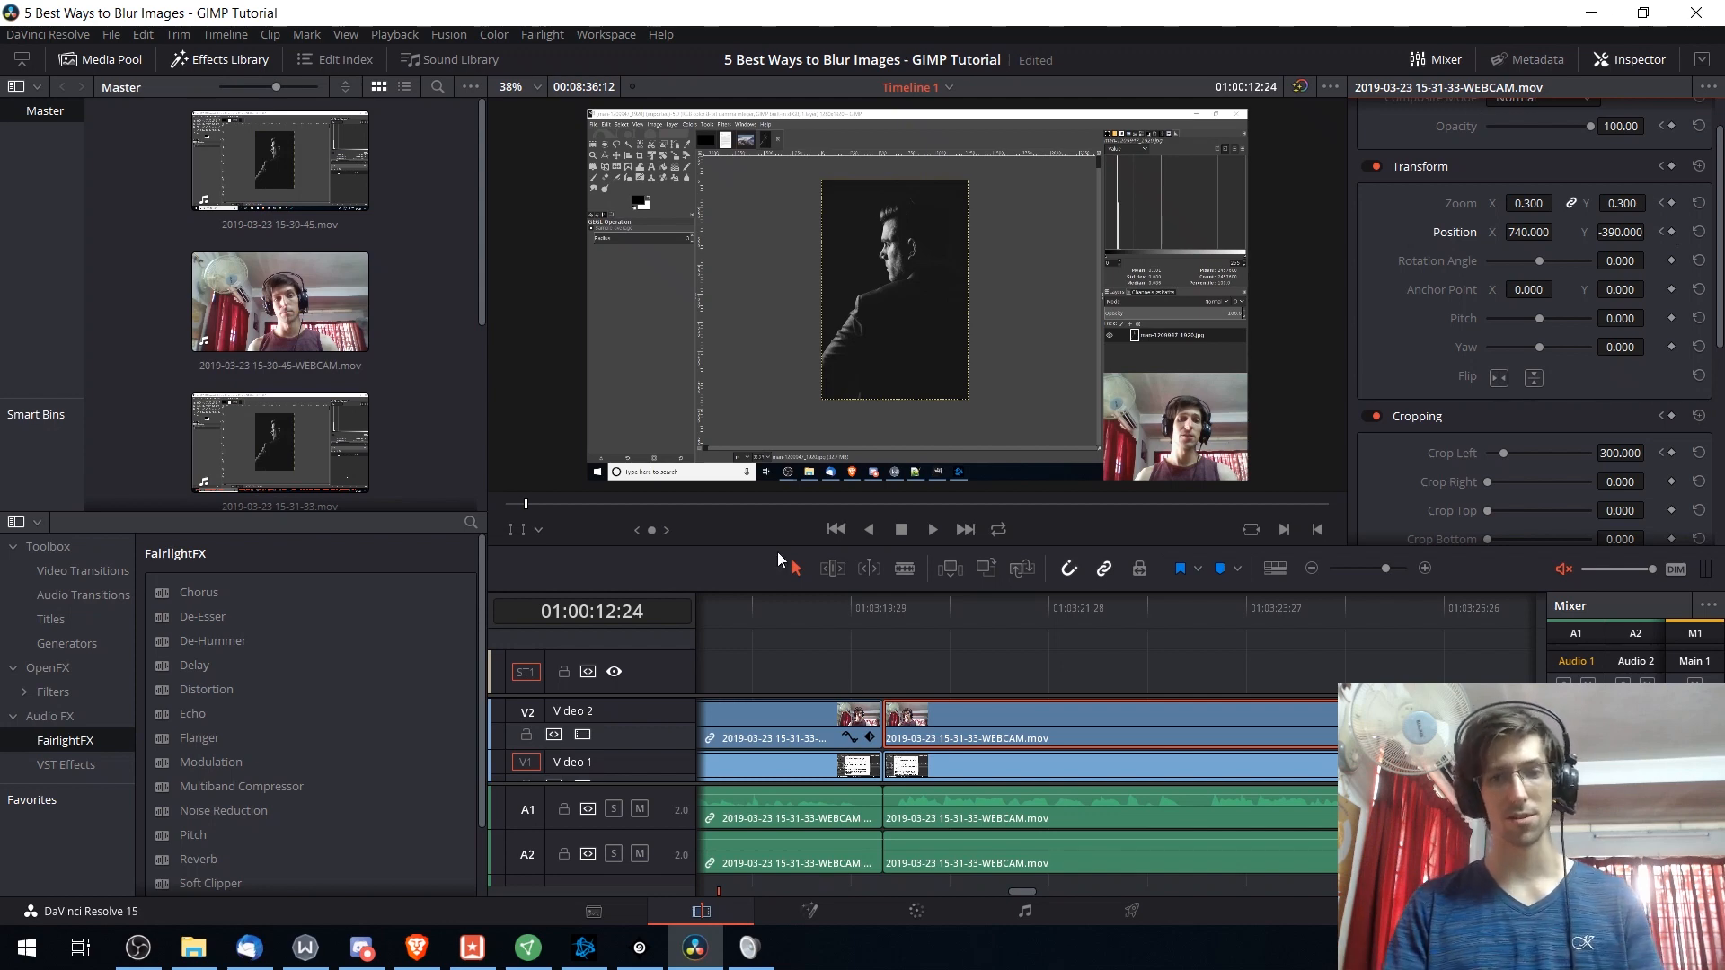
pyautogui.moveTo(902, 569)
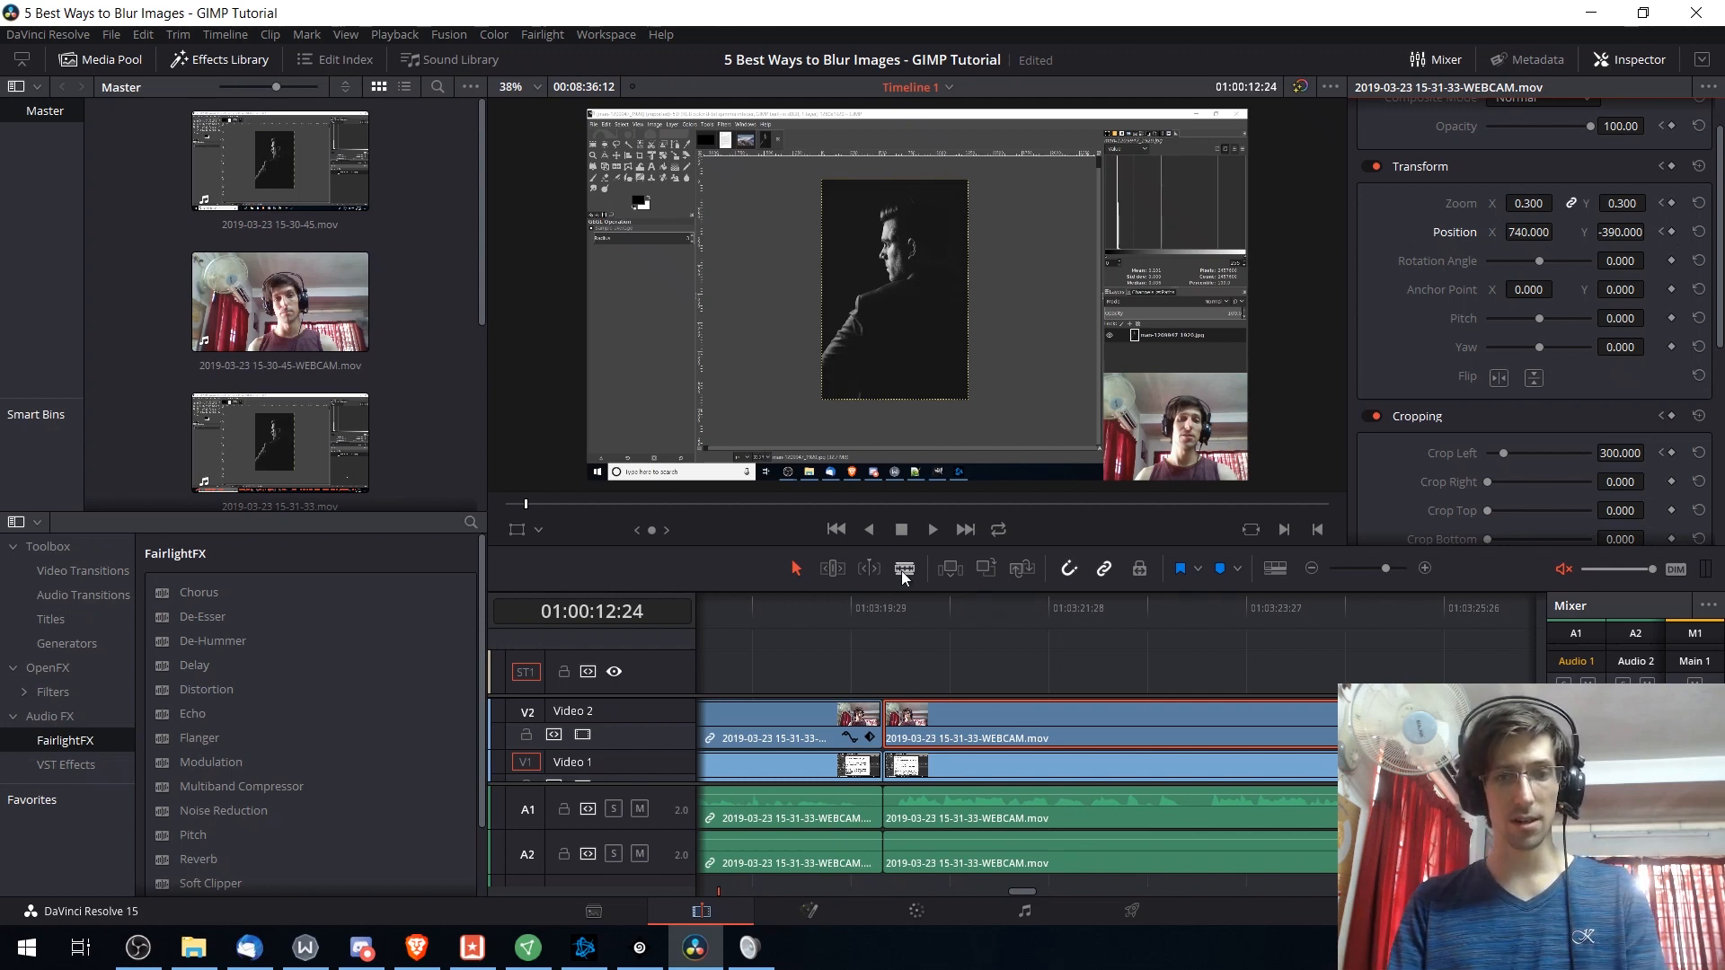
pyautogui.moveTo(833, 569)
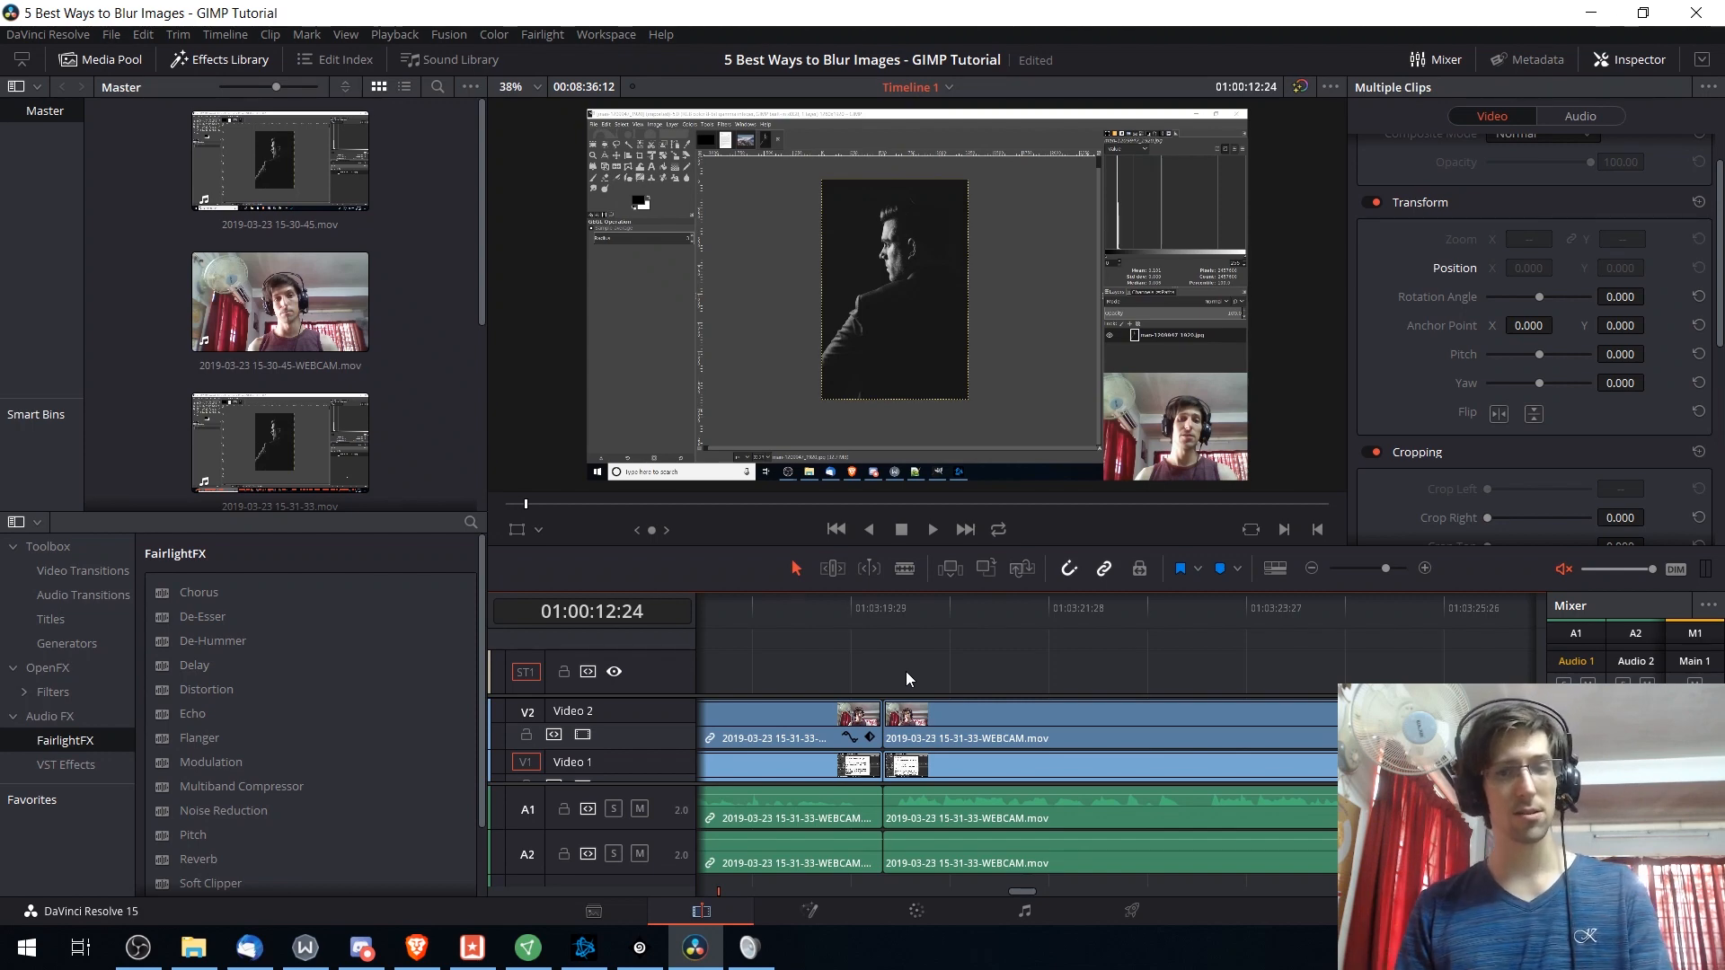
# - Open the Titles list in the Effects Library and scroll to 3D Lower 3rd Shelf
pyautogui.click(83, 569)
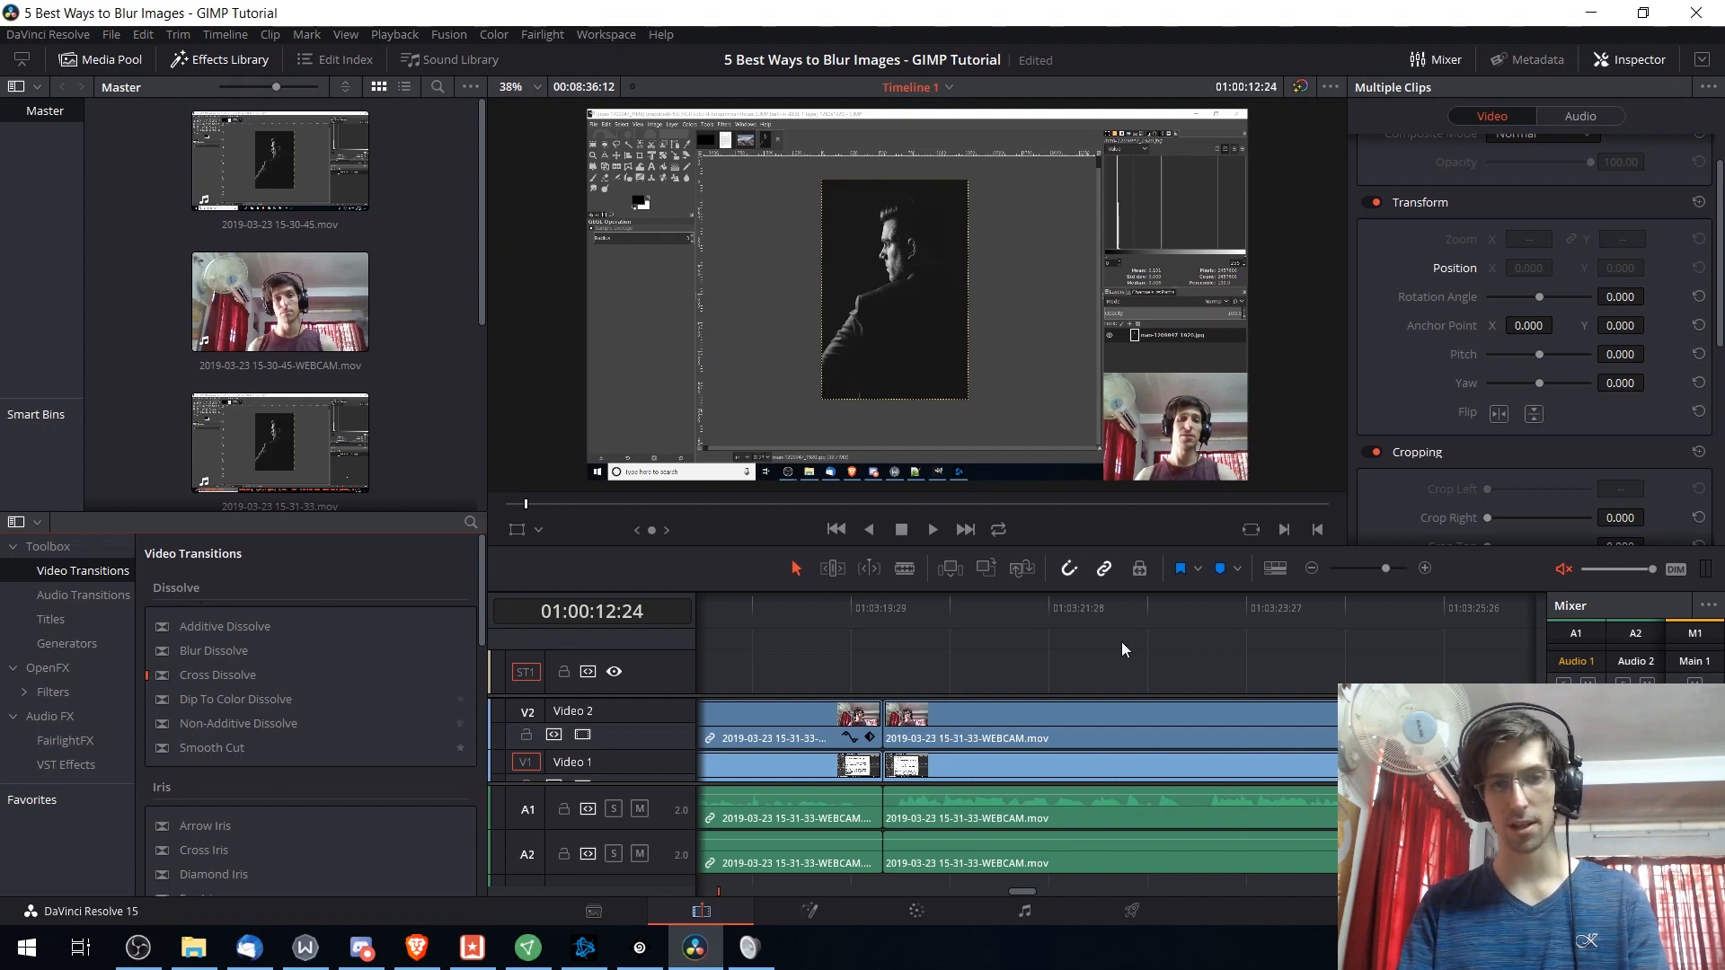
pyautogui.click(50, 618)
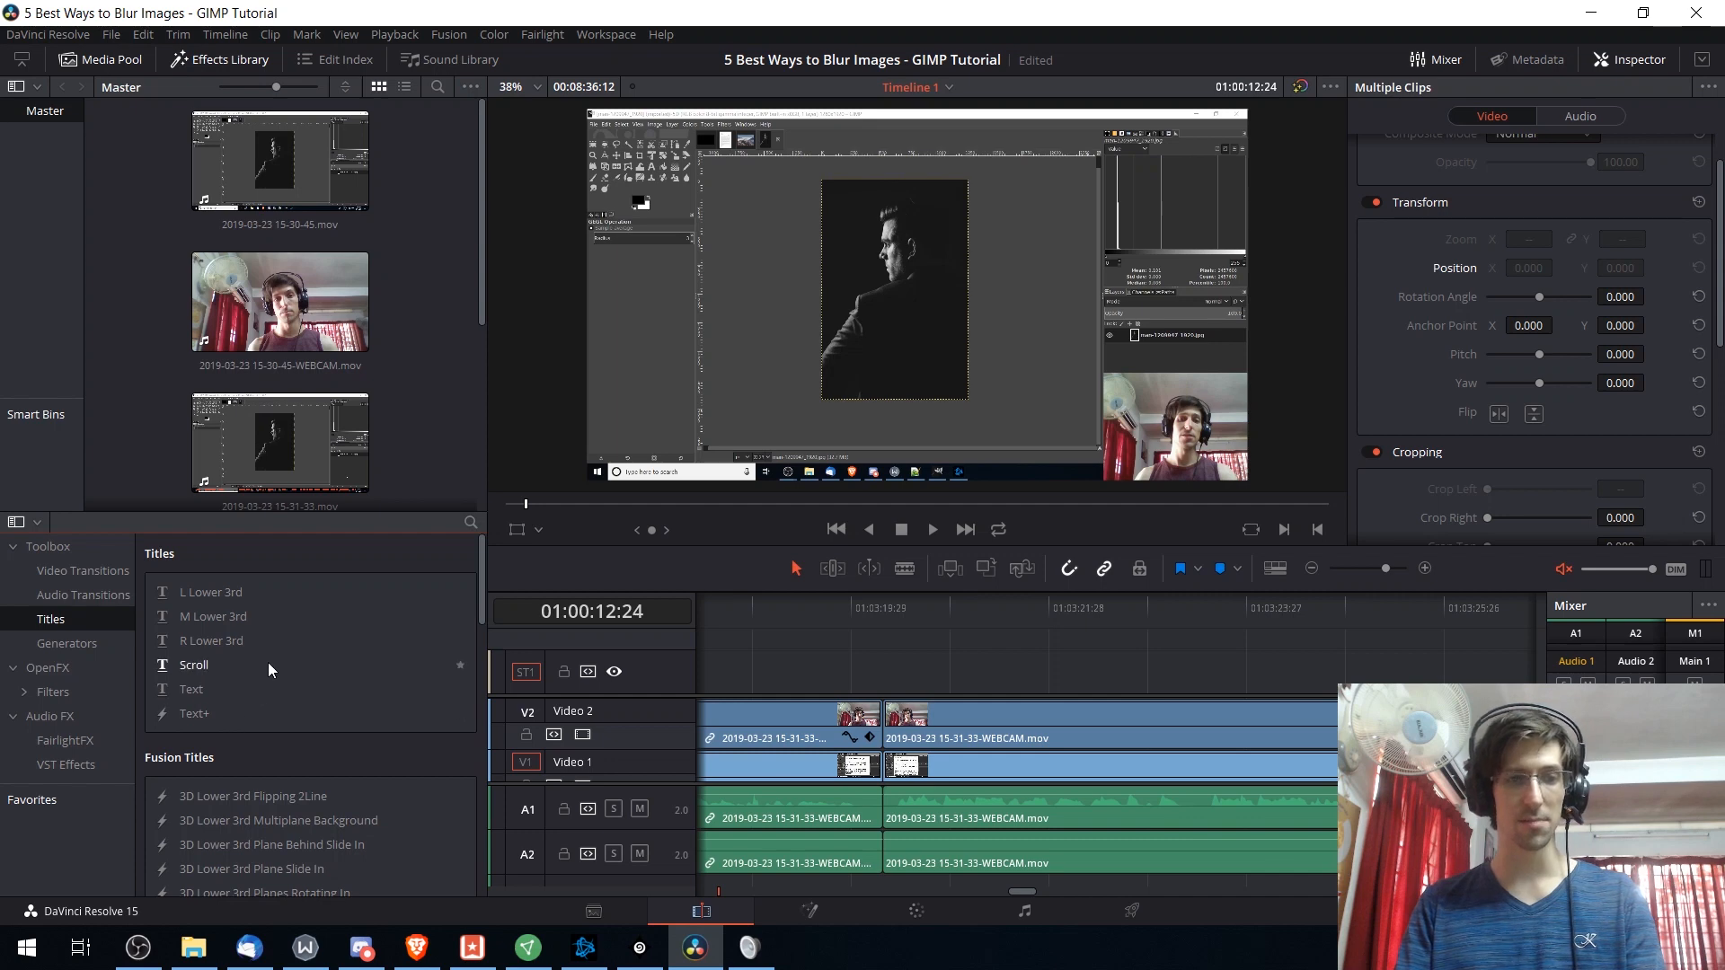
pyautogui.scroll(-3)
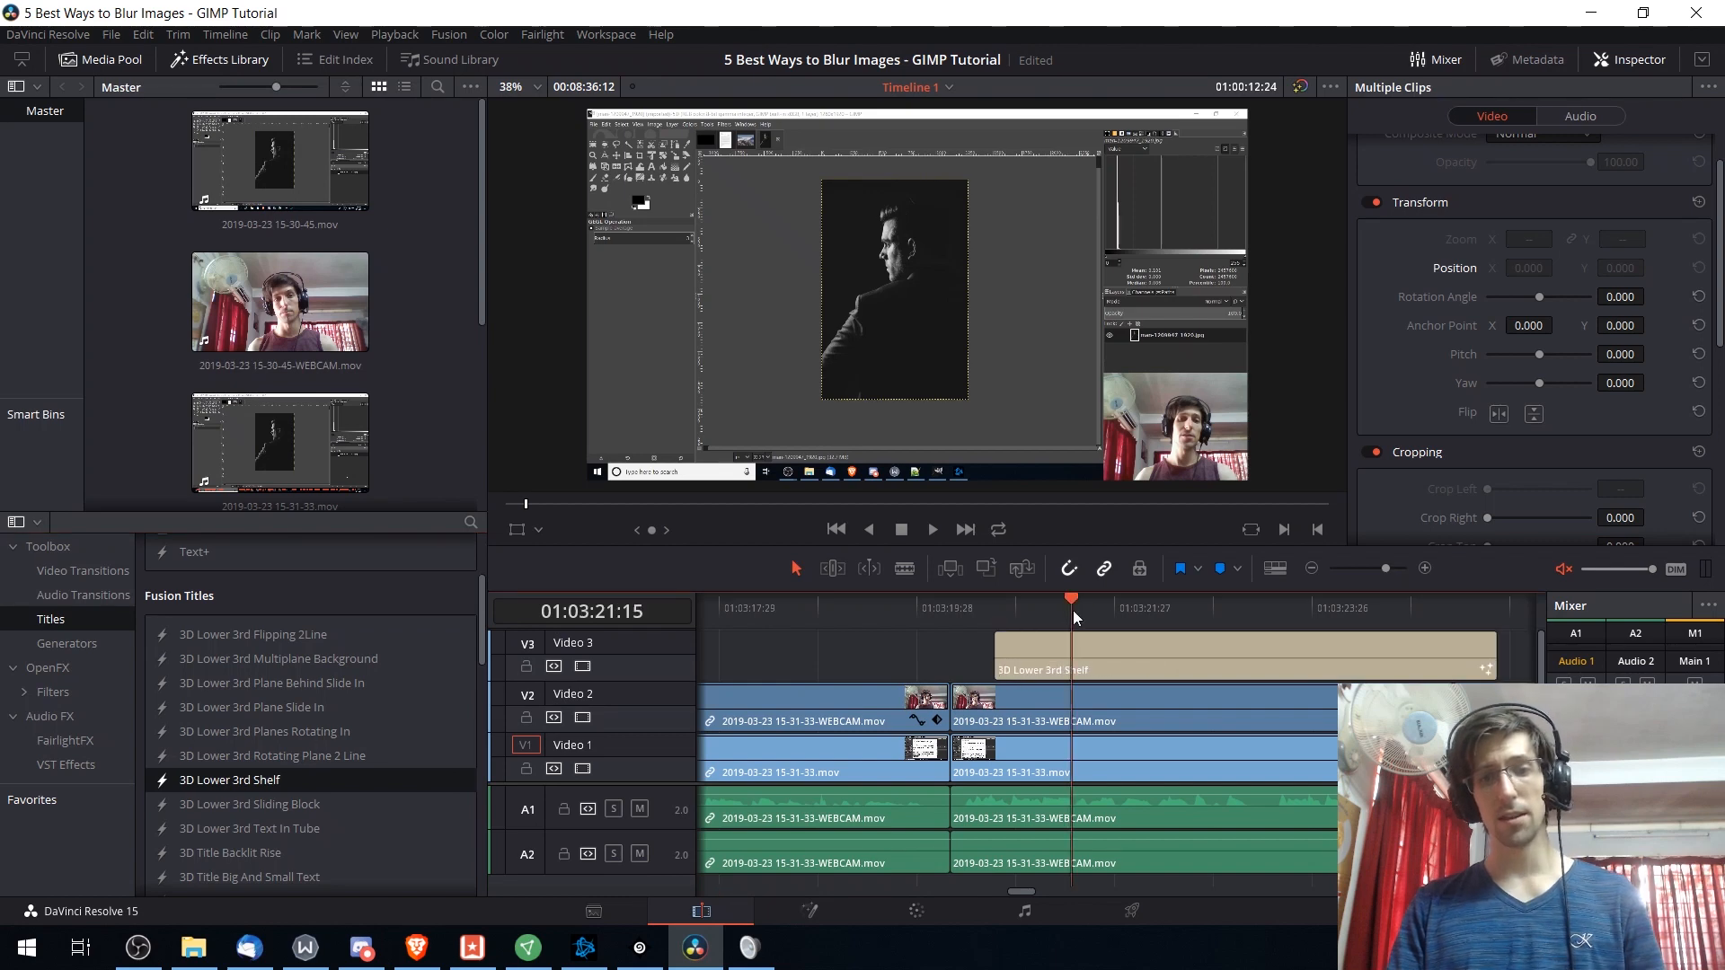
# - Select the 3D Lower 3rd Shelf title and expand its Main Text Controls in the Inspector
pyautogui.click(1244, 654)
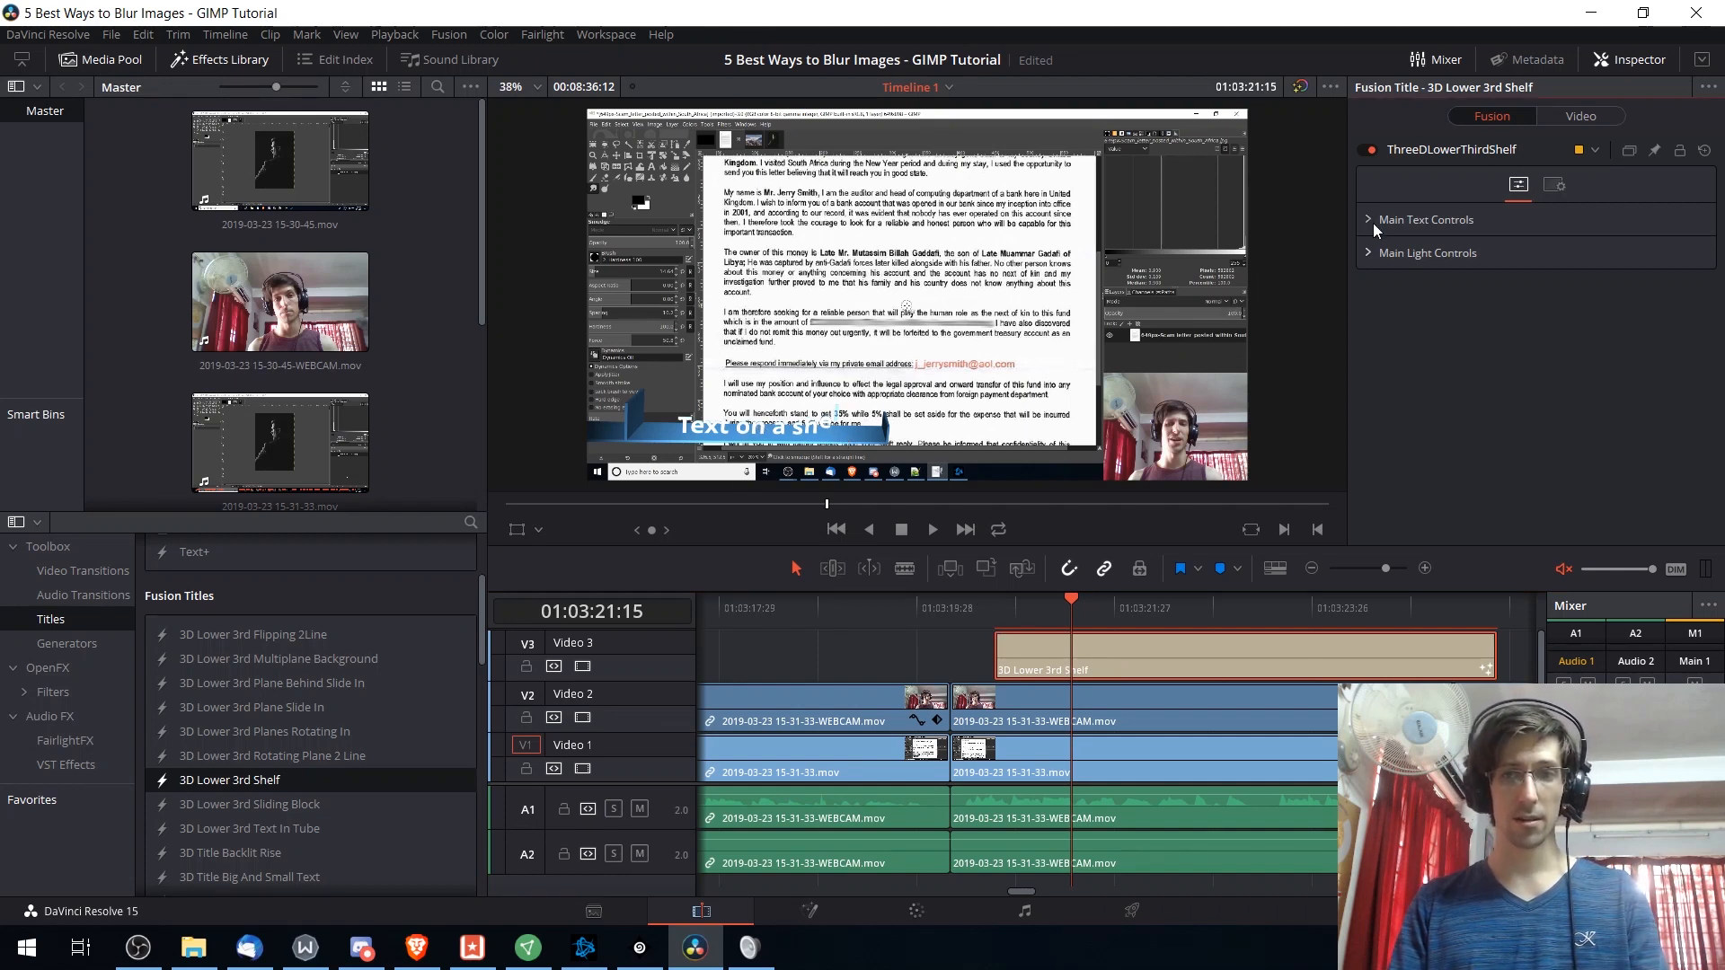
pyautogui.click(1426, 219)
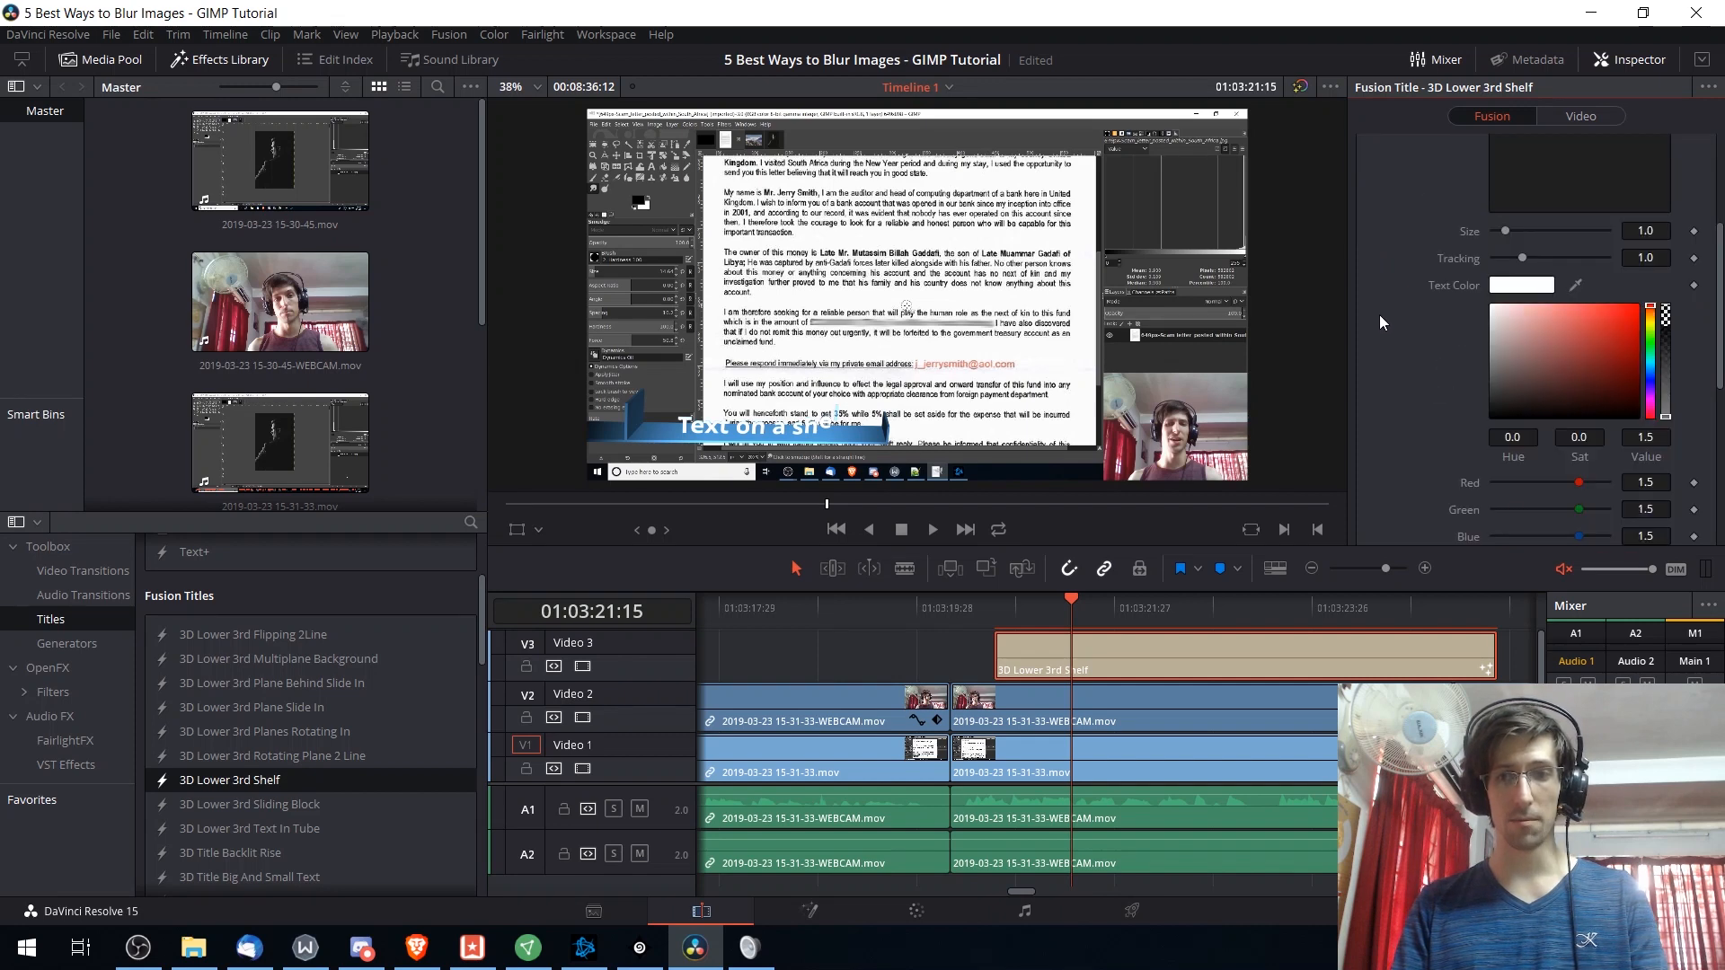
pyautogui.scroll(-3)
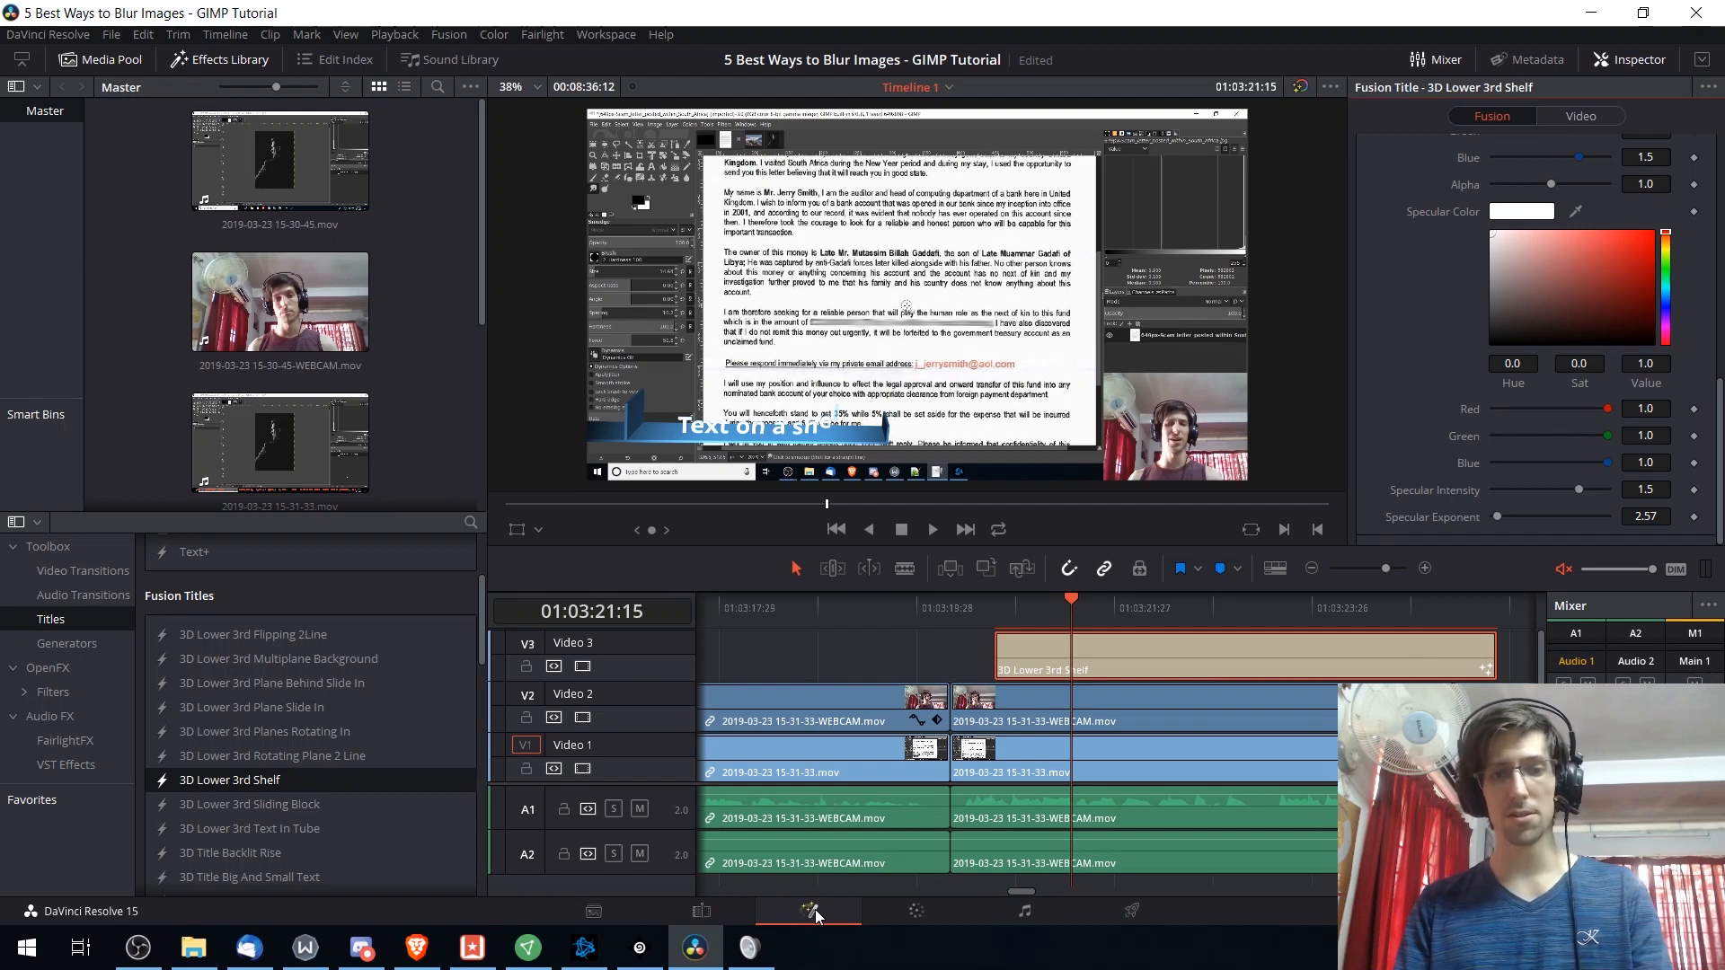
# - Open the title clip on the Fusion page and nudge its node slightly right
pyautogui.click(808, 911)
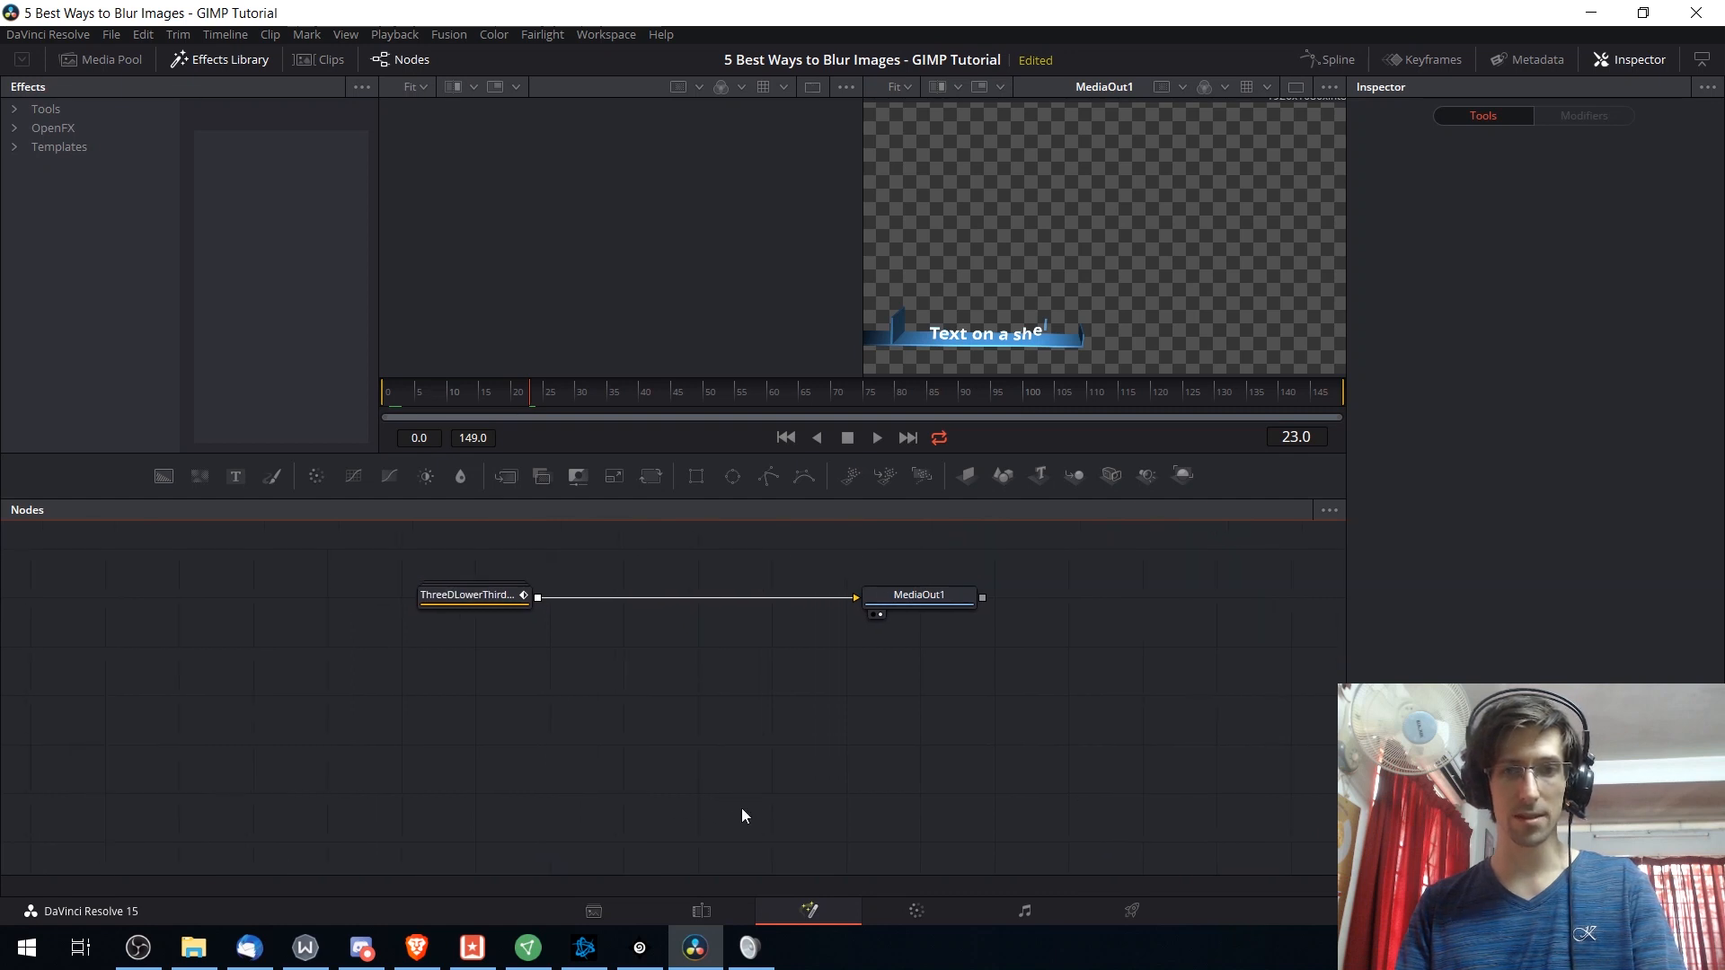
pyautogui.moveTo(474, 594); pyautogui.dragTo(511, 608)
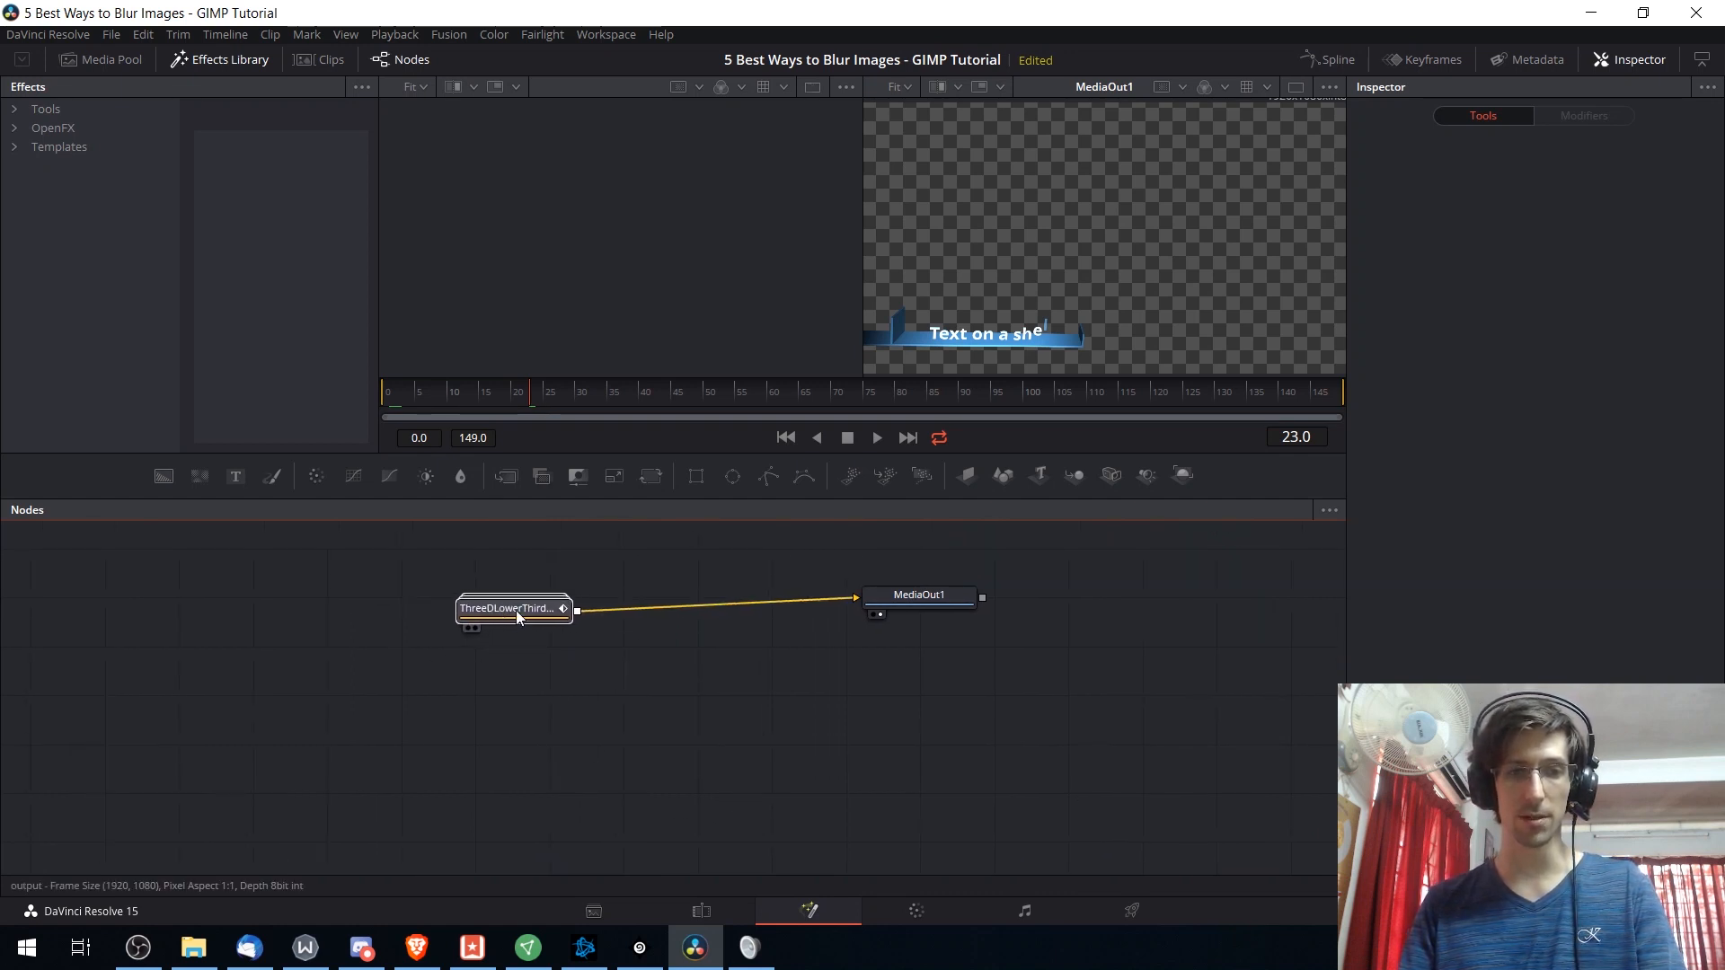
# - Expand the ThreeDLowerThirdShelf group to reveal mainText, shelf, mainLight, mainCam and output nodes
pyautogui.doubleClick(508, 608)
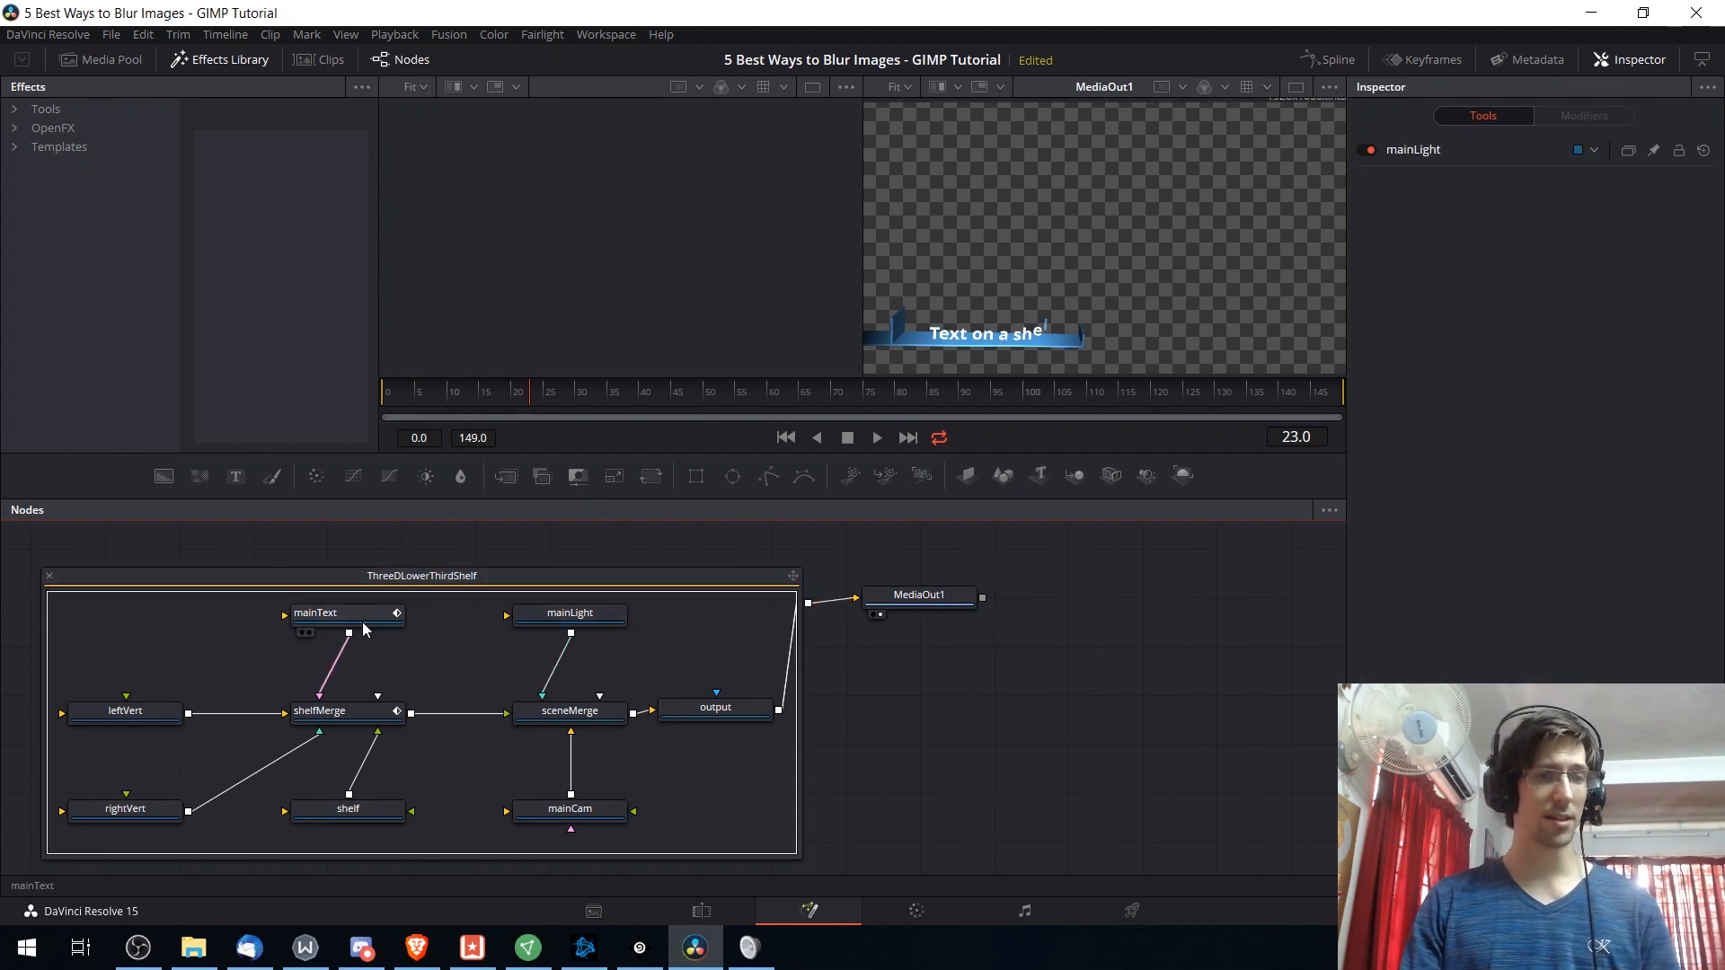
pyautogui.moveTo(541, 717)
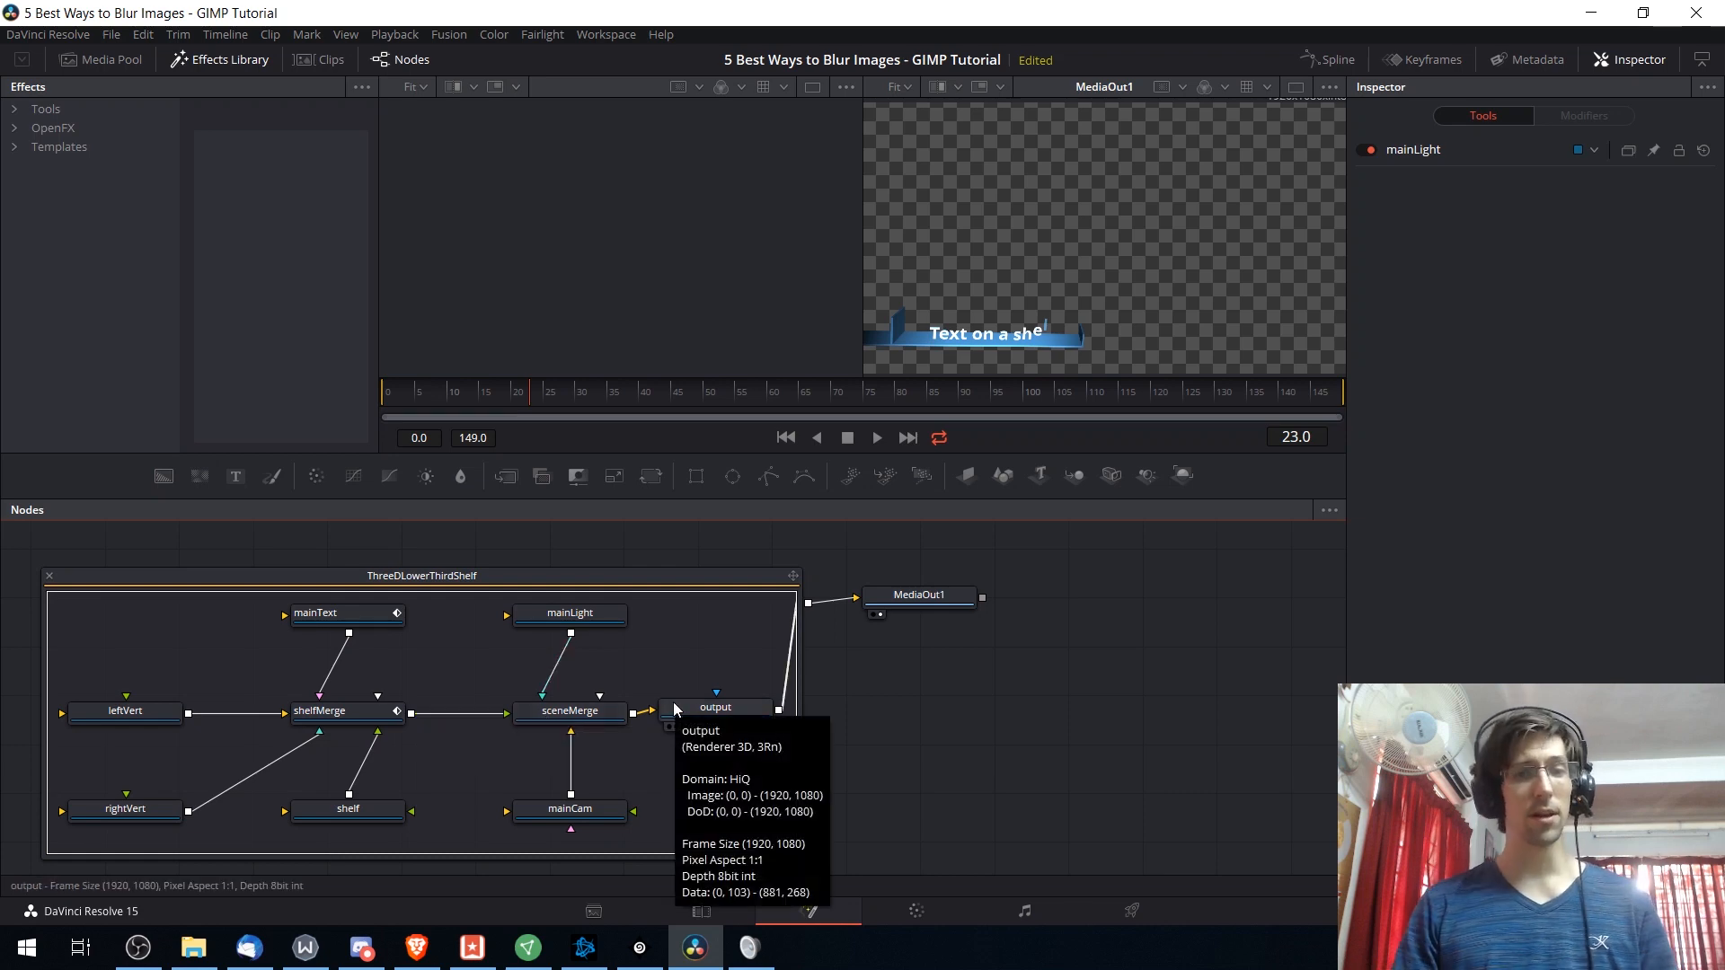
pyautogui.moveTo(754, 665)
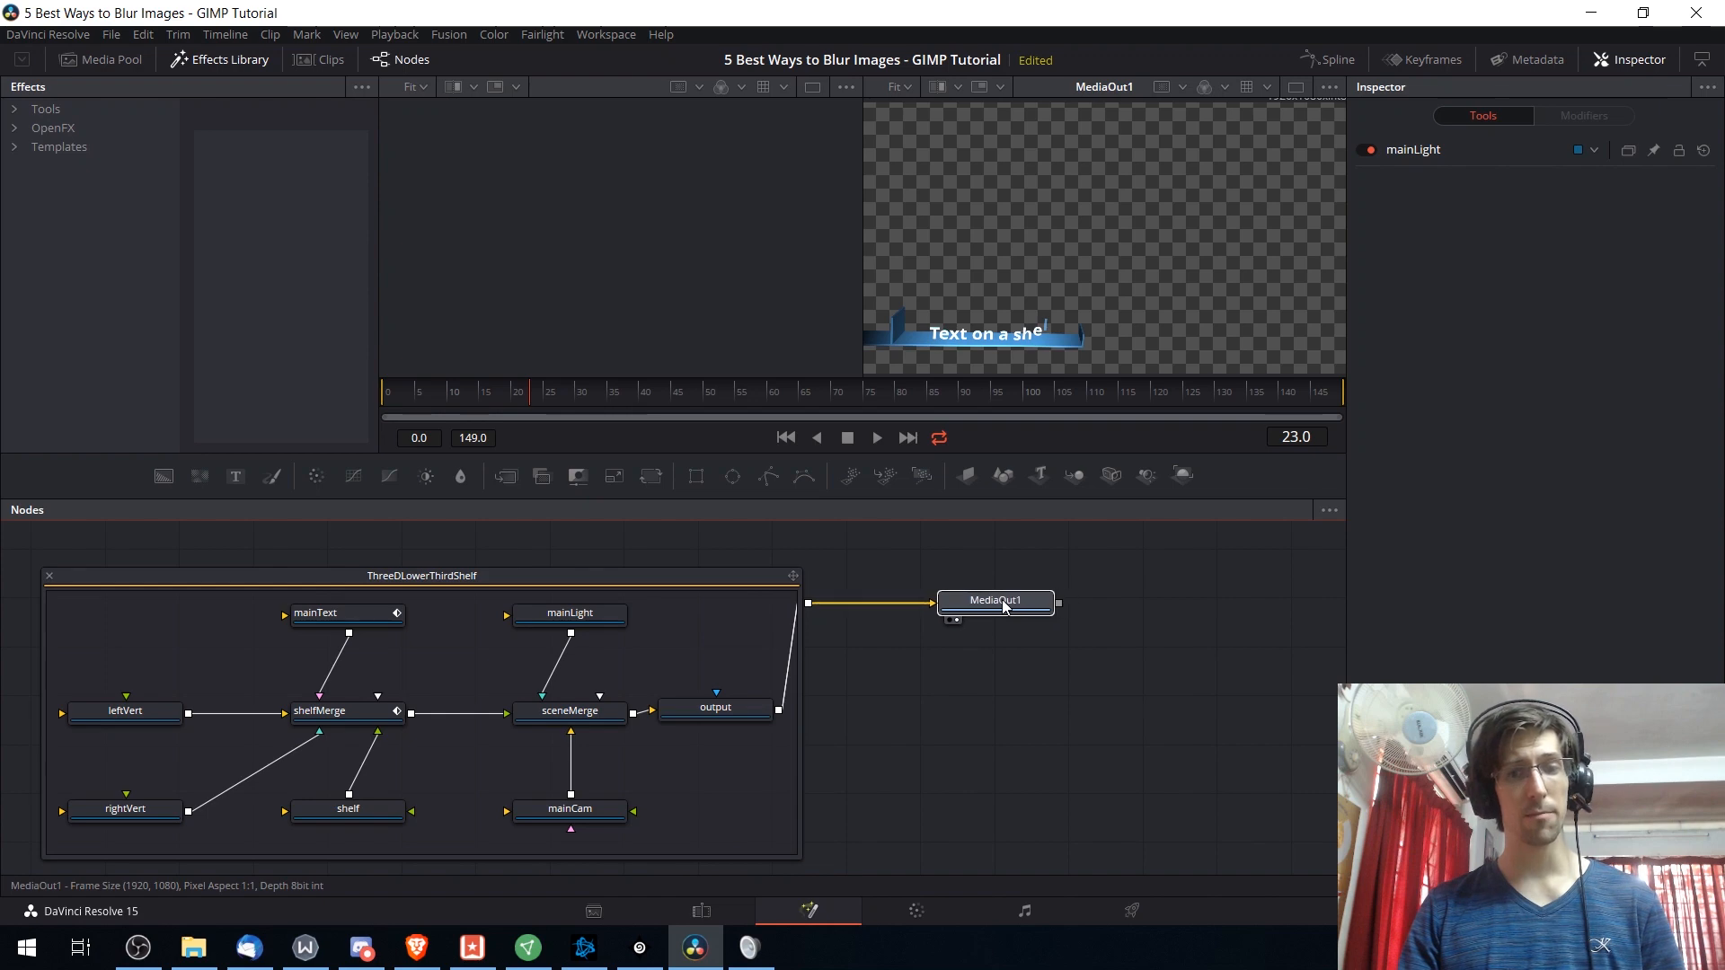
# - Select MediaOut1 so the Inspector shows its settings with index 0
pyautogui.click(993, 601)
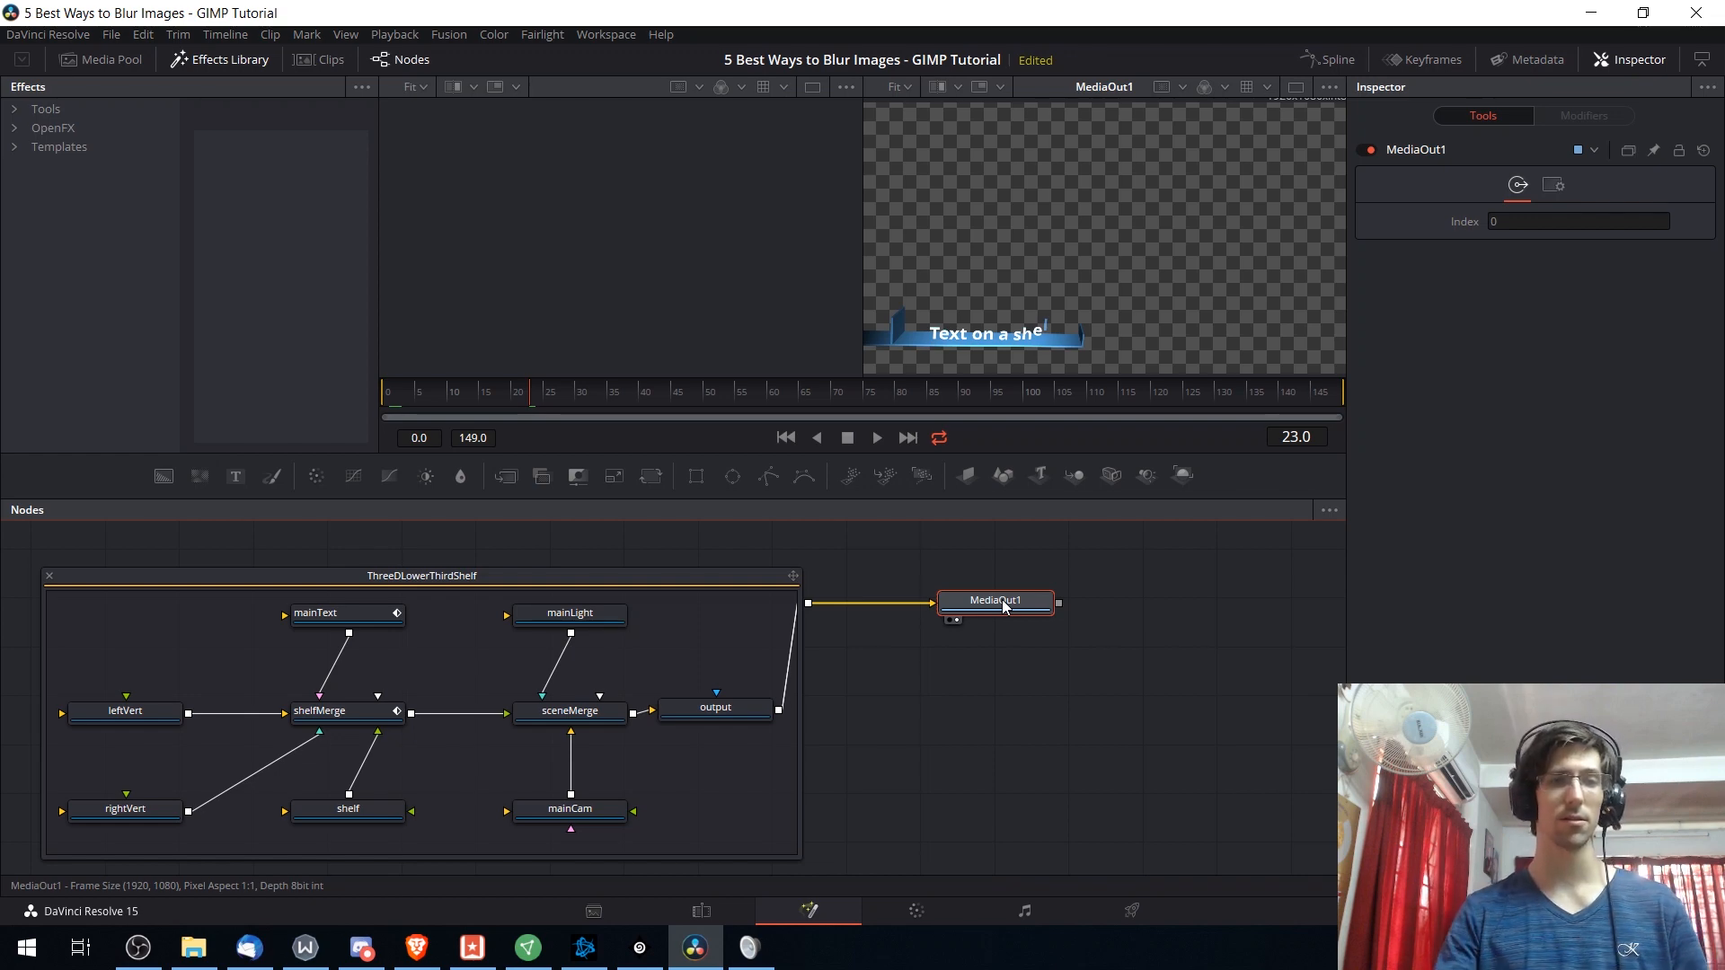
pyautogui.moveTo(352, 475)
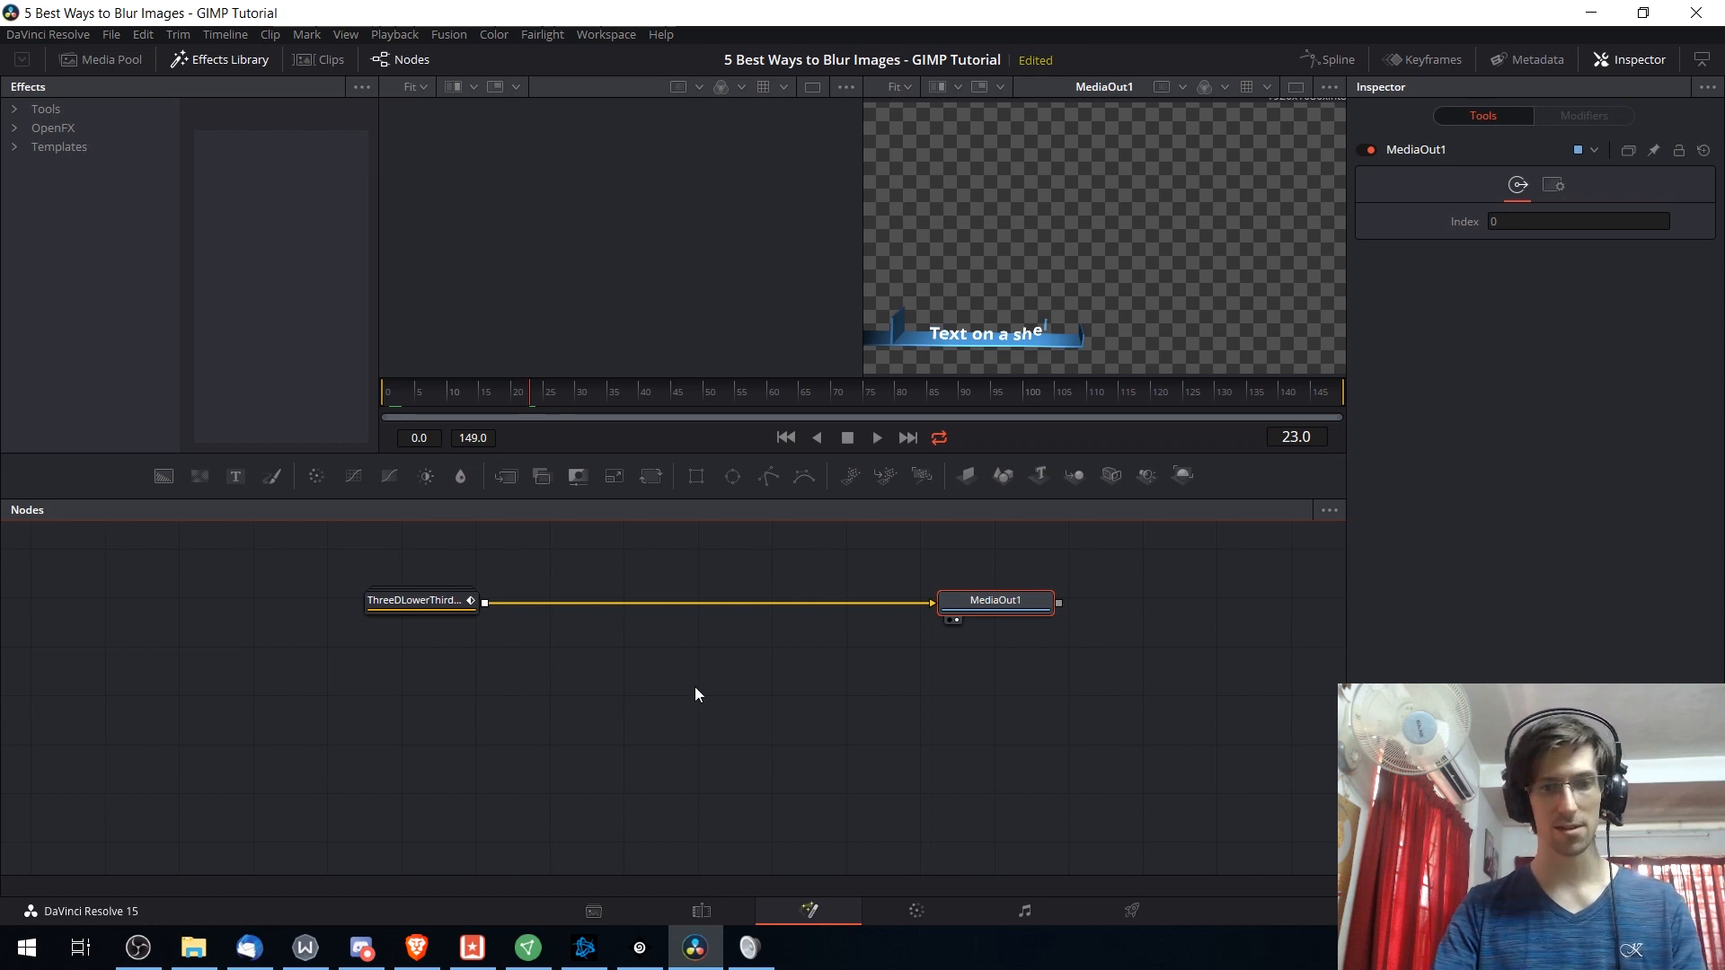
pyautogui.moveTo(844, 701)
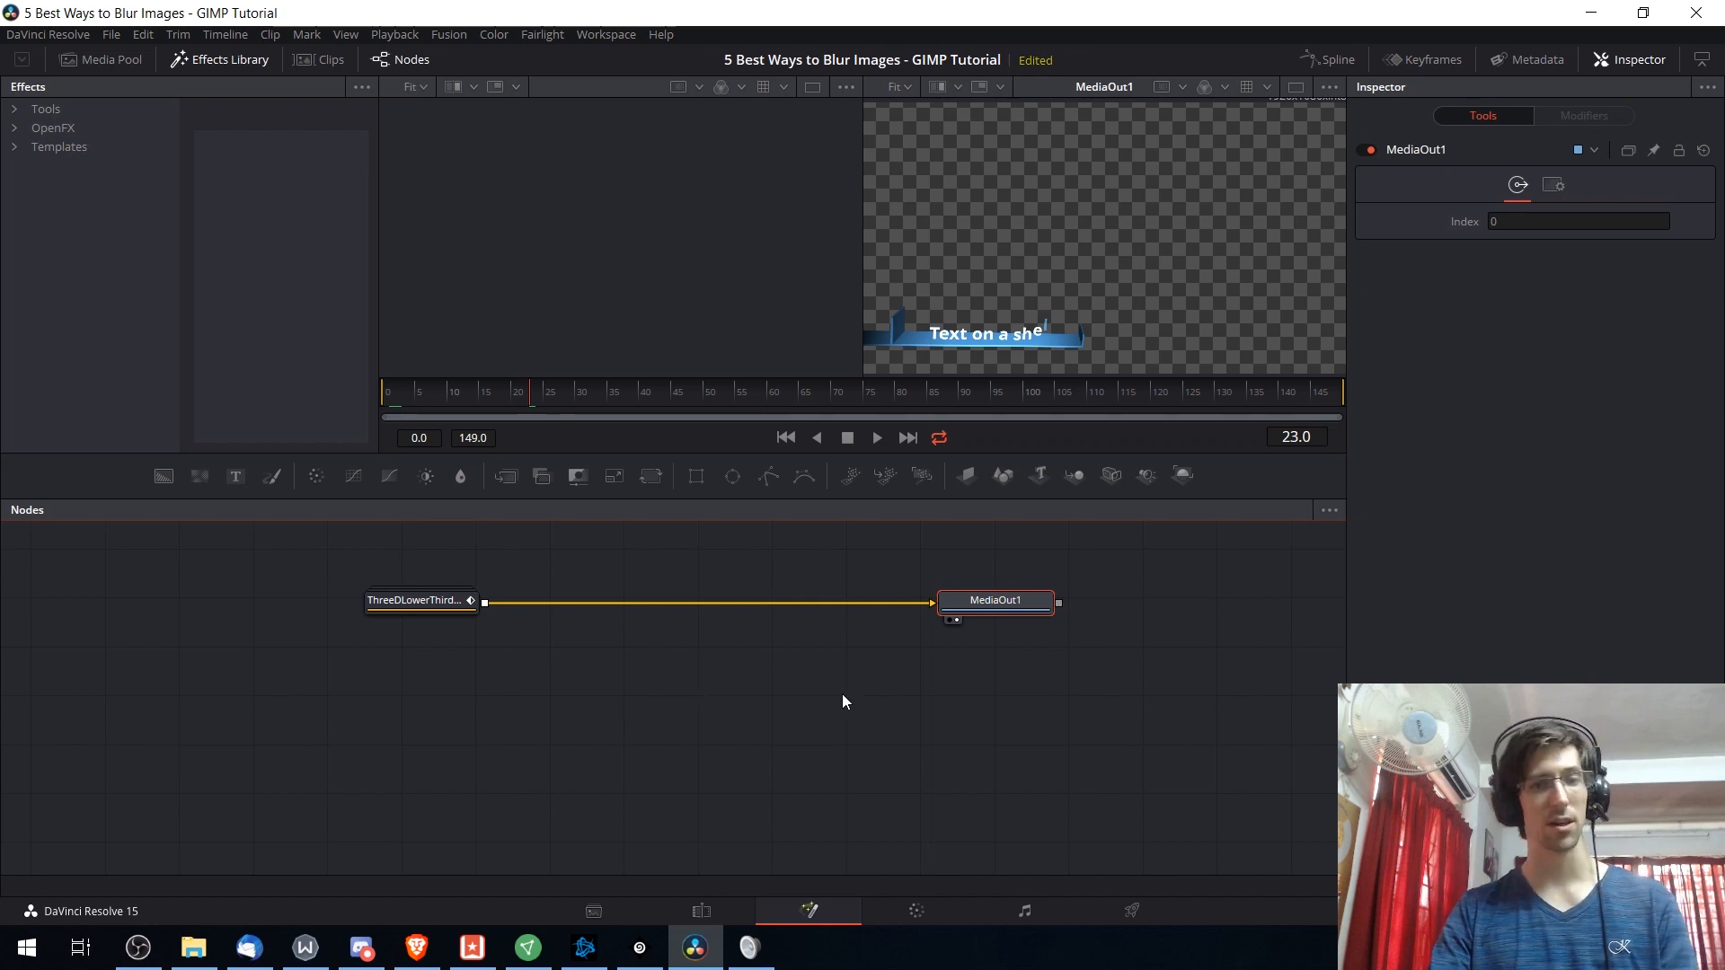
# - On the Color page, bring up the red channel's custom curve and drag on it
pyautogui.click(917, 911)
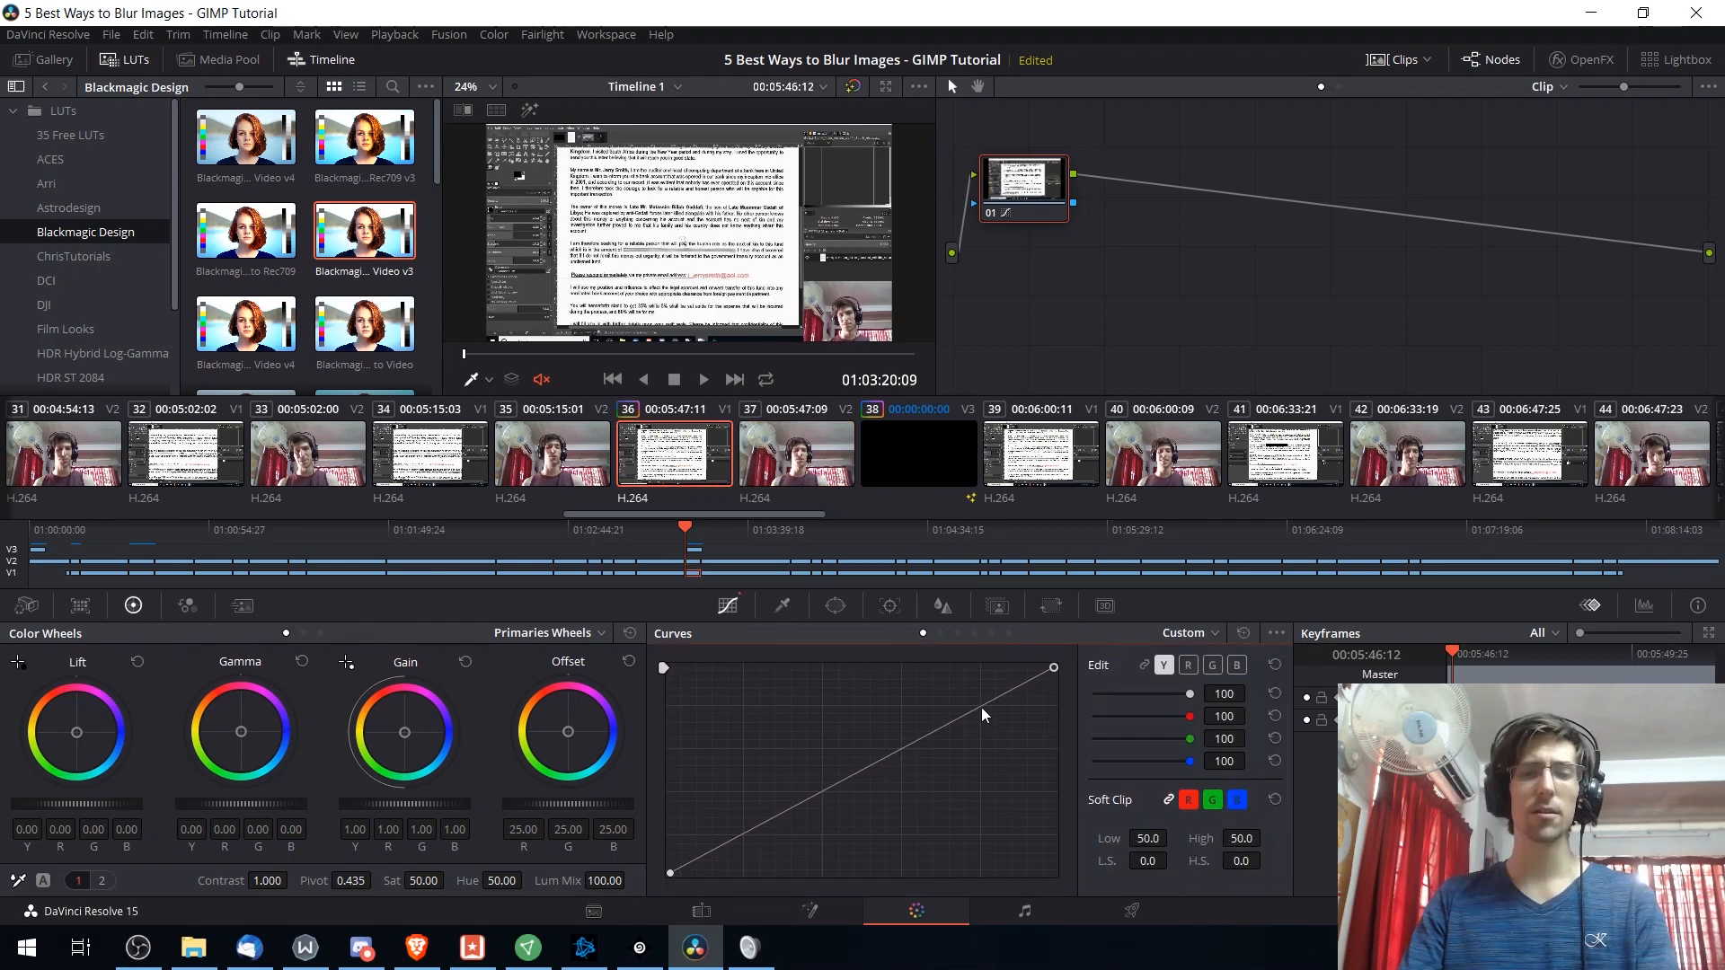
pyautogui.click(1187, 665)
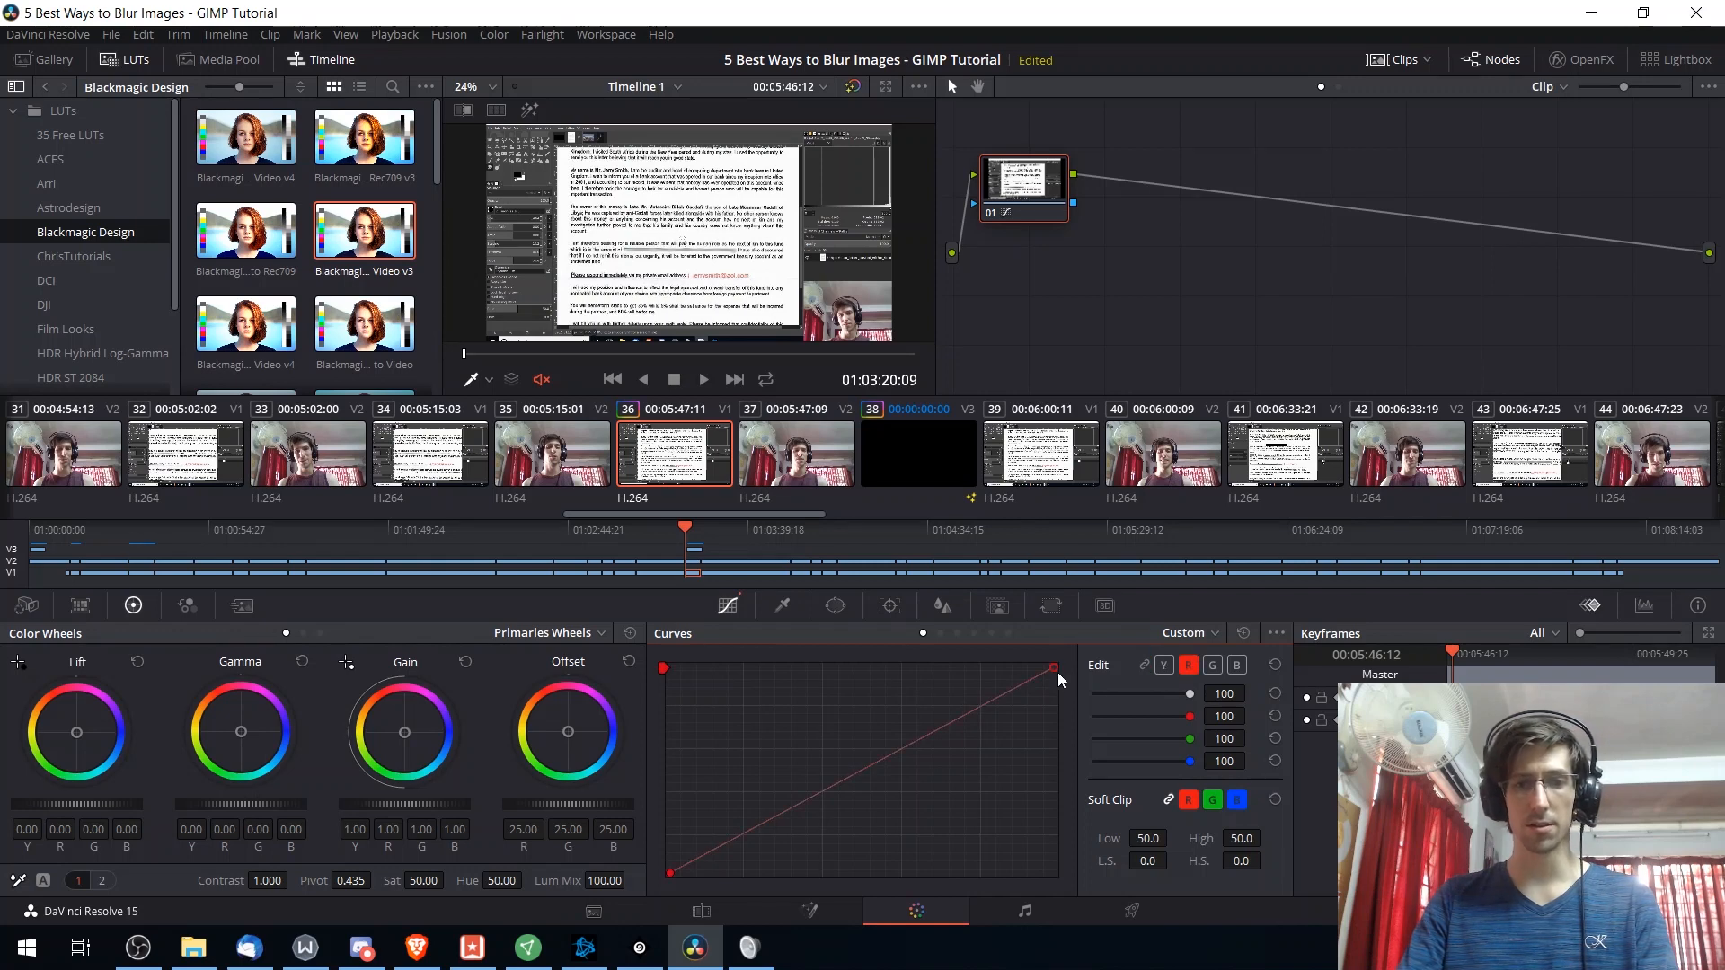
pyautogui.moveTo(1053, 668); pyautogui.dragTo(1045, 784)
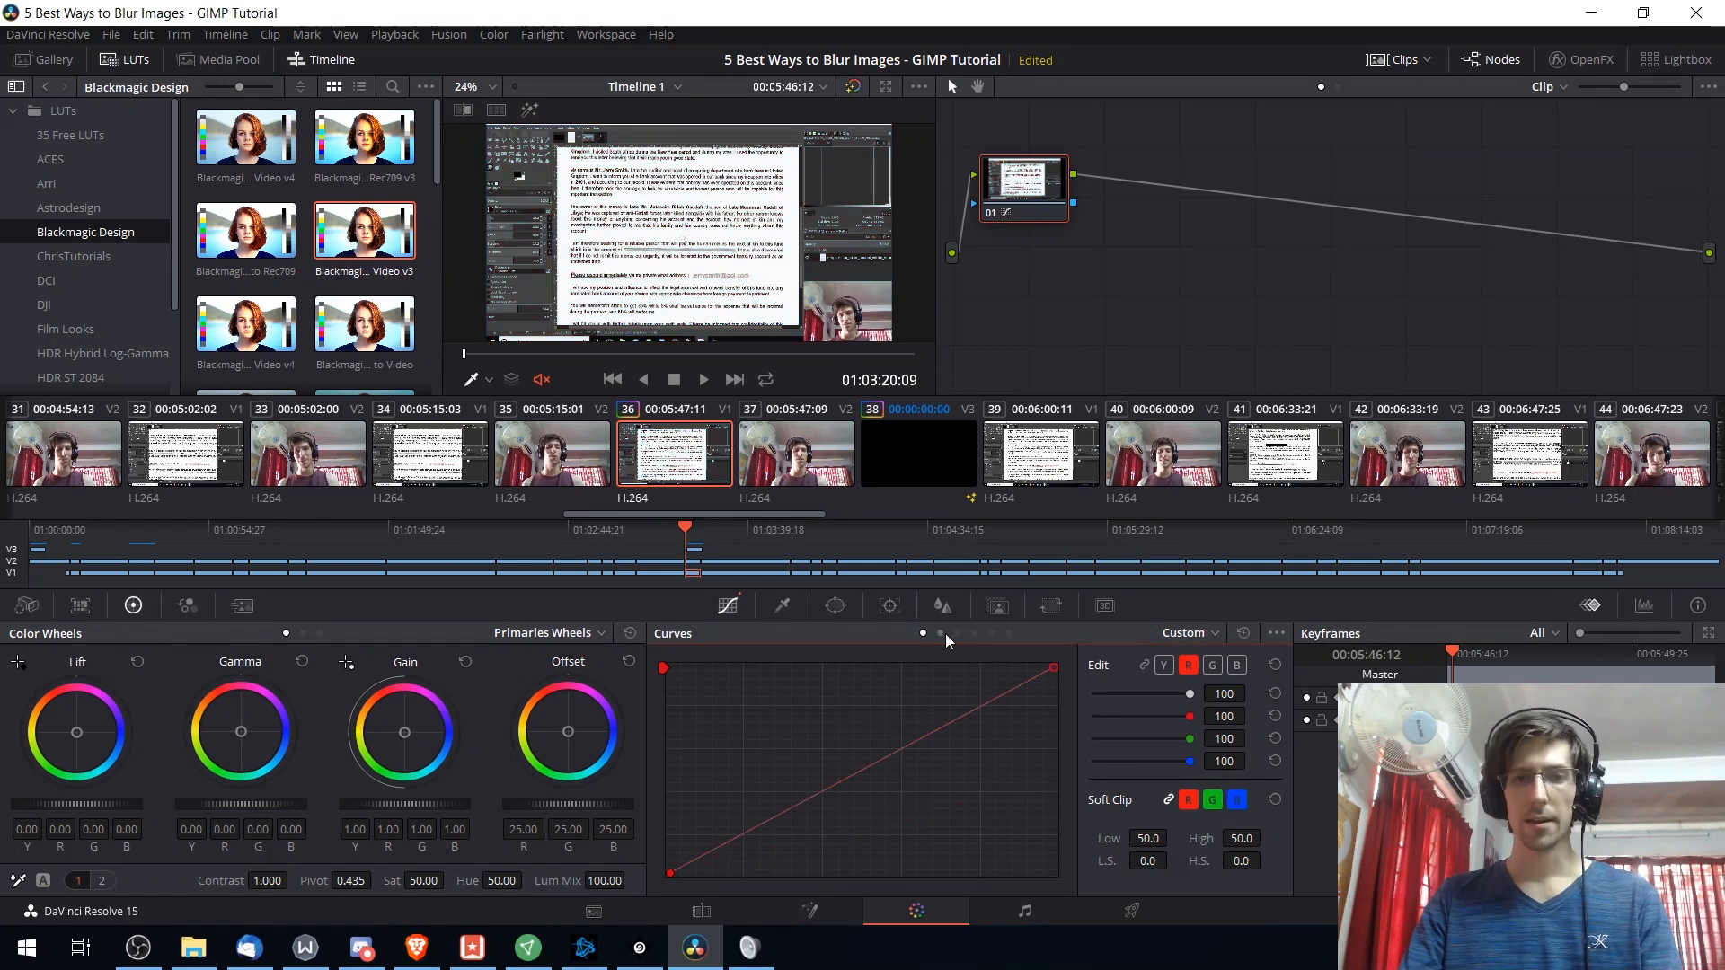
# - Test brightening and darkening purple and green hues on Hue Vs Lum, returning both near neutral
pyautogui.click(1188, 633)
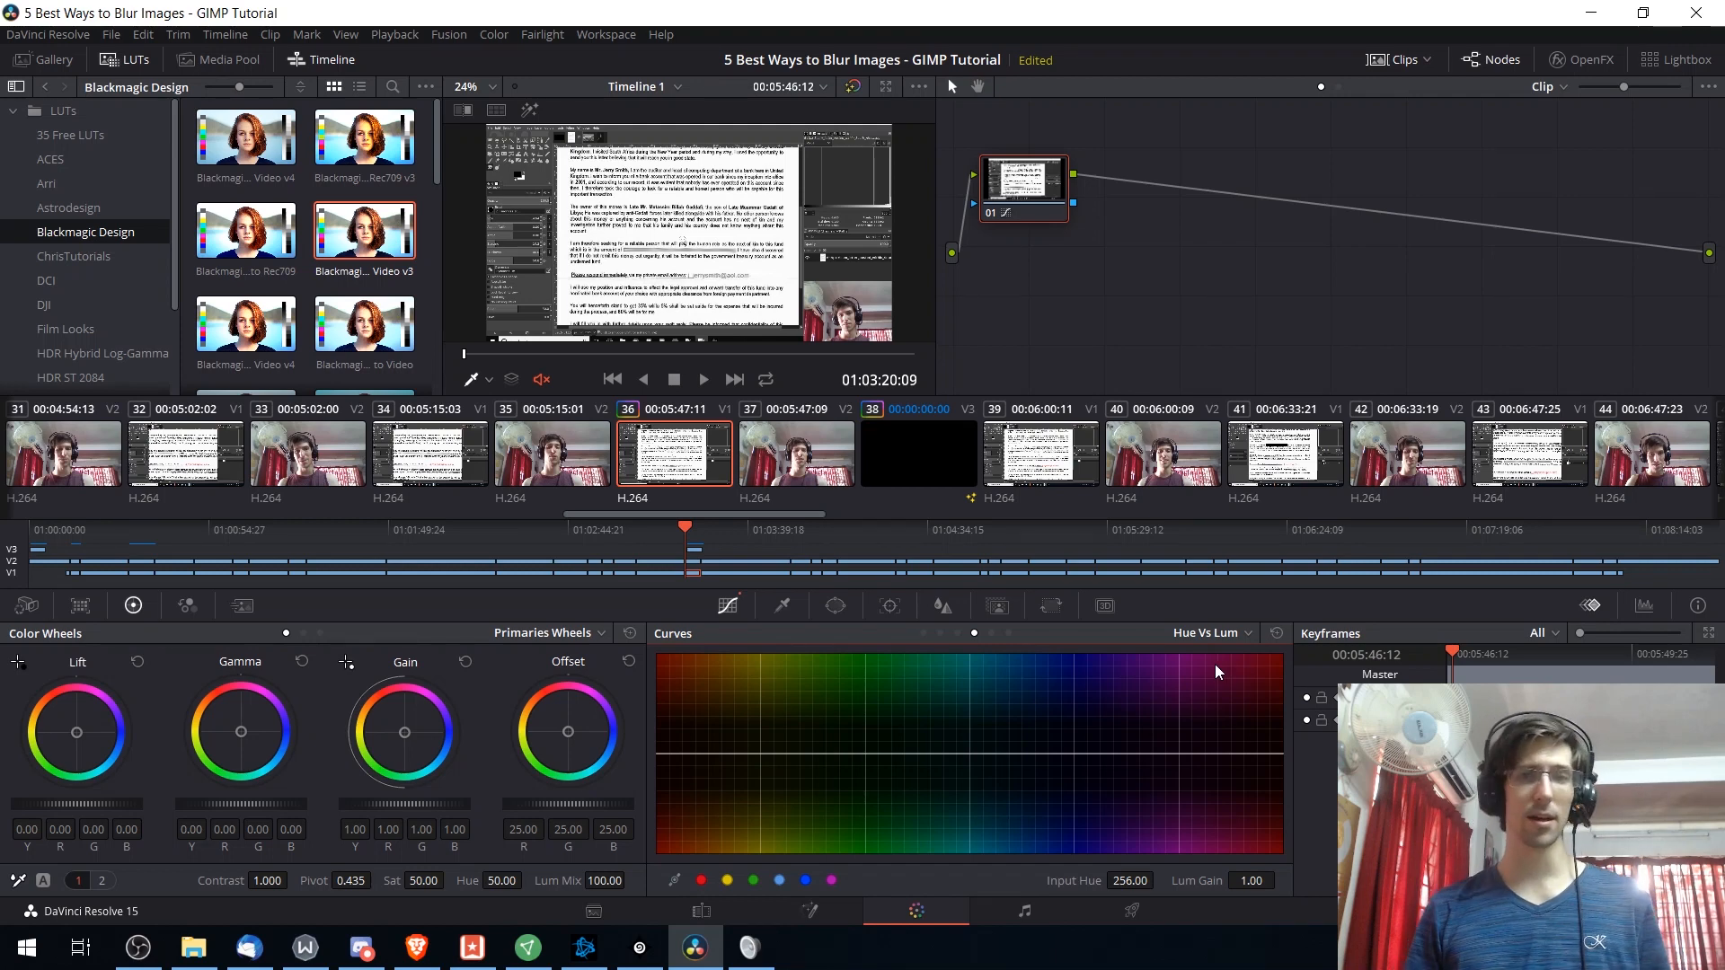
pyautogui.moveTo(1265, 769)
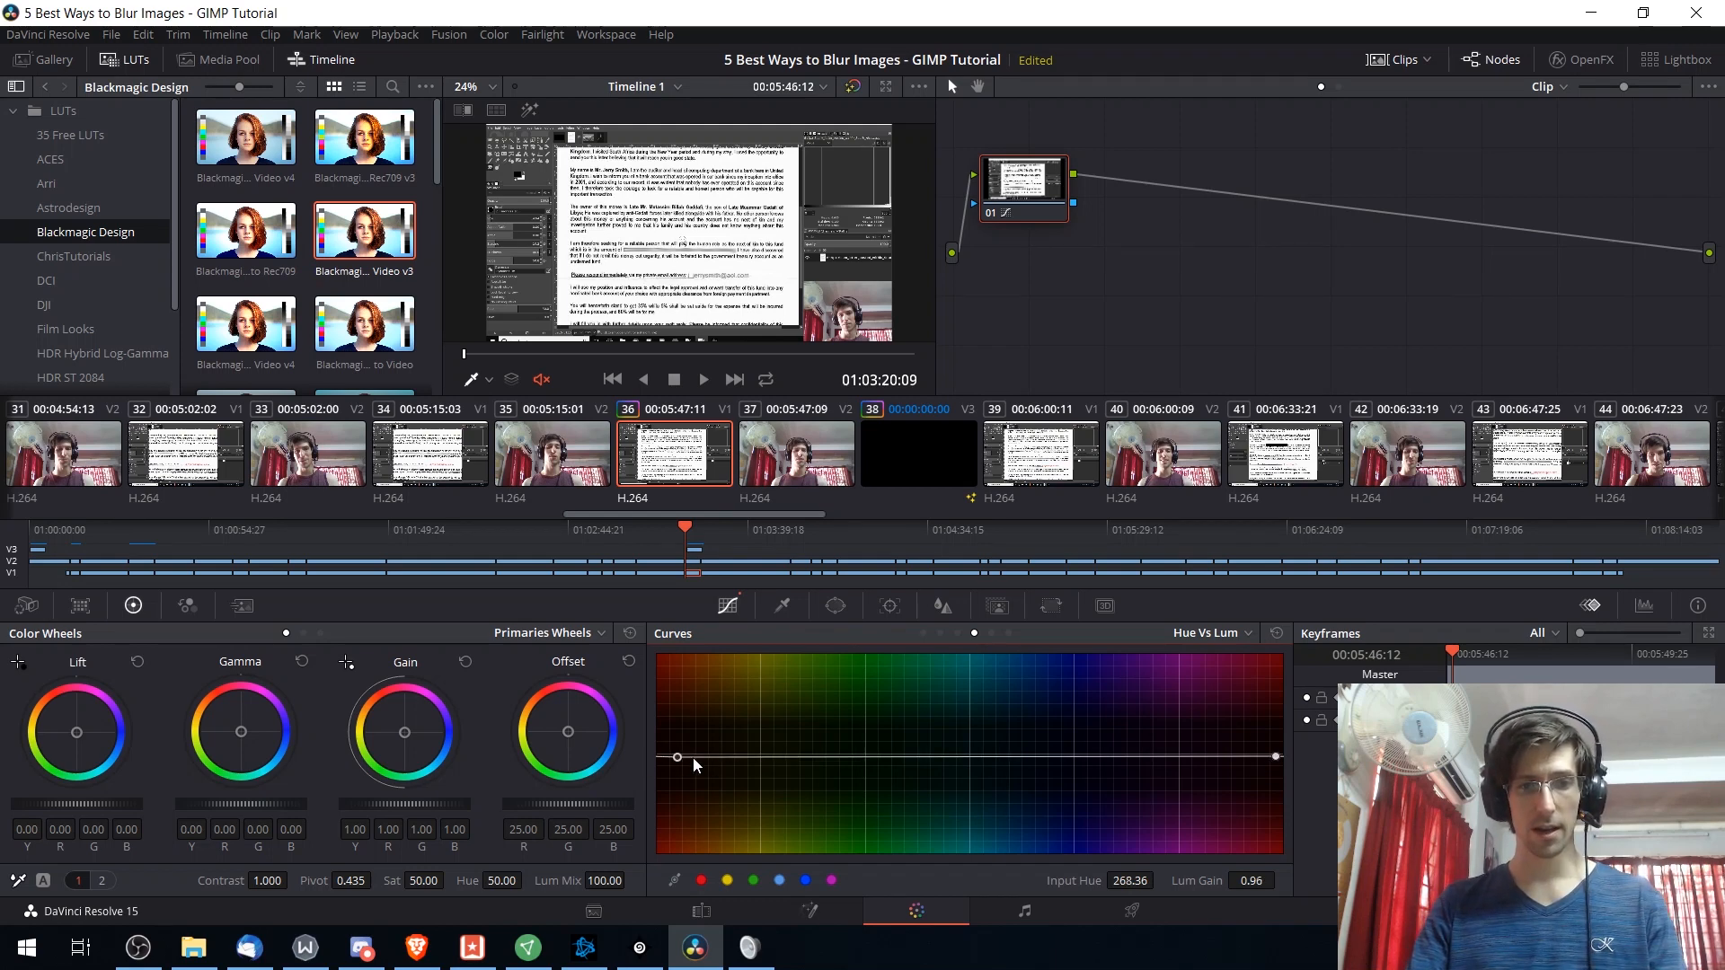
pyautogui.moveTo(697, 756); pyautogui.dragTo(697, 669)
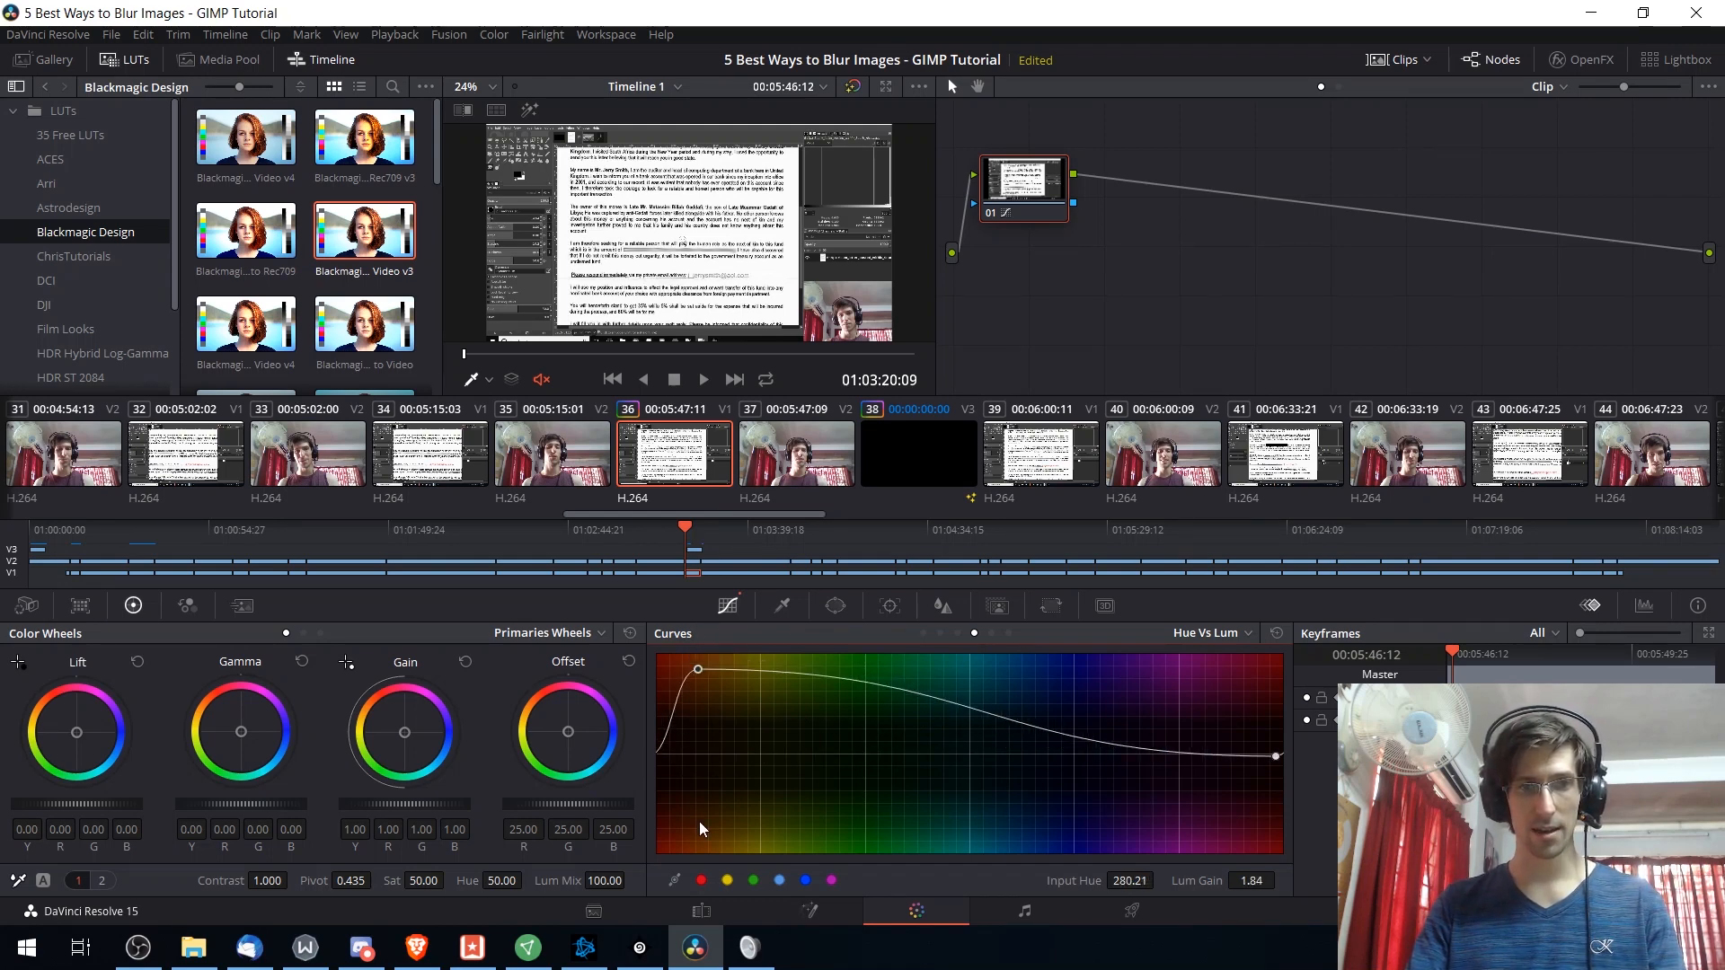
pyautogui.moveTo(699, 668); pyautogui.dragTo(691, 833)
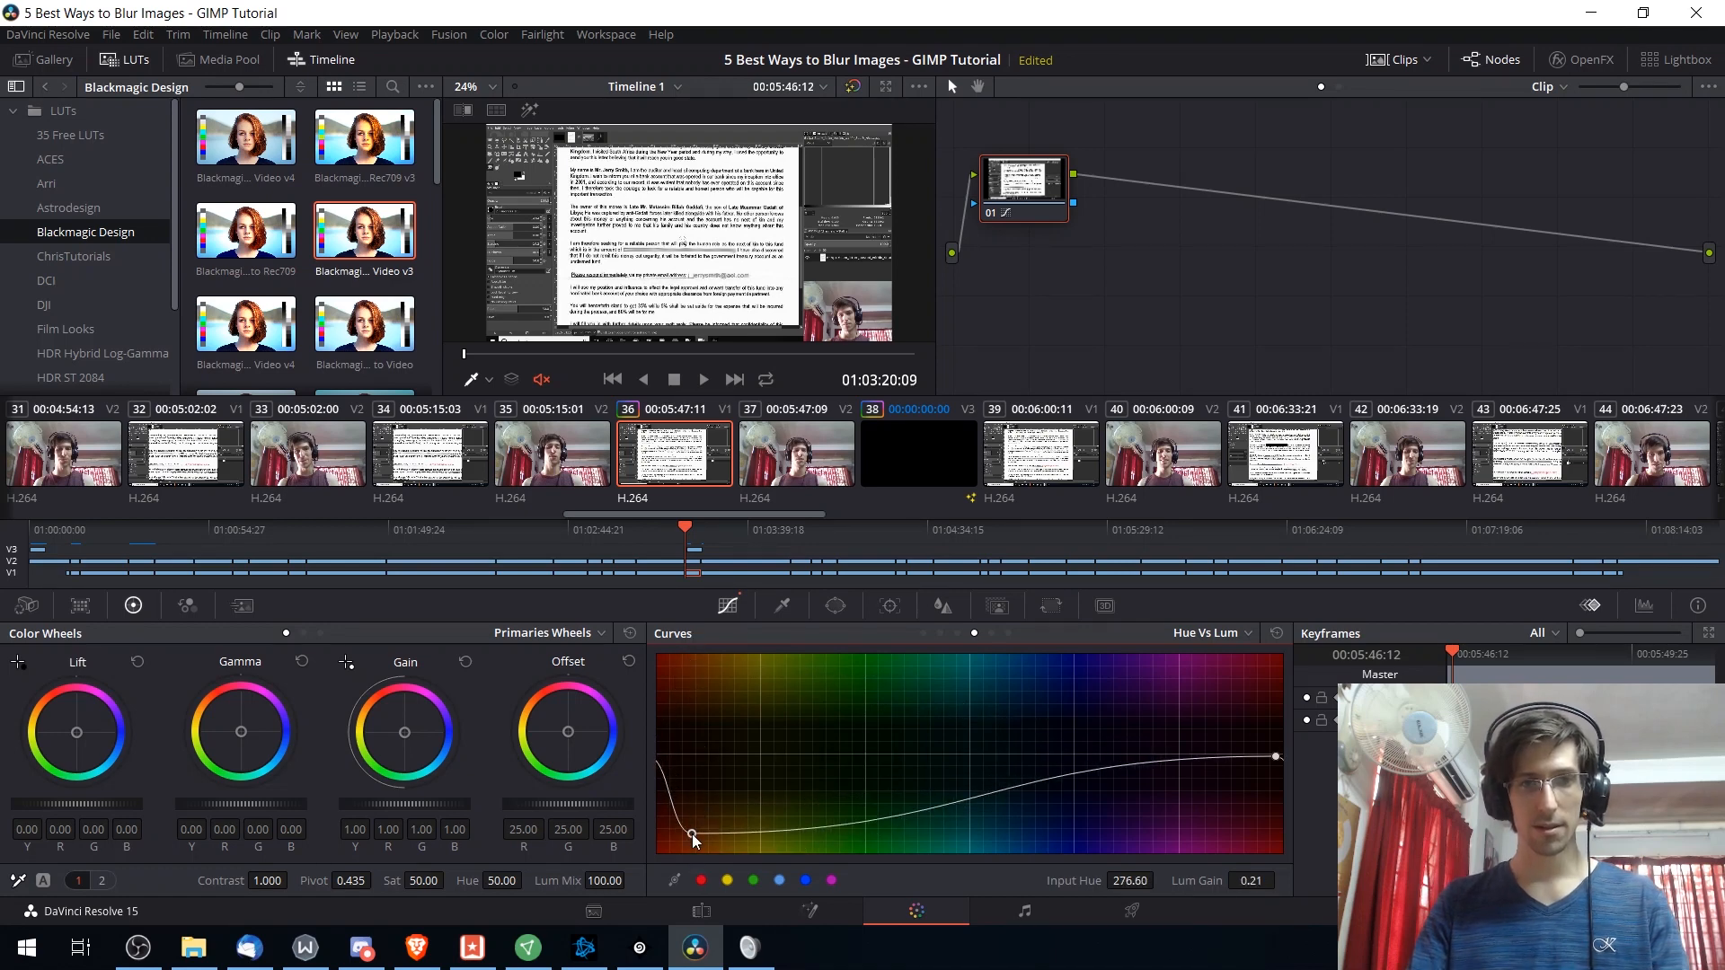
pyautogui.moveTo(693, 834); pyautogui.dragTo(729, 849)
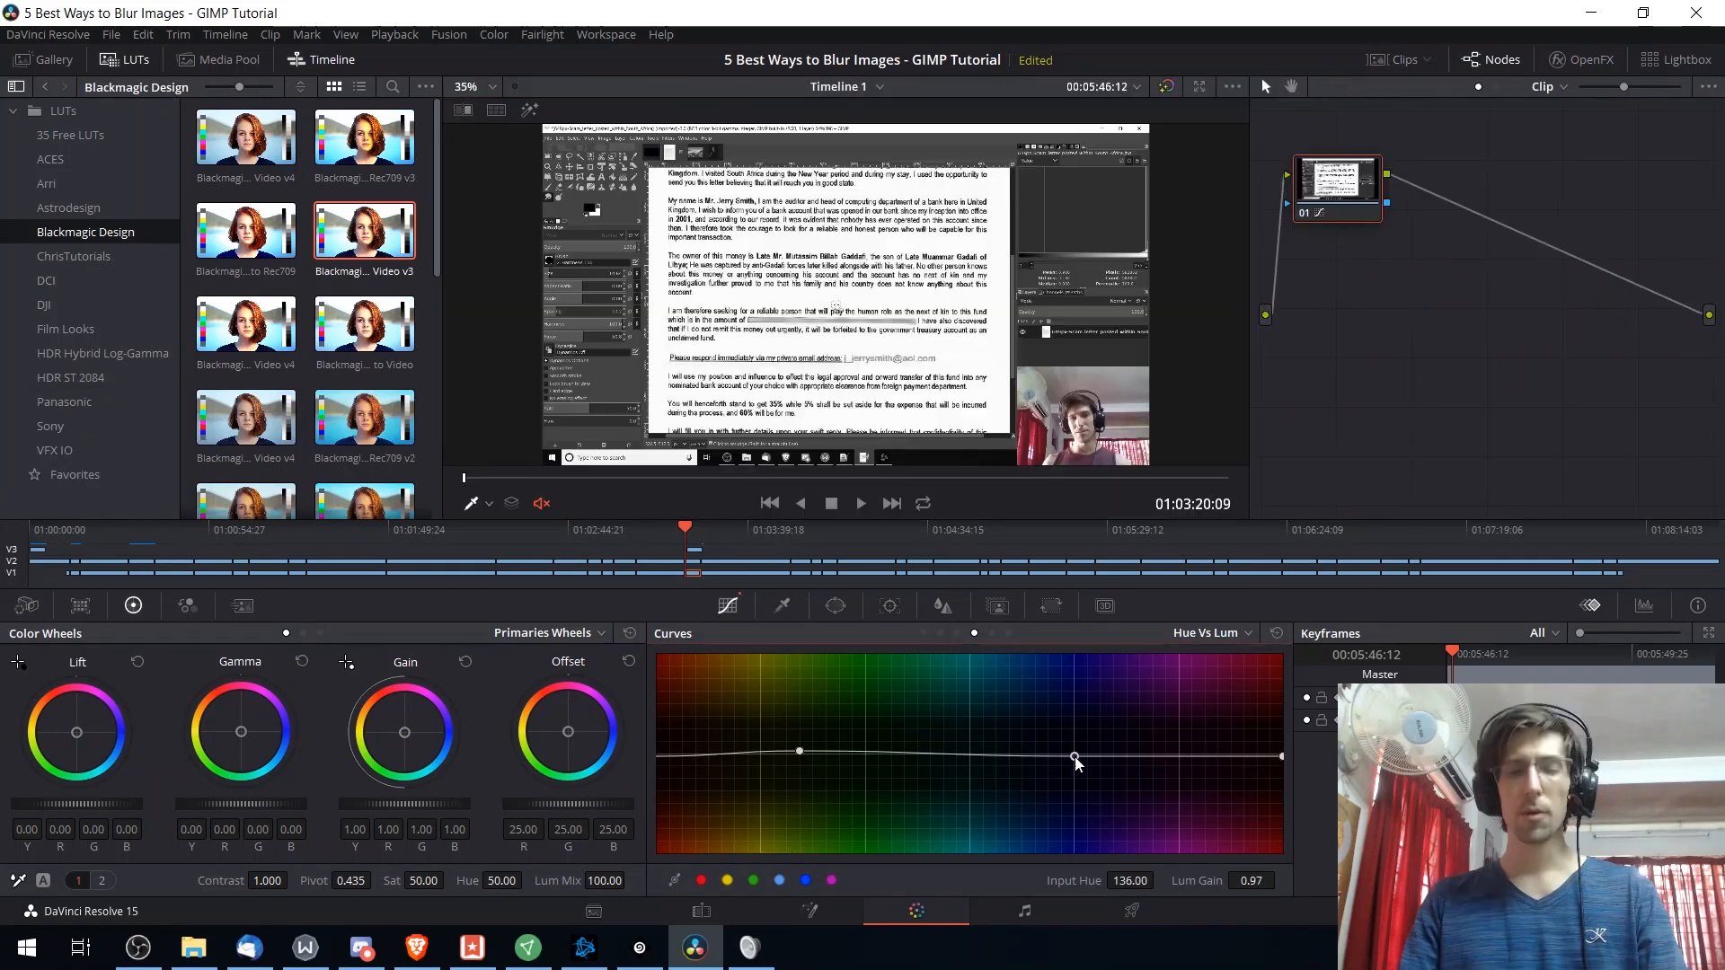
pyautogui.moveTo(1077, 761); pyautogui.dragTo(1064, 785)
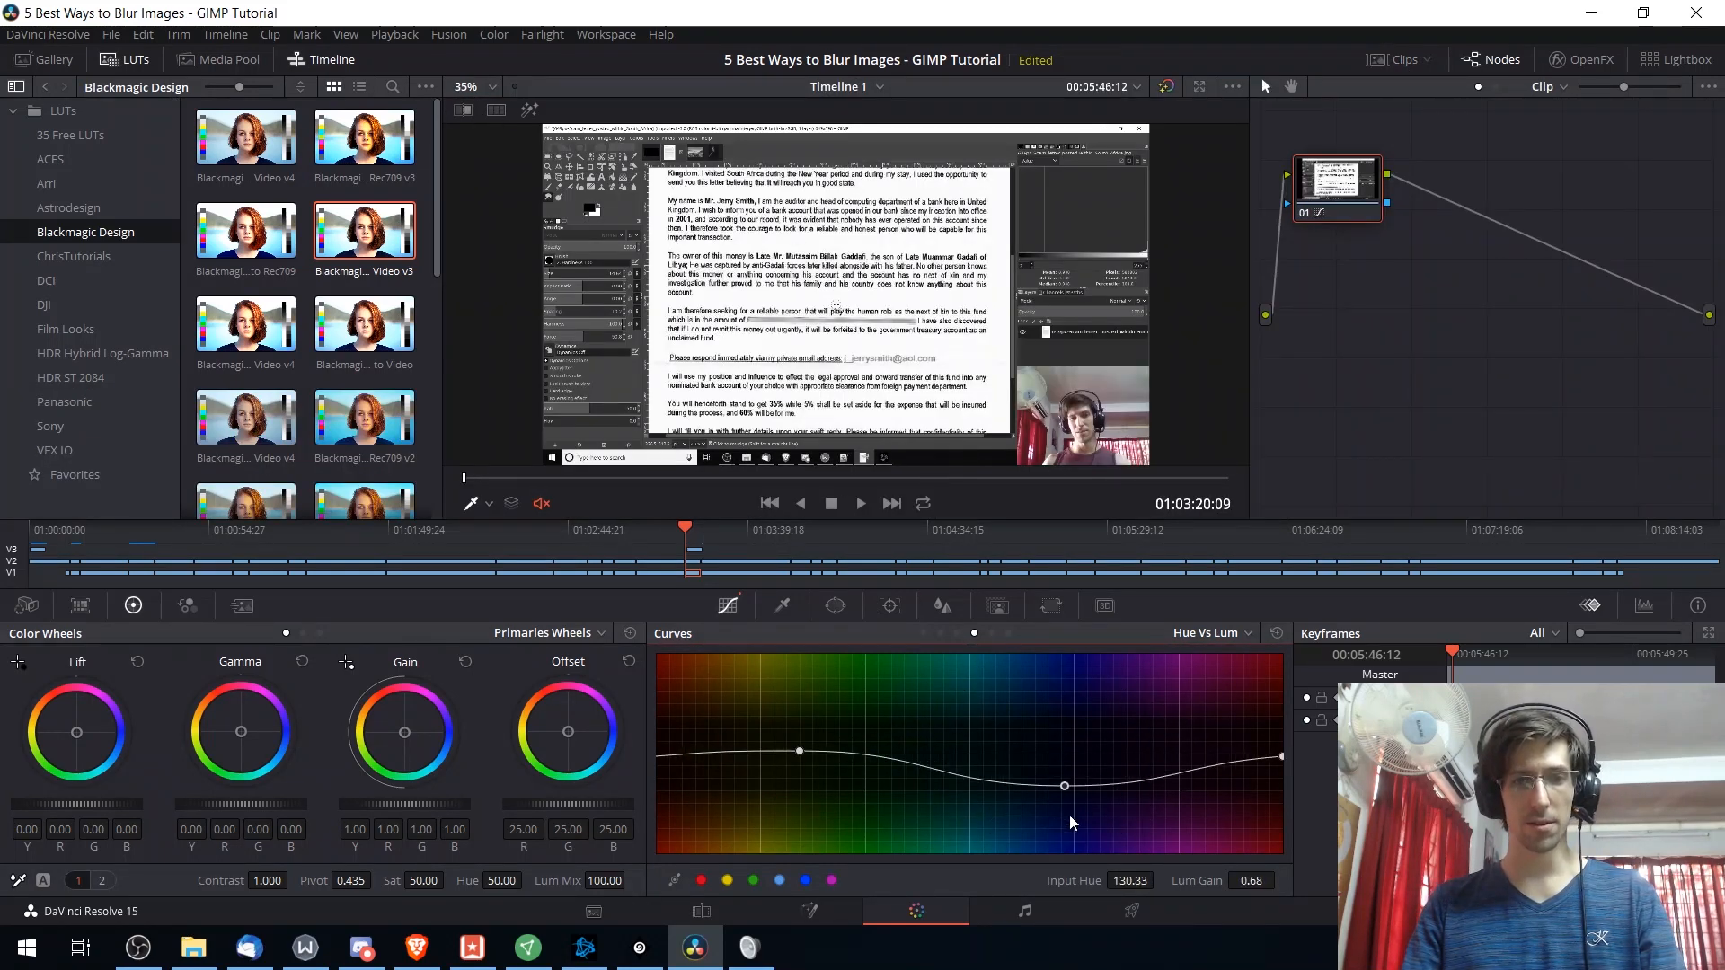
pyautogui.moveTo(1064, 786); pyautogui.dragTo(1073, 755)
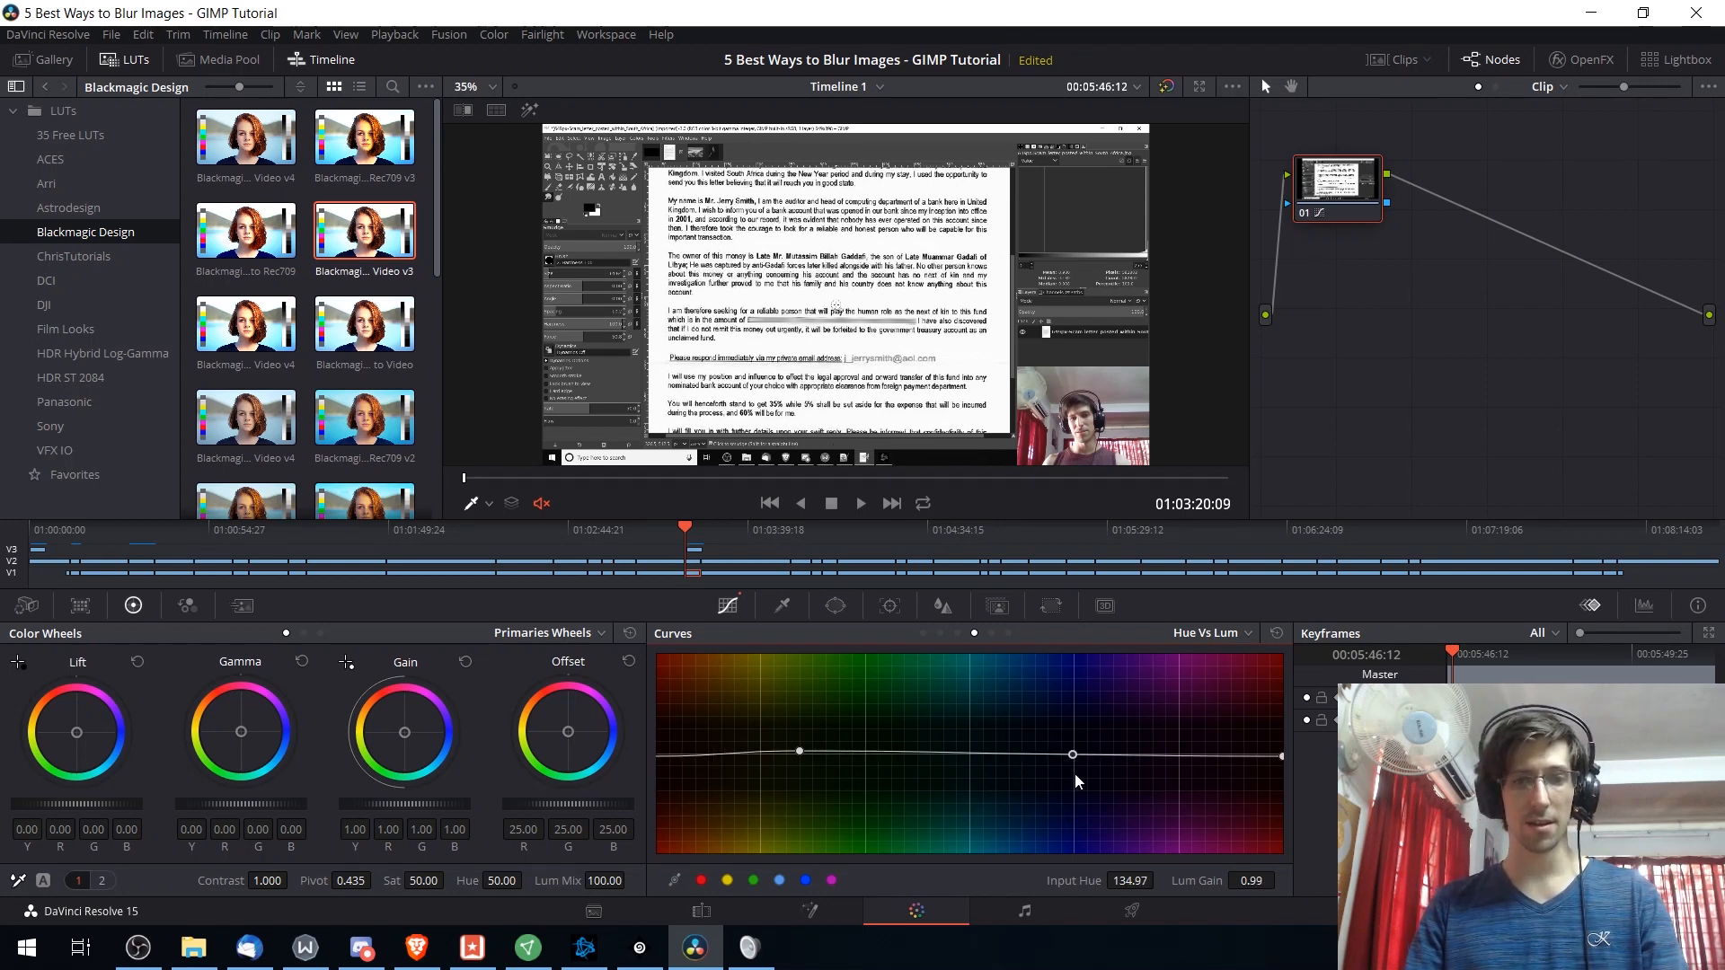
# - Show the HSL qualifier: hue centred at 27, low saturation, 59–69 luminance range
pyautogui.click(781, 607)
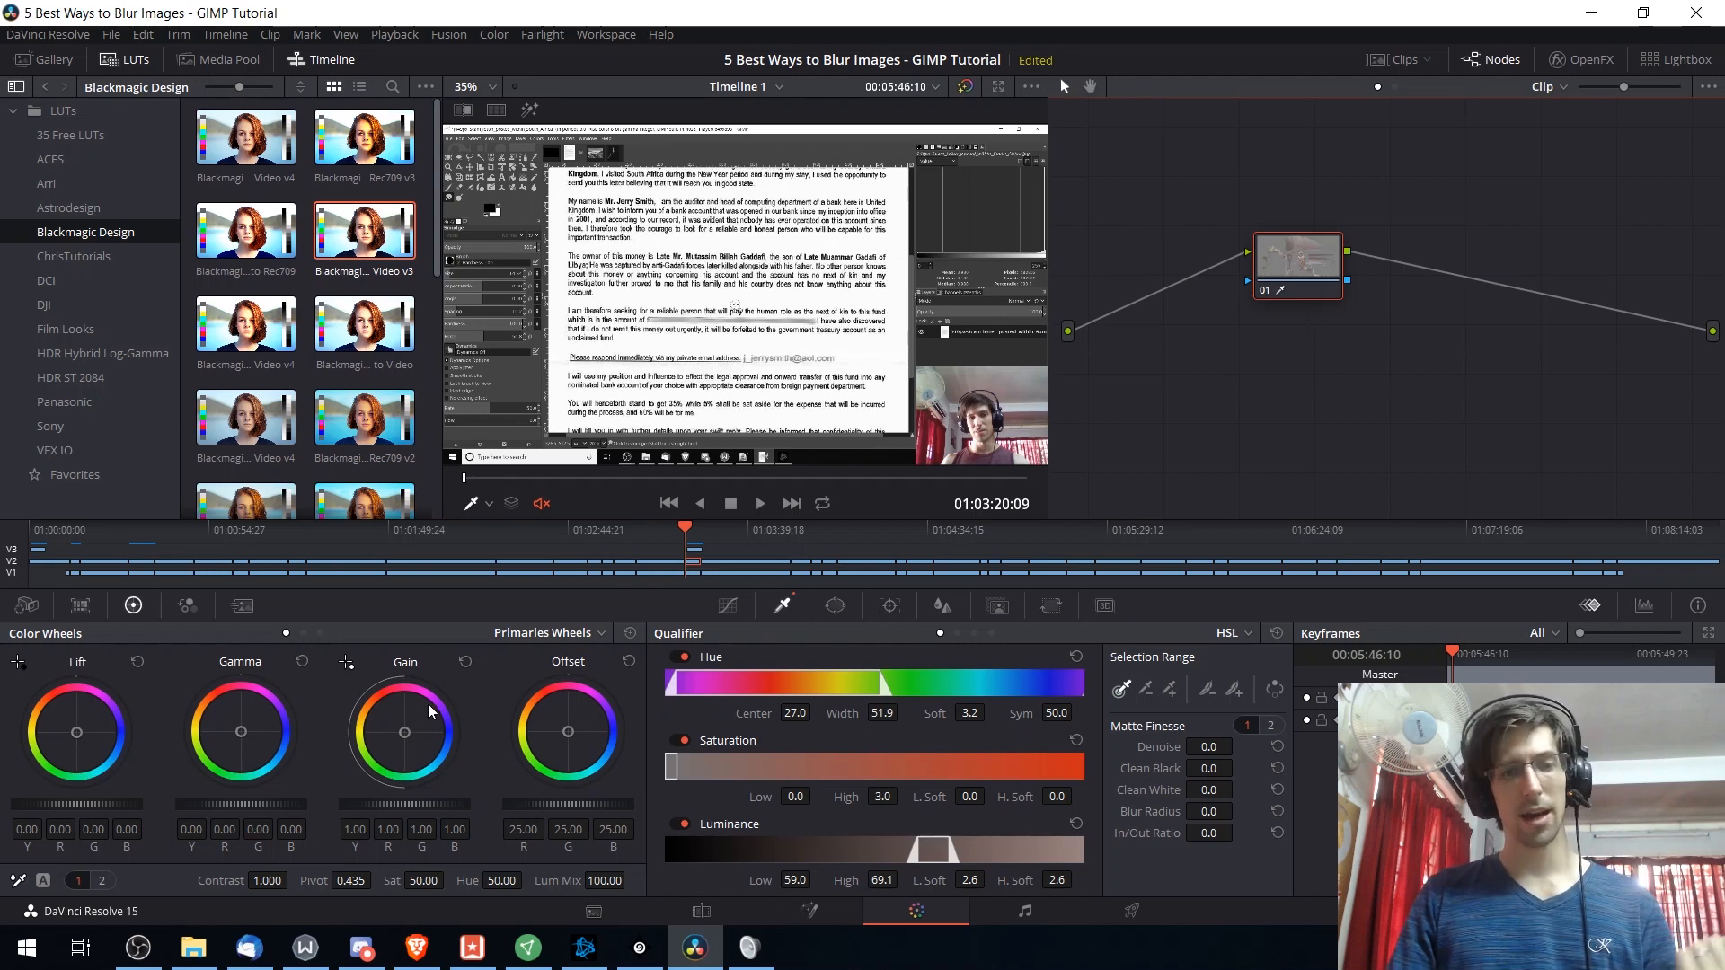
pyautogui.moveTo(1596, 344)
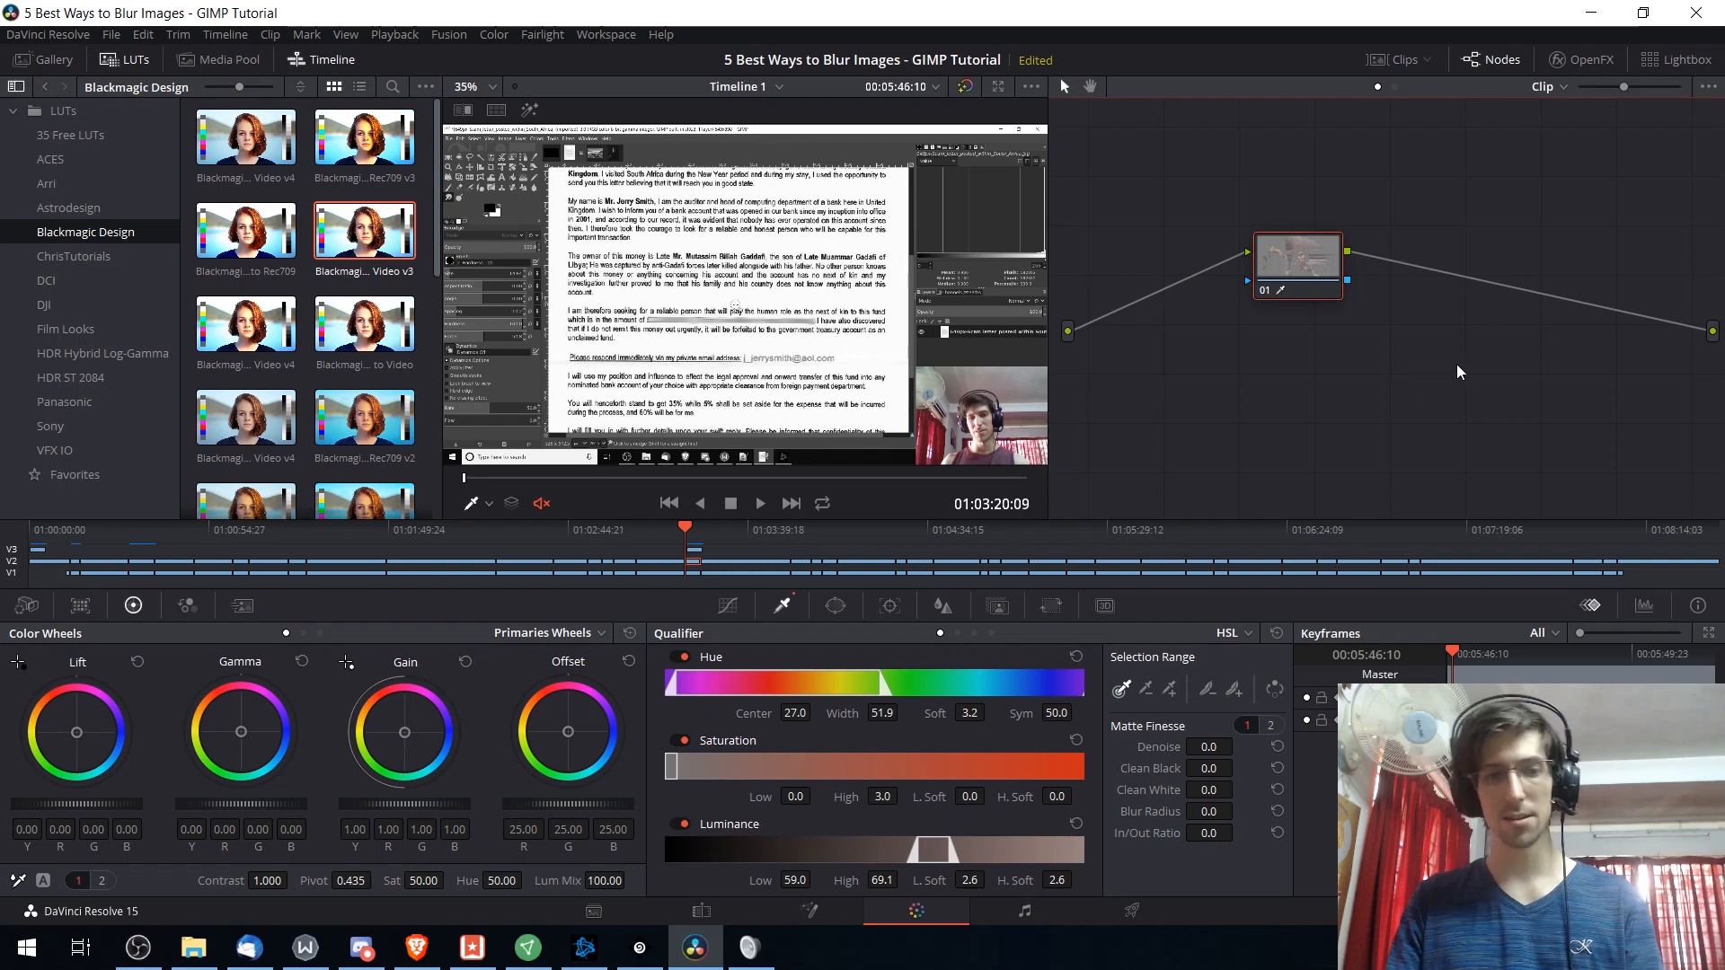
pyautogui.moveTo(1340, 487)
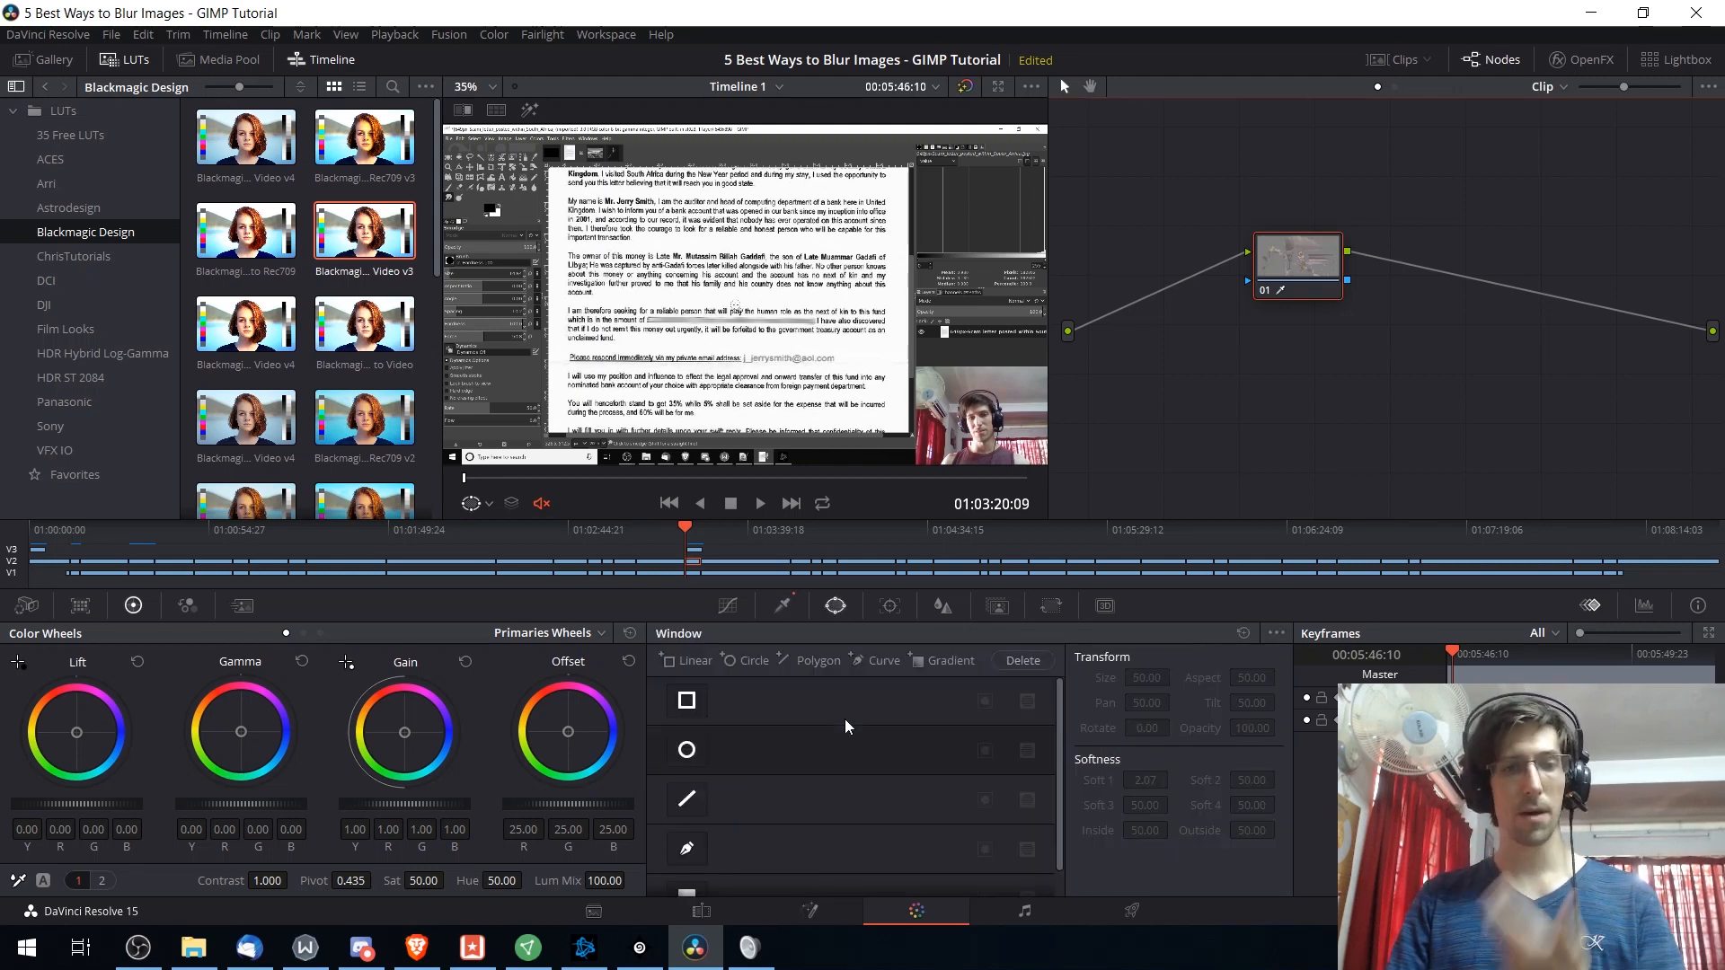
pyautogui.moveTo(781, 319)
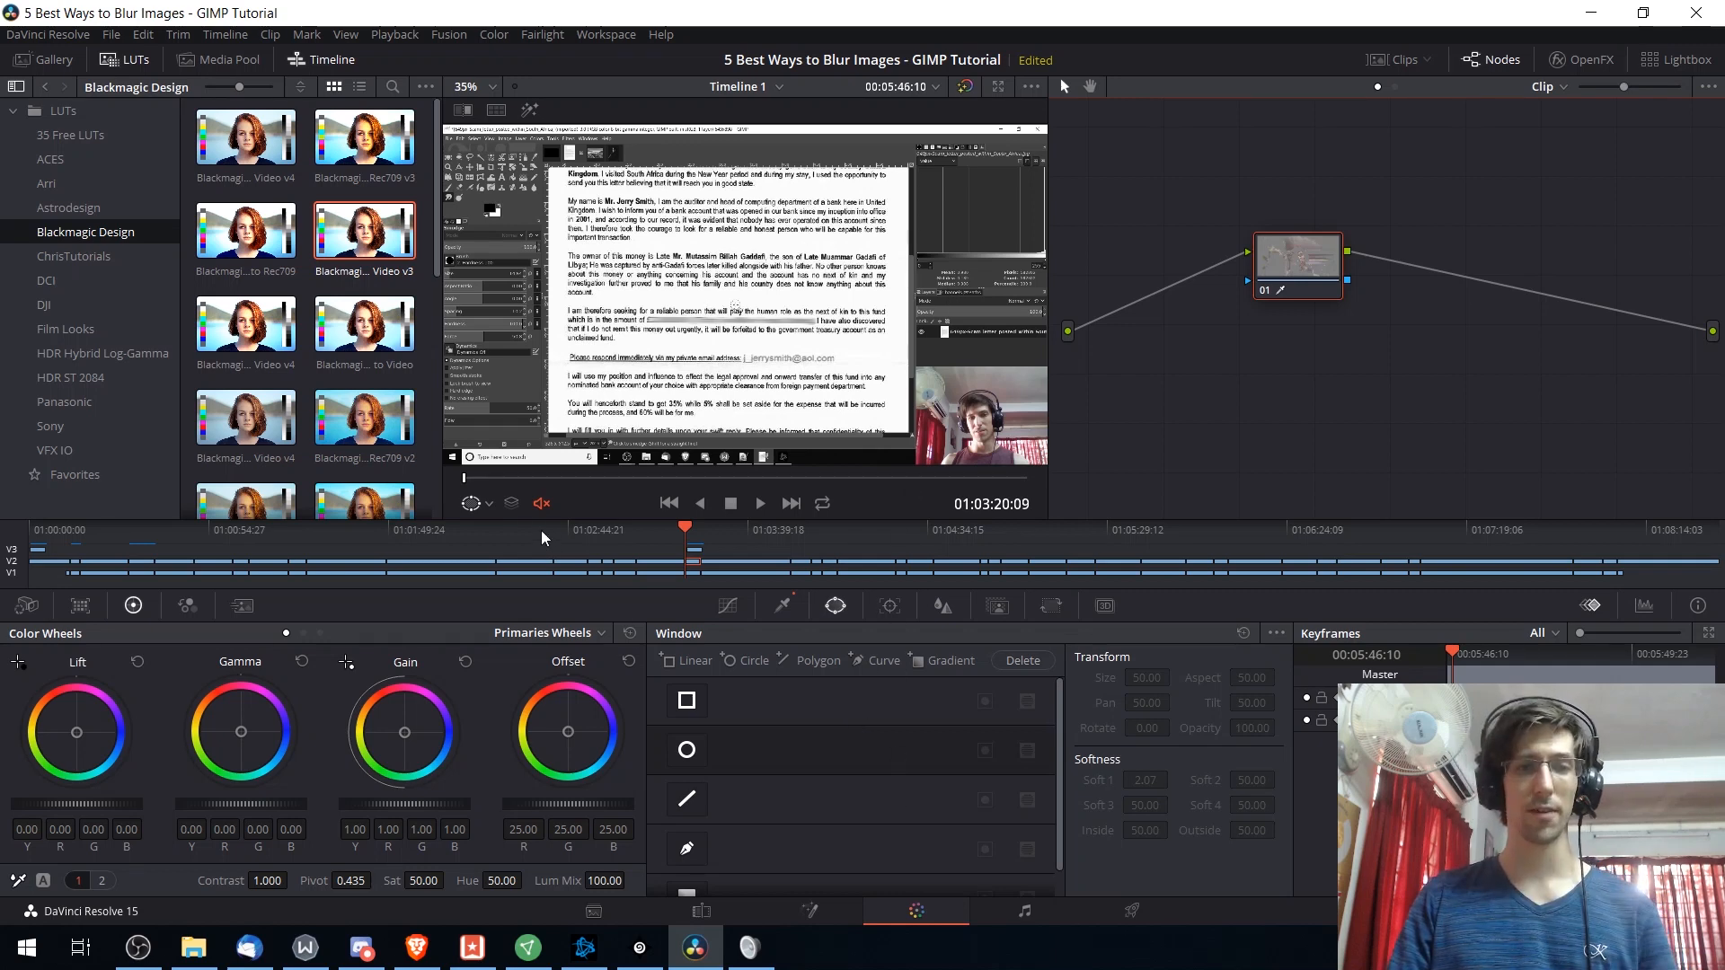
# - Place a circular power window over the webcam face, then show the Hue vs Lum curve
pyautogui.click(686, 749)
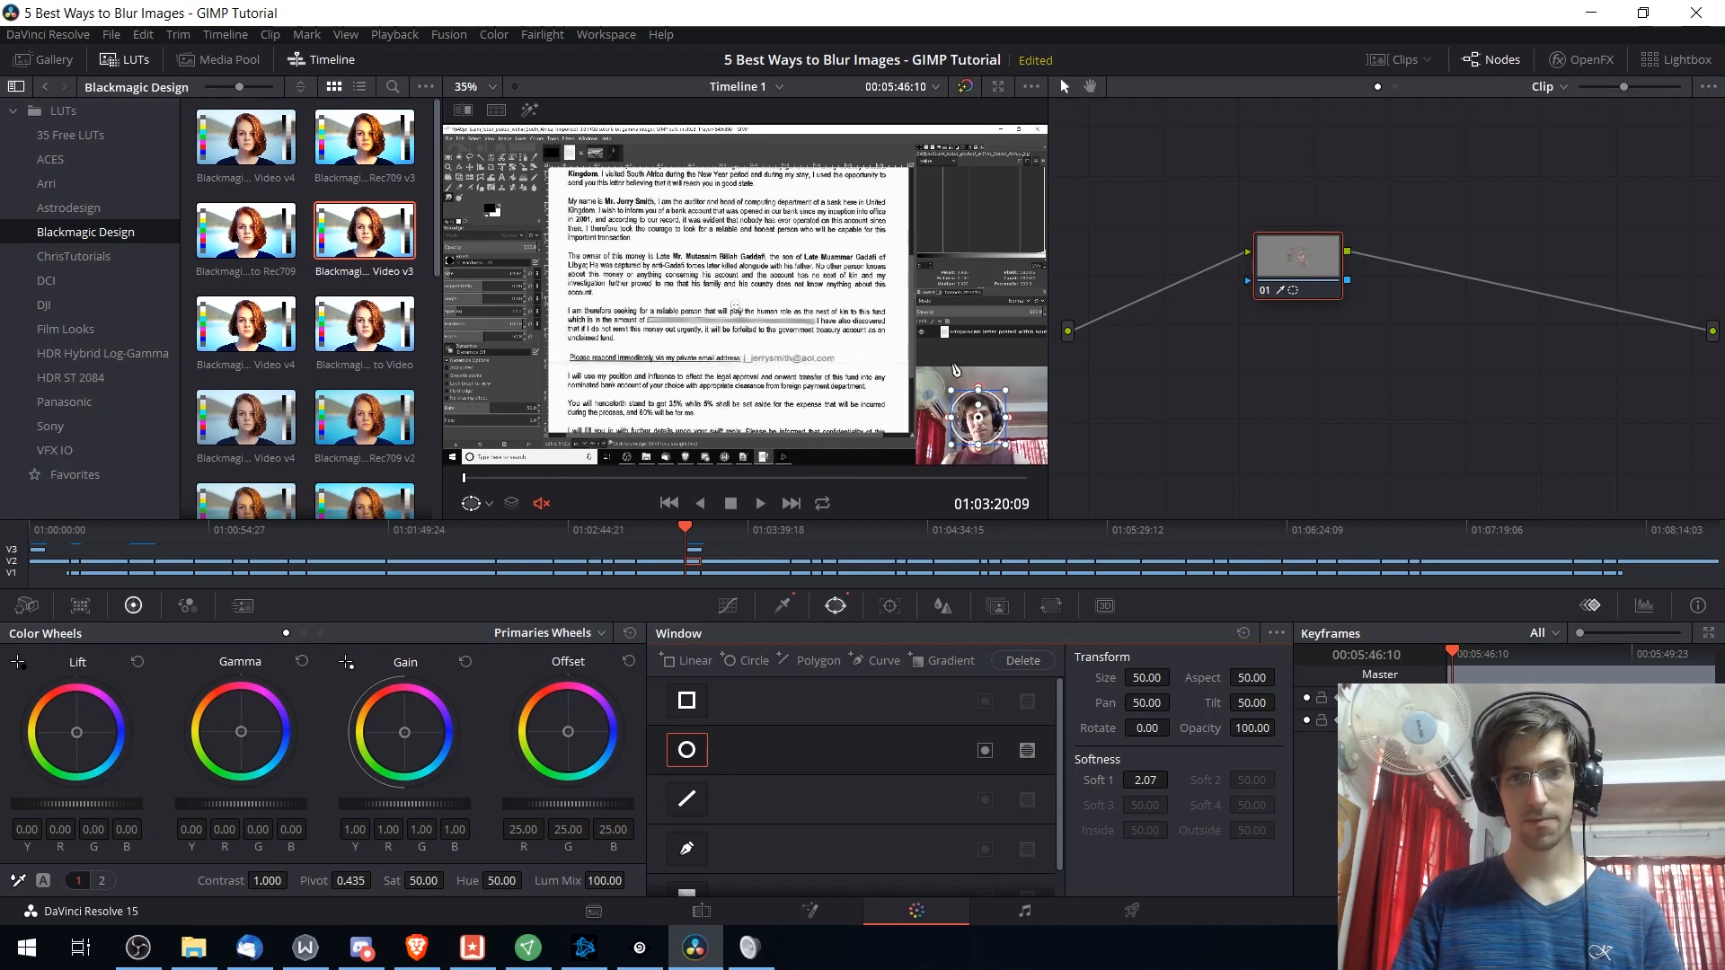
pyautogui.moveTo(976, 391); pyautogui.dragTo(976, 423)
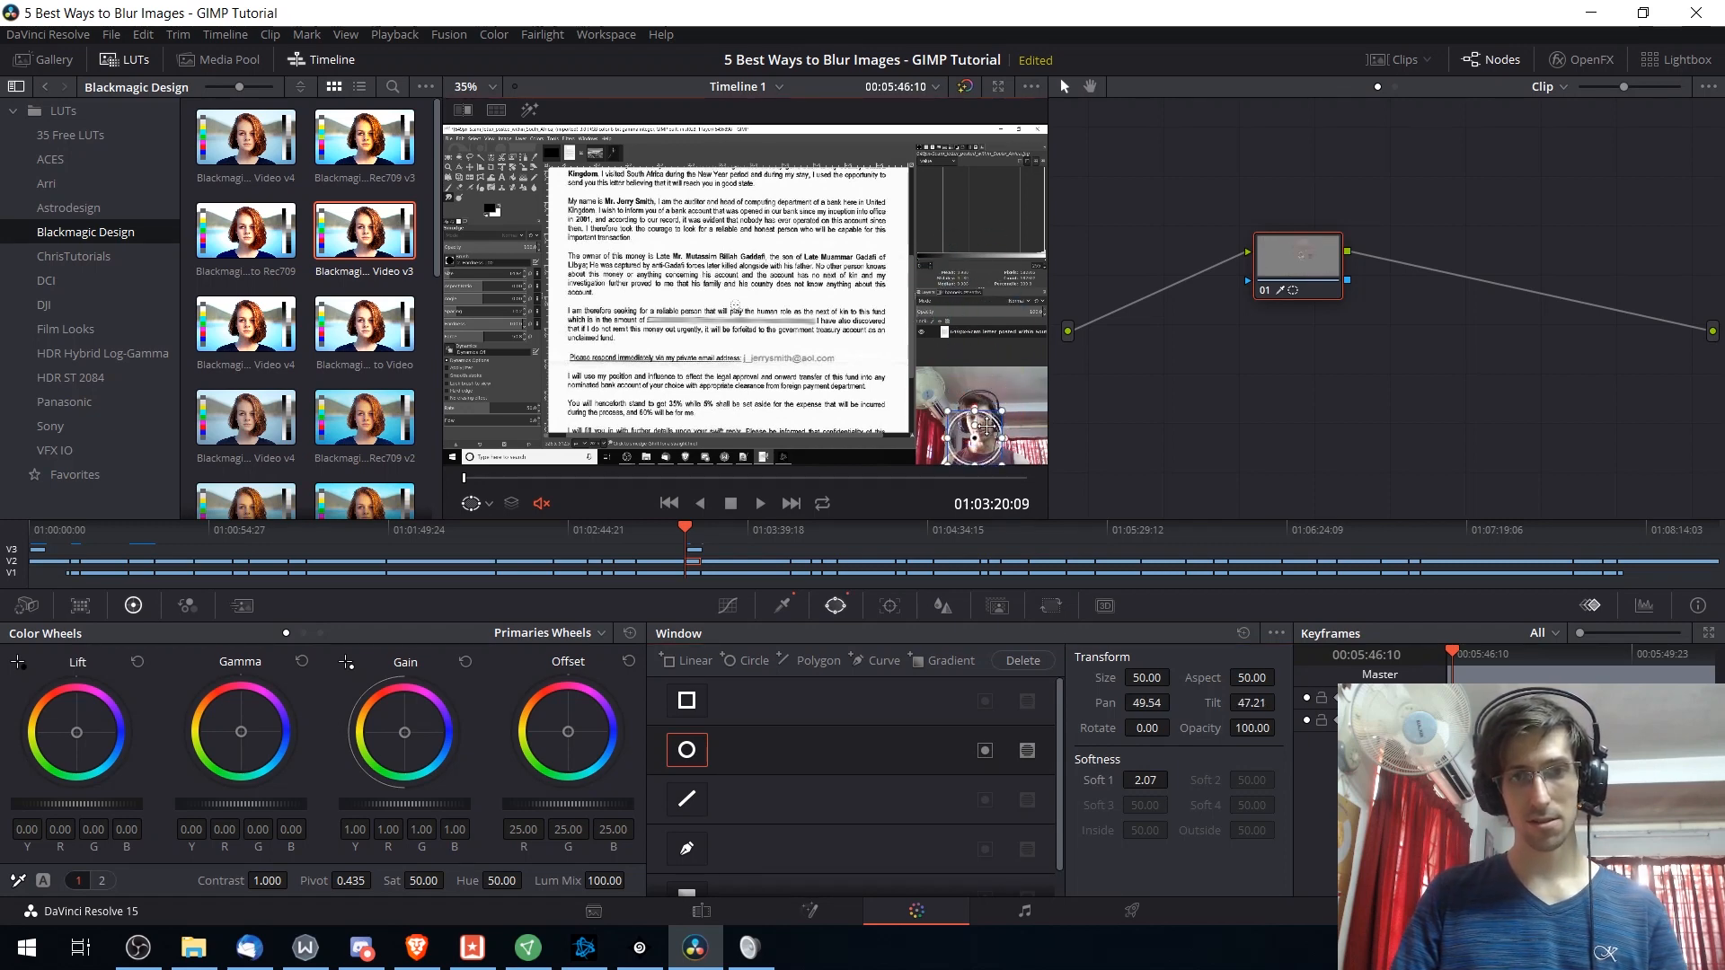
pyautogui.moveTo(985, 435); pyautogui.dragTo(979, 422)
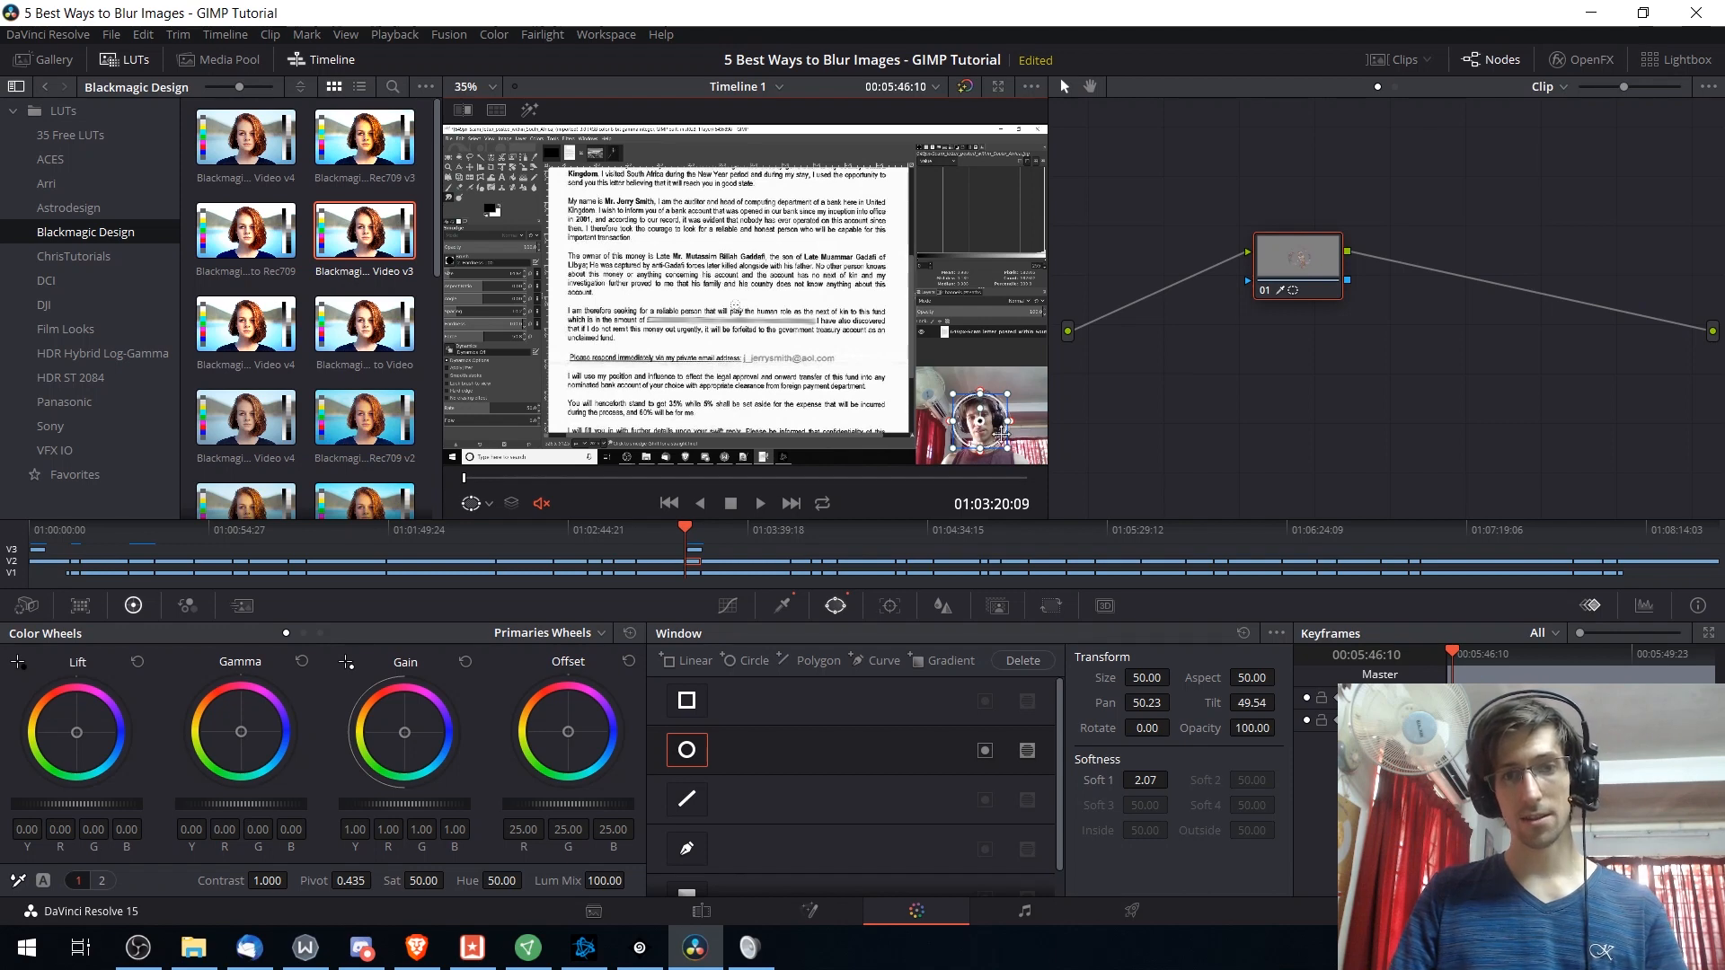
pyautogui.moveTo(887, 593)
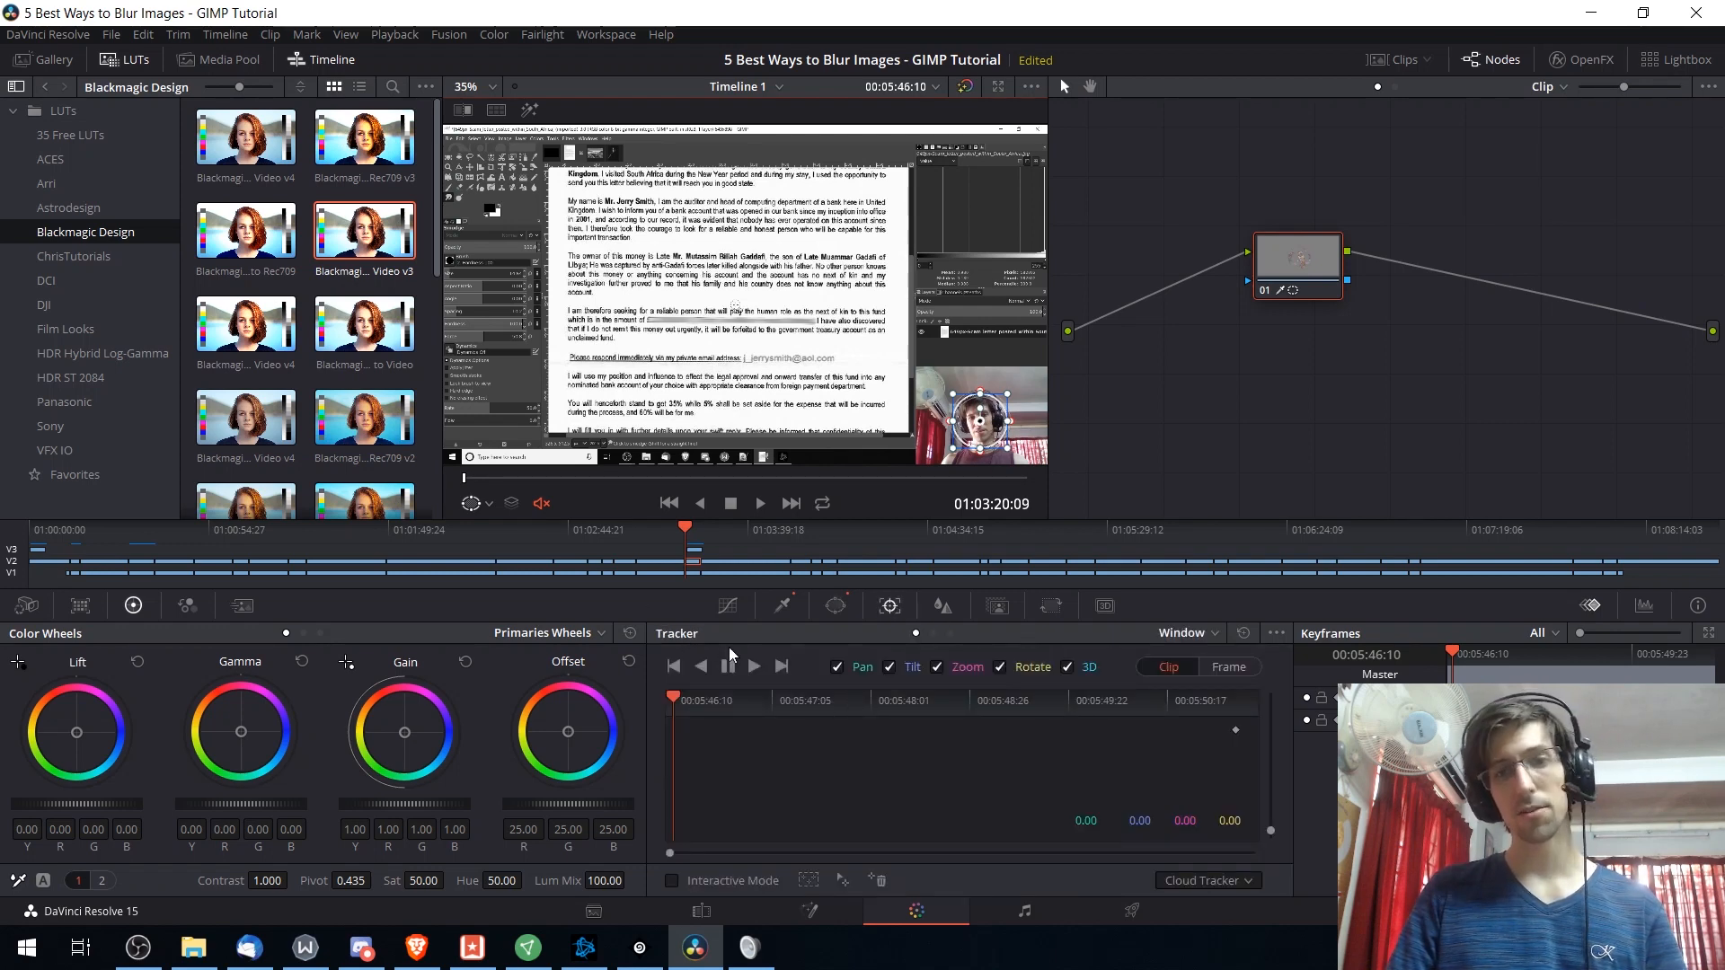
pyautogui.click(727, 667)
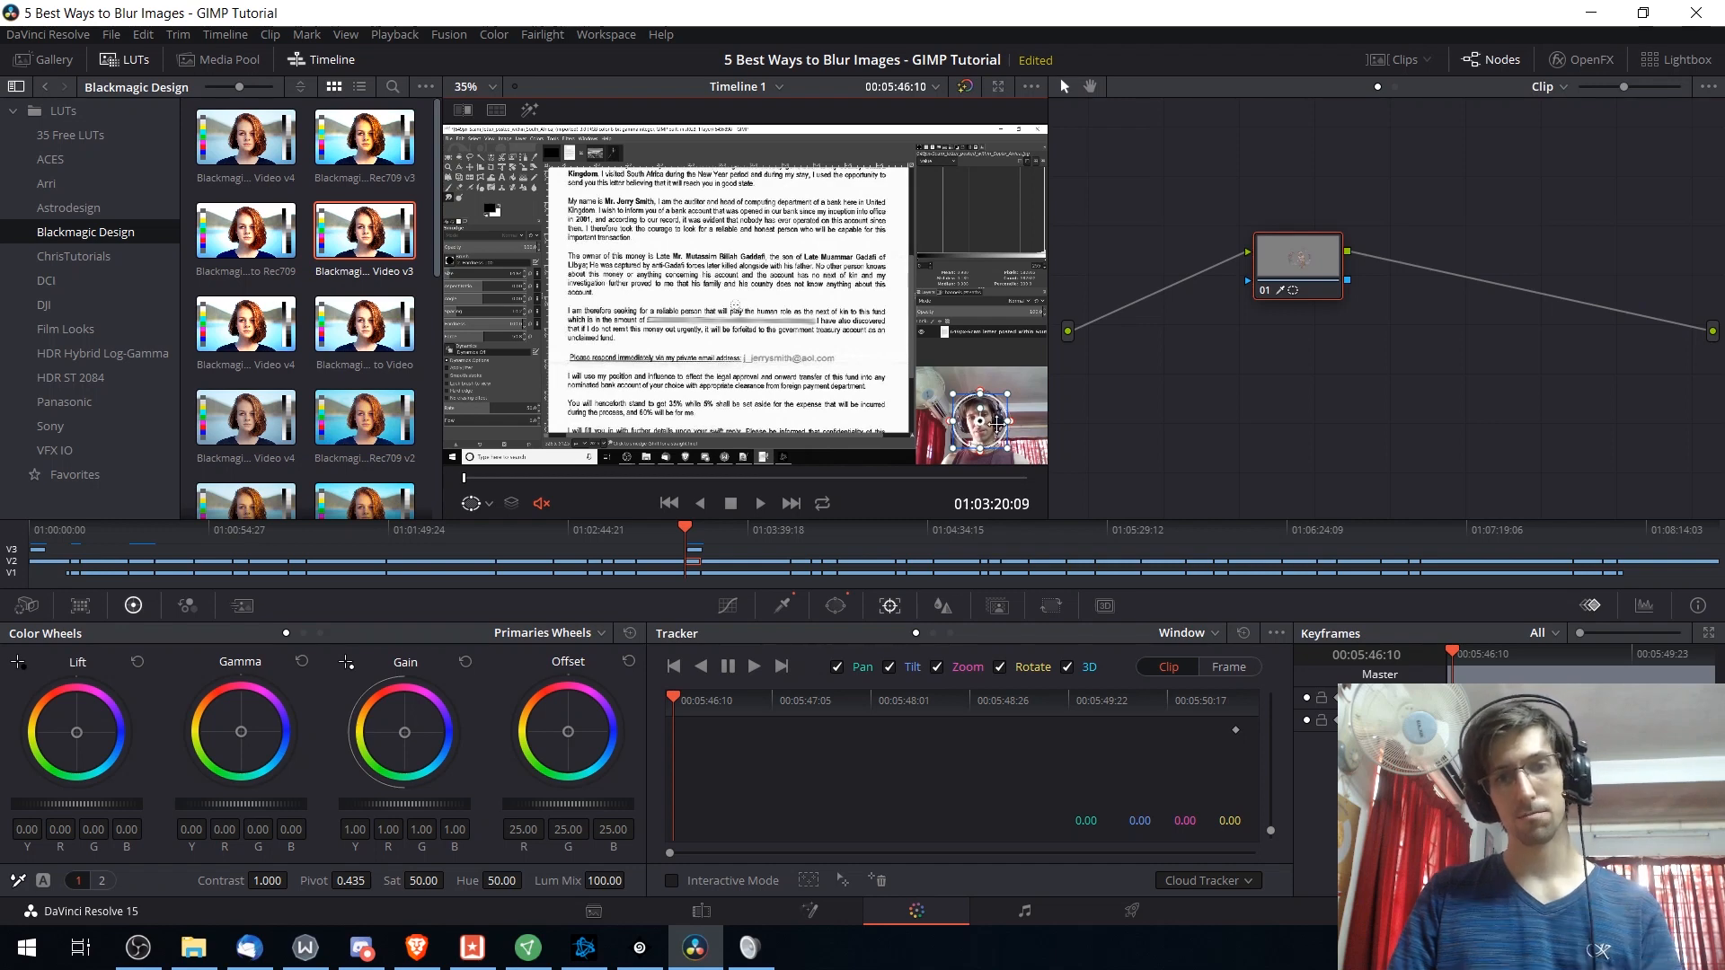
pyautogui.click(941, 606)
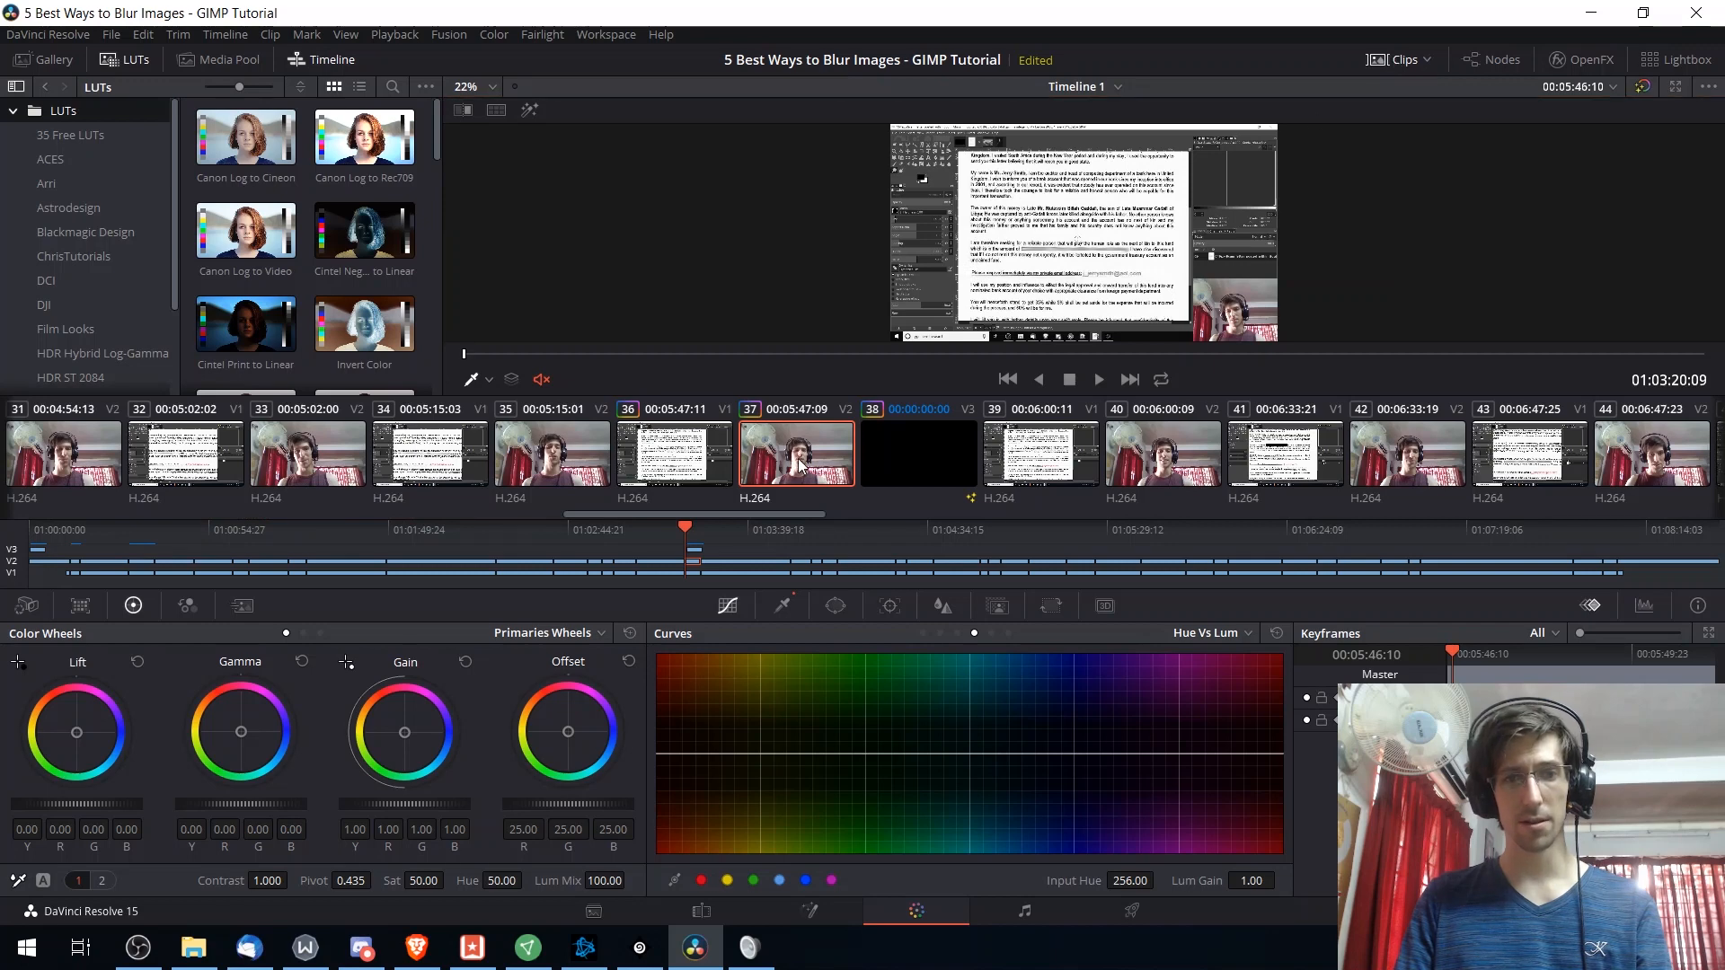
# - Preview the Cintel LUTs on the webcam clip, then move to the Fairlight page
pyautogui.rightClick(798, 452)
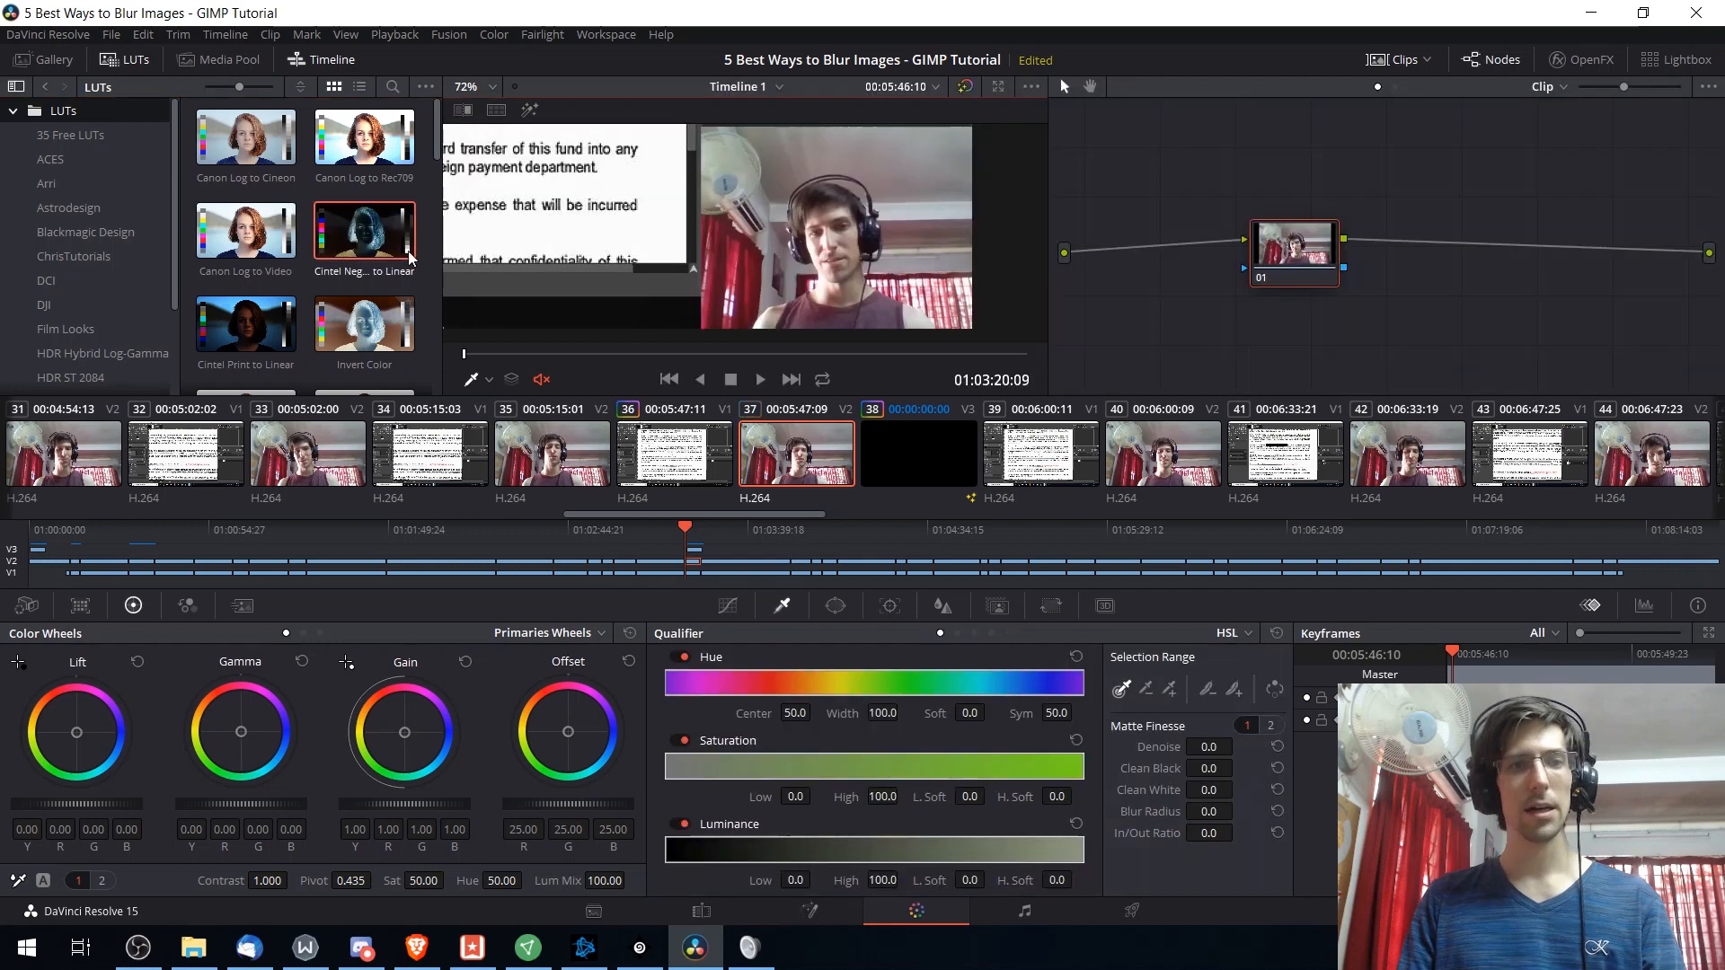
pyautogui.moveTo(363, 231)
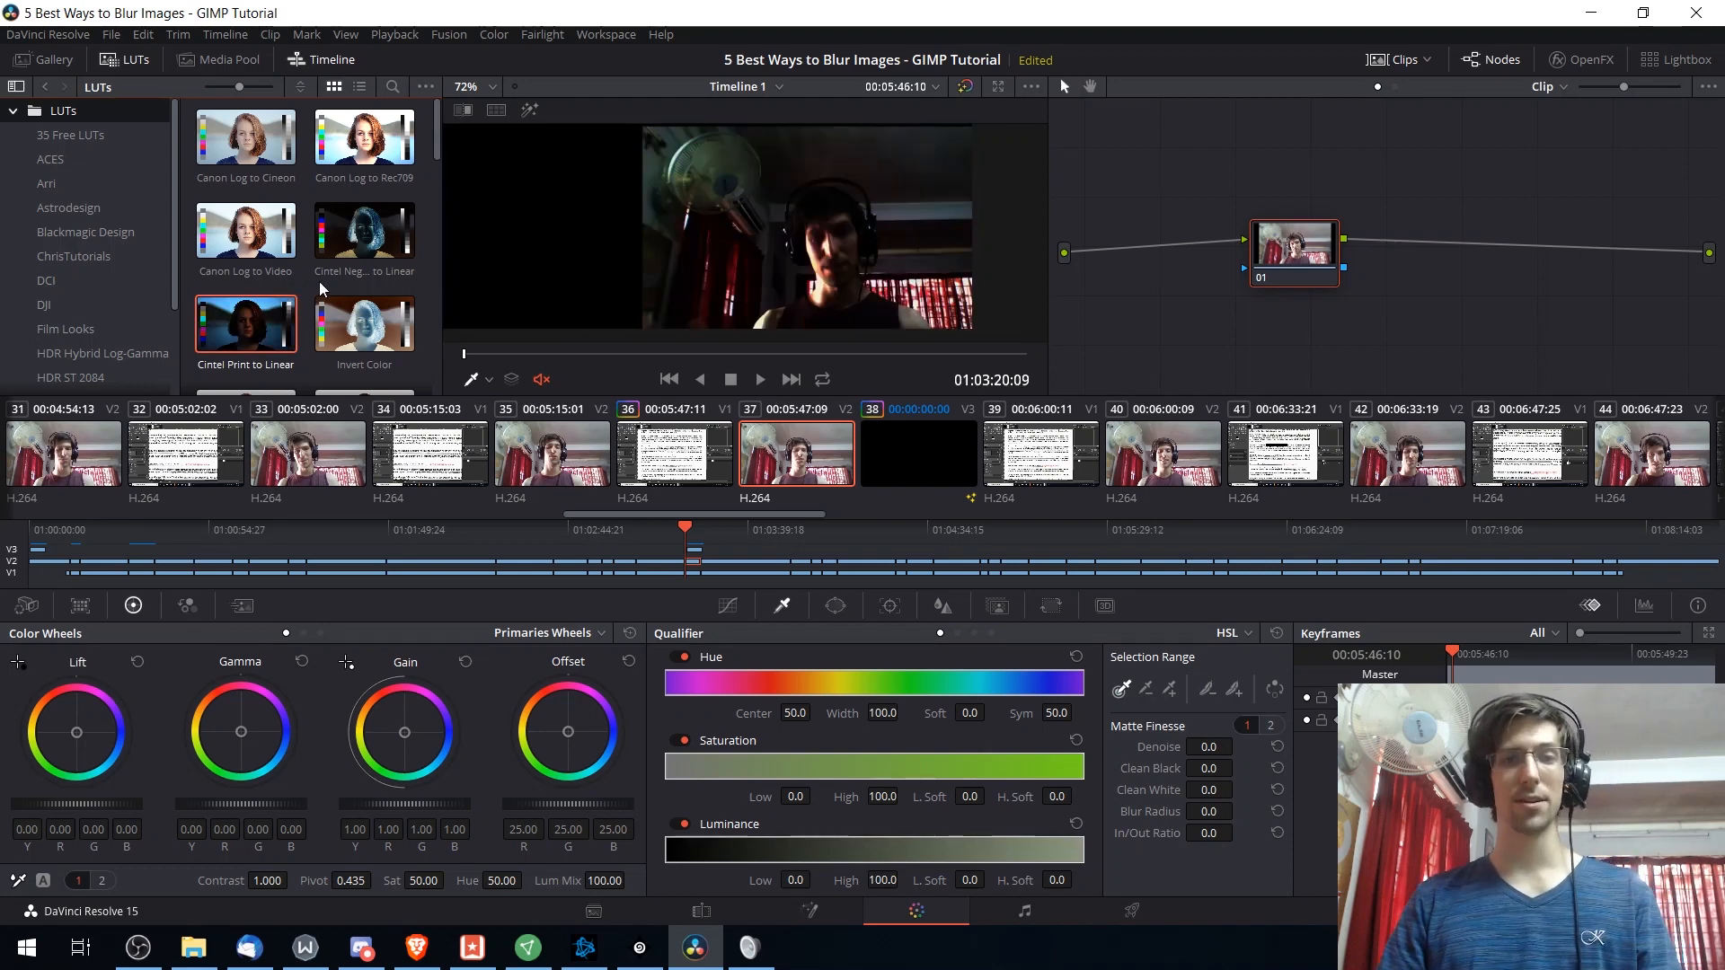
pyautogui.click(1023, 911)
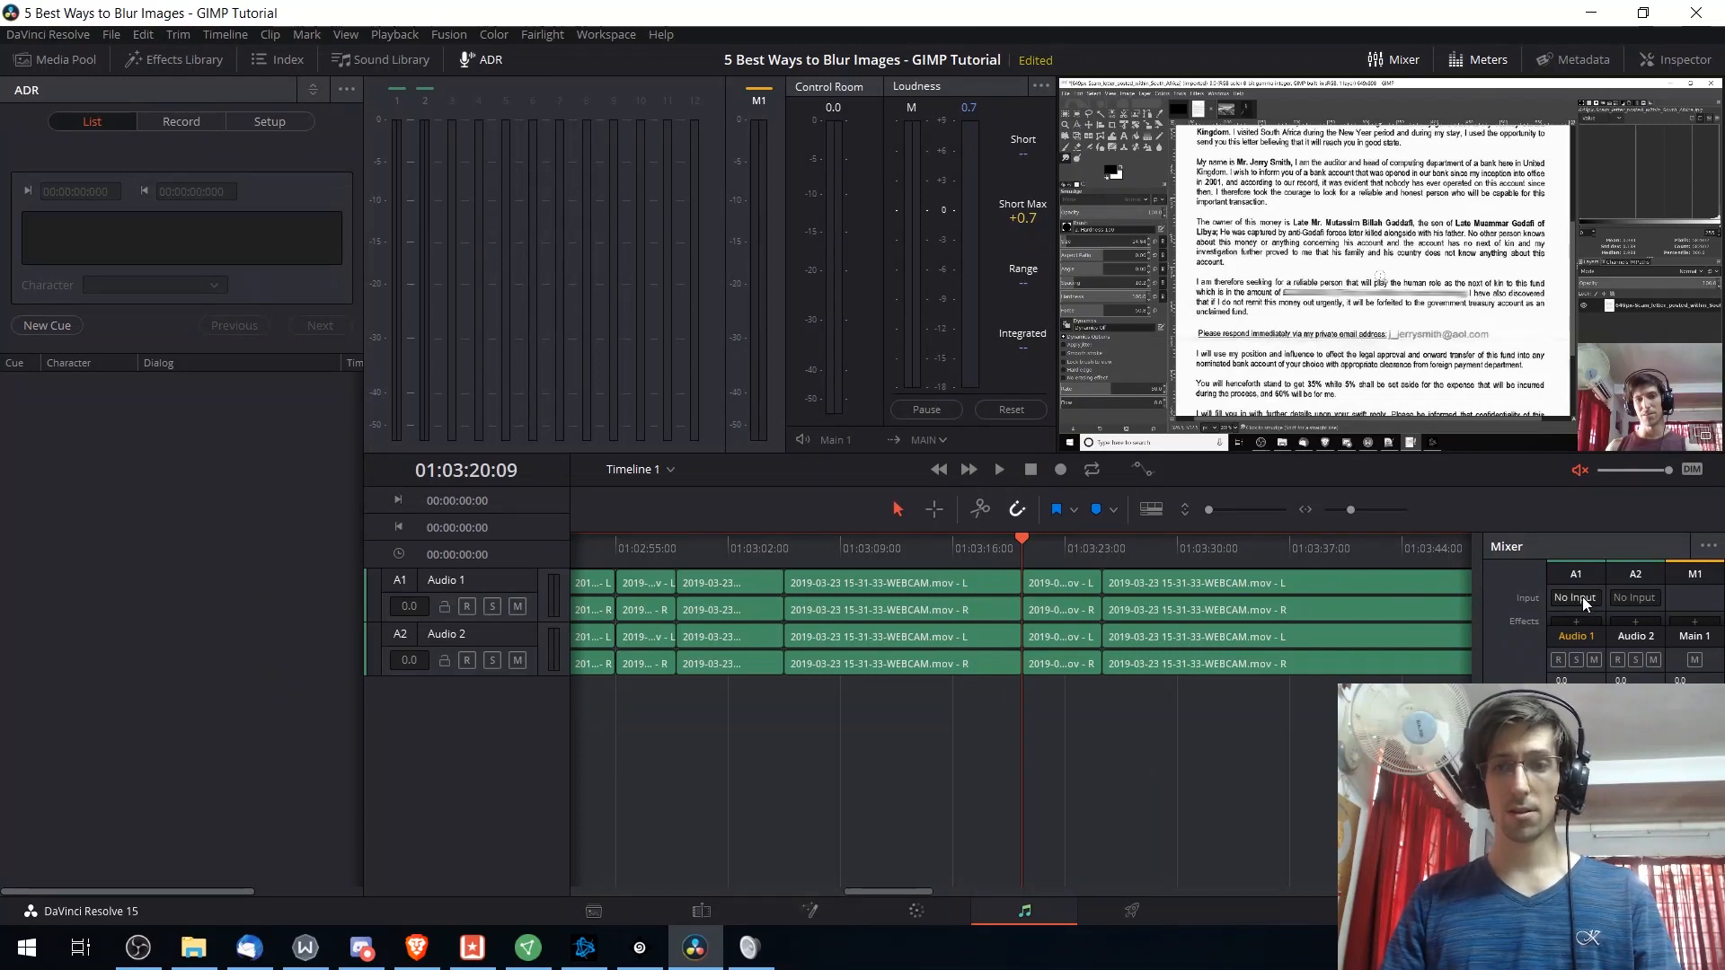
pyautogui.click(1574, 597)
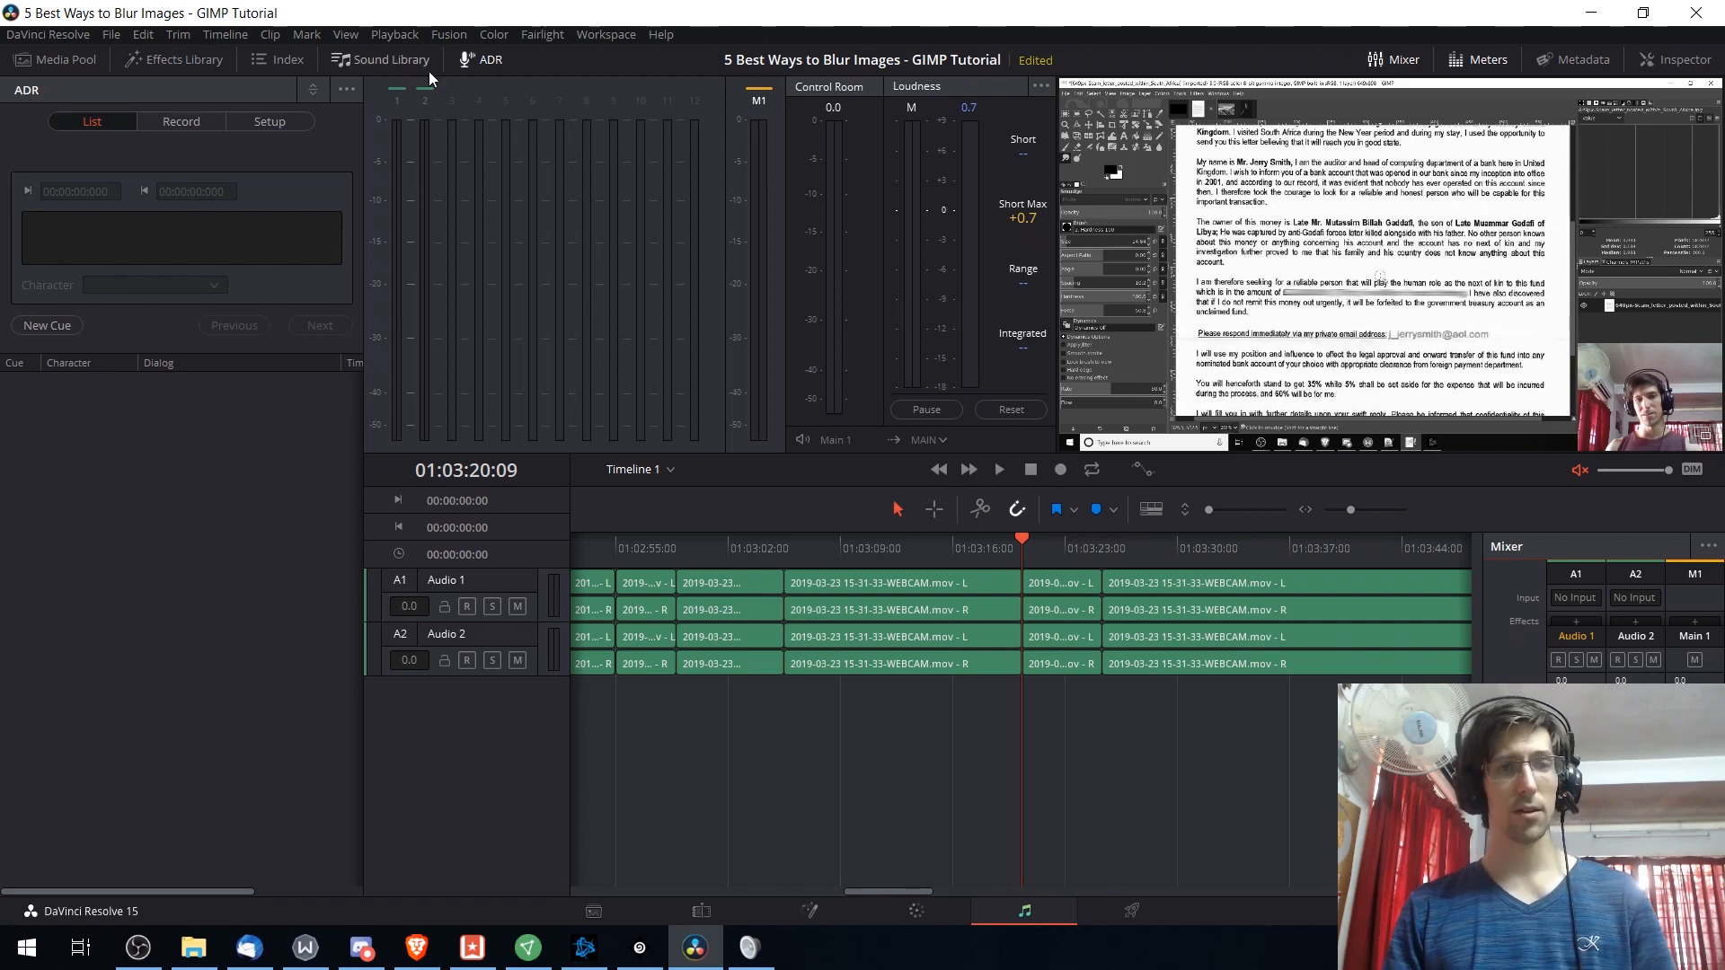
pyautogui.click(389, 59)
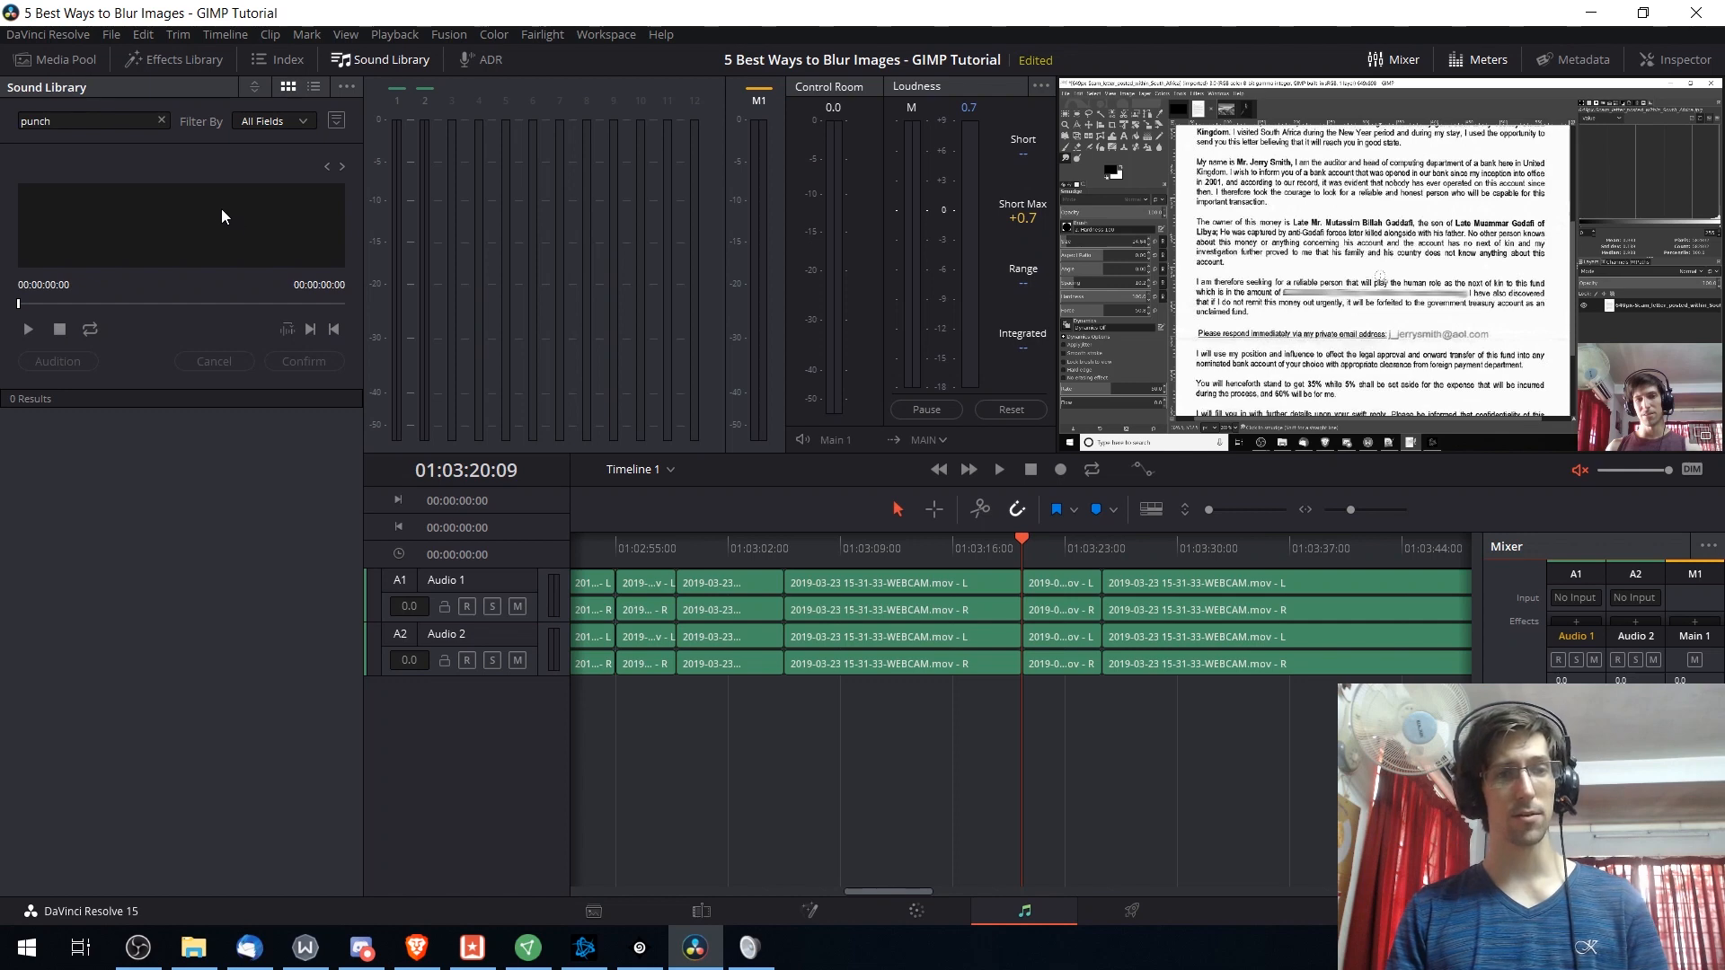
pyautogui.click(337, 120)
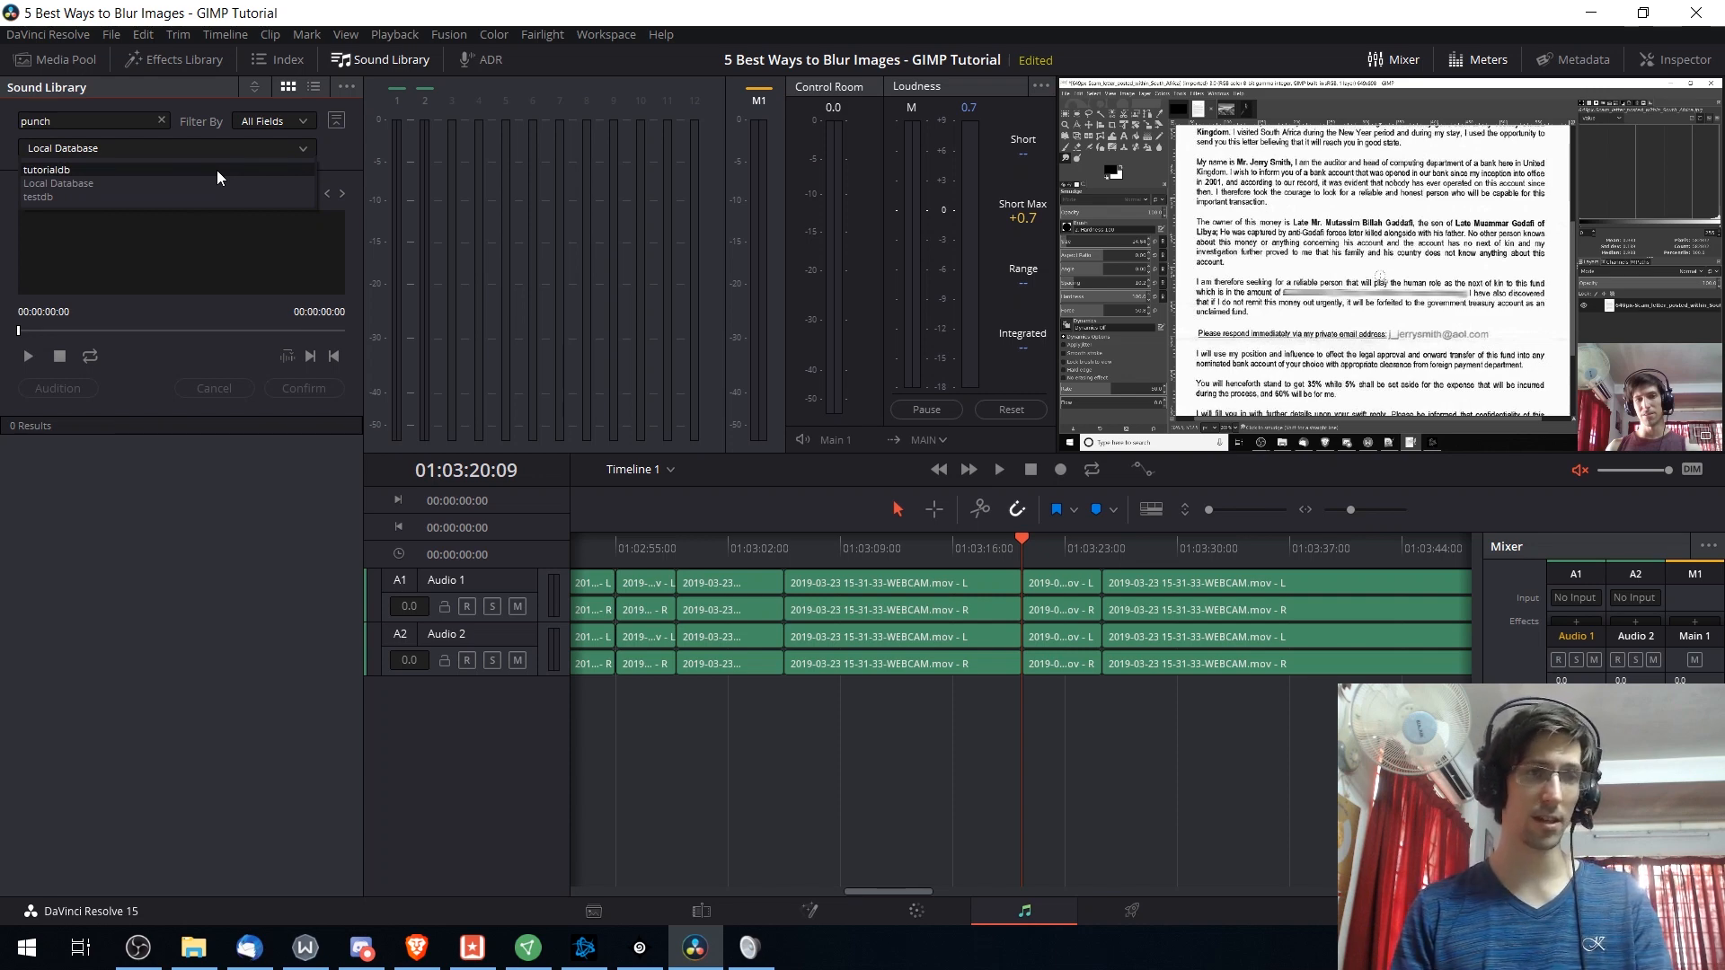
pyautogui.click(166, 147)
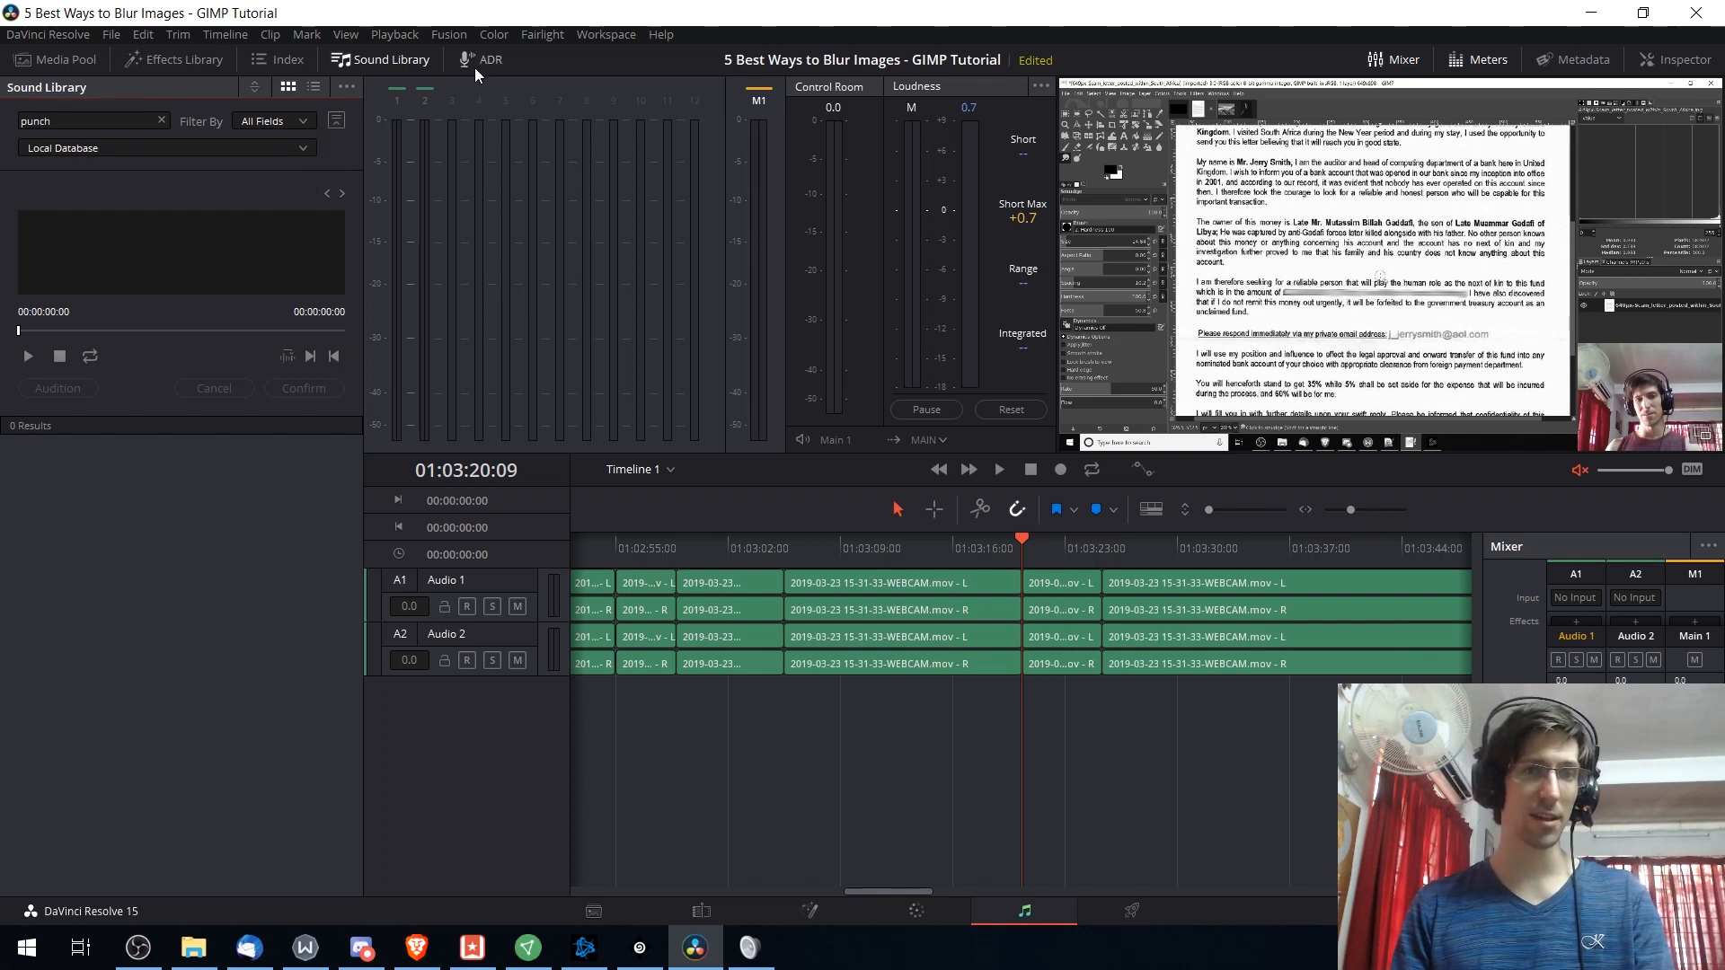
pyautogui.click(490, 59)
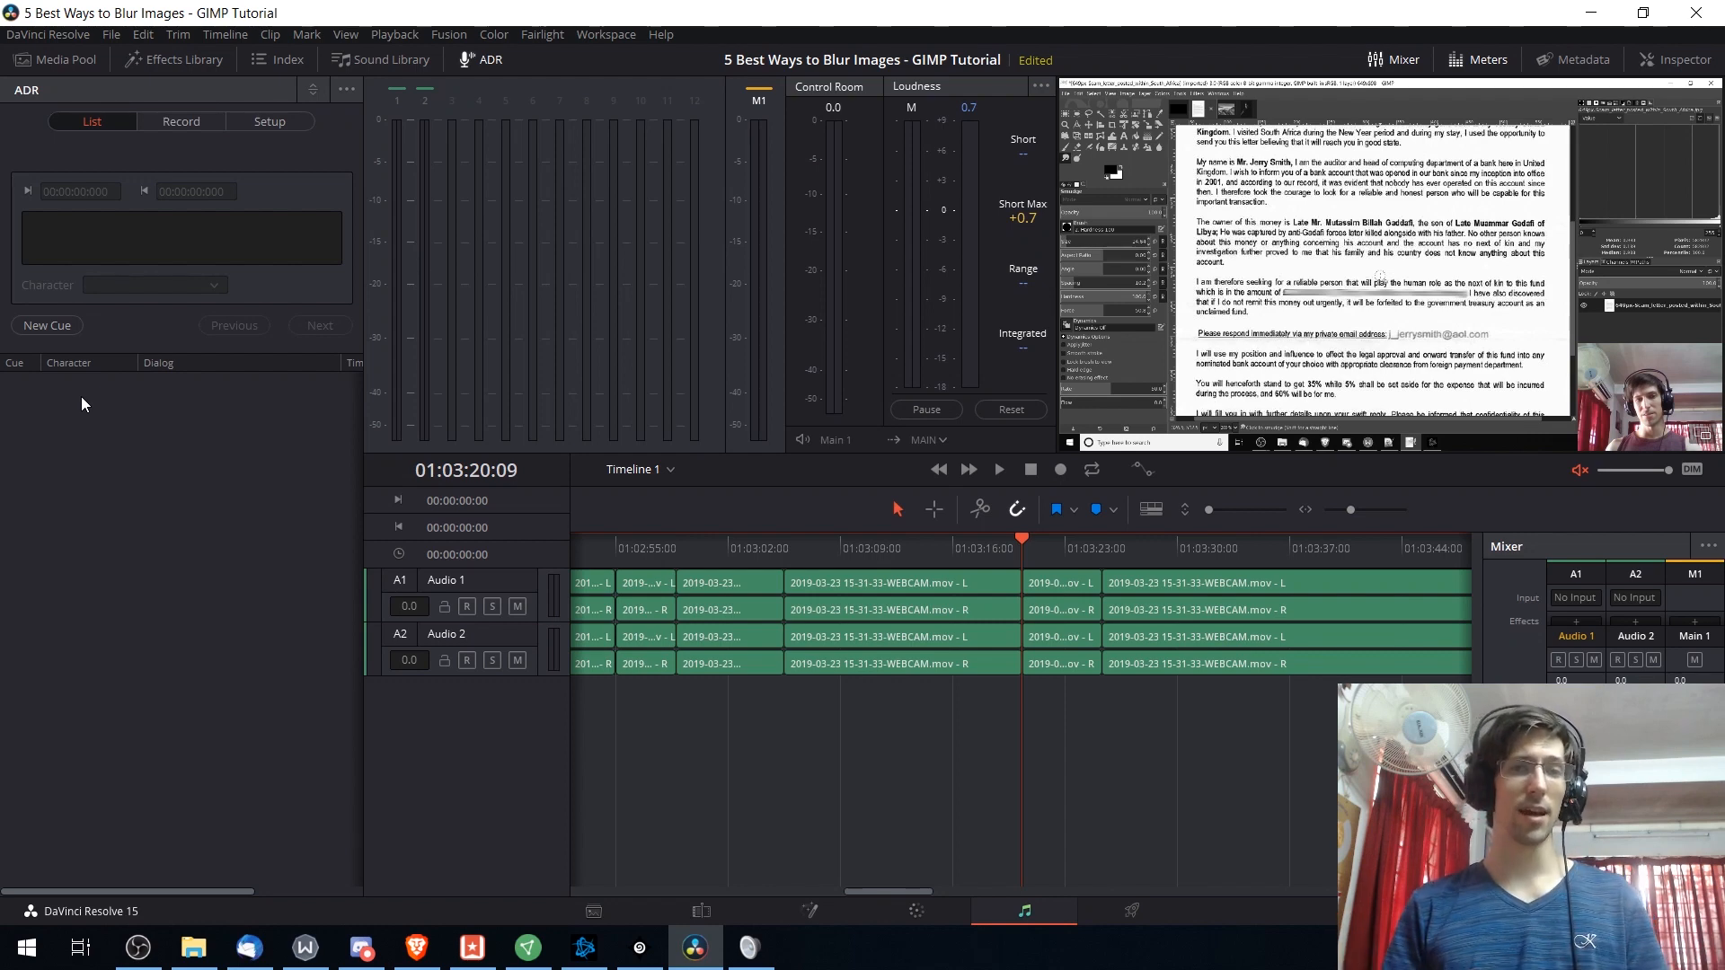
pyautogui.moveTo(163, 226)
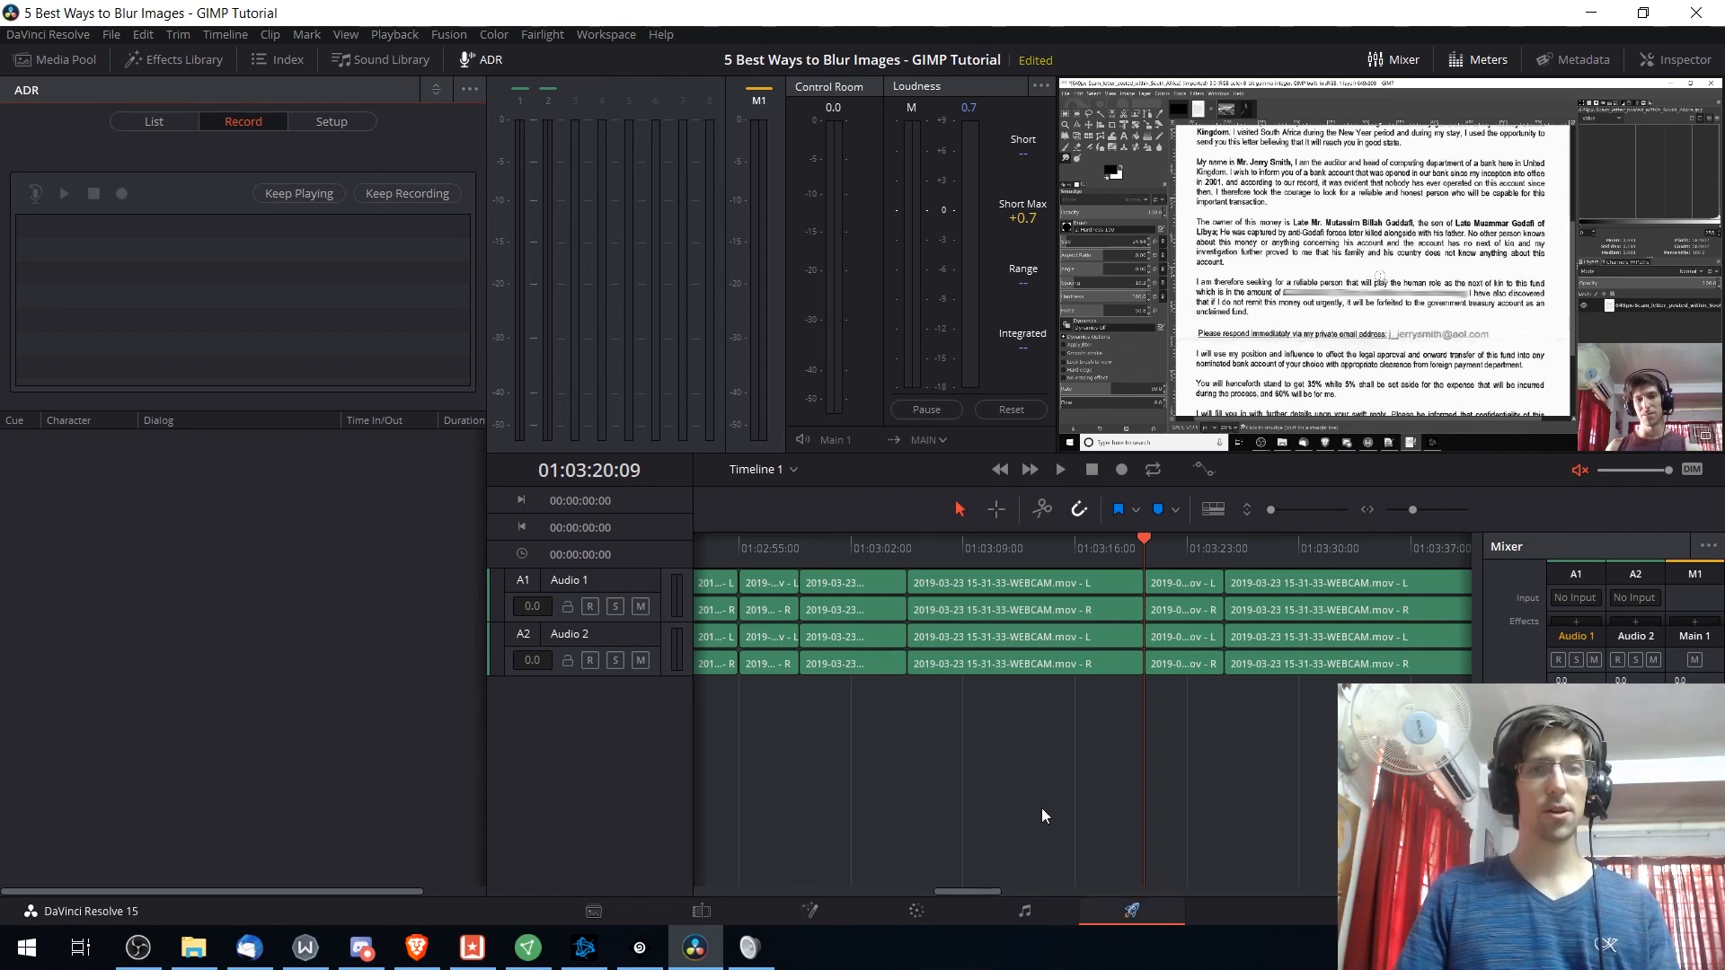
# - Switch to the Deliver page showing render settings and the three-job render queue
pyautogui.click(1132, 911)
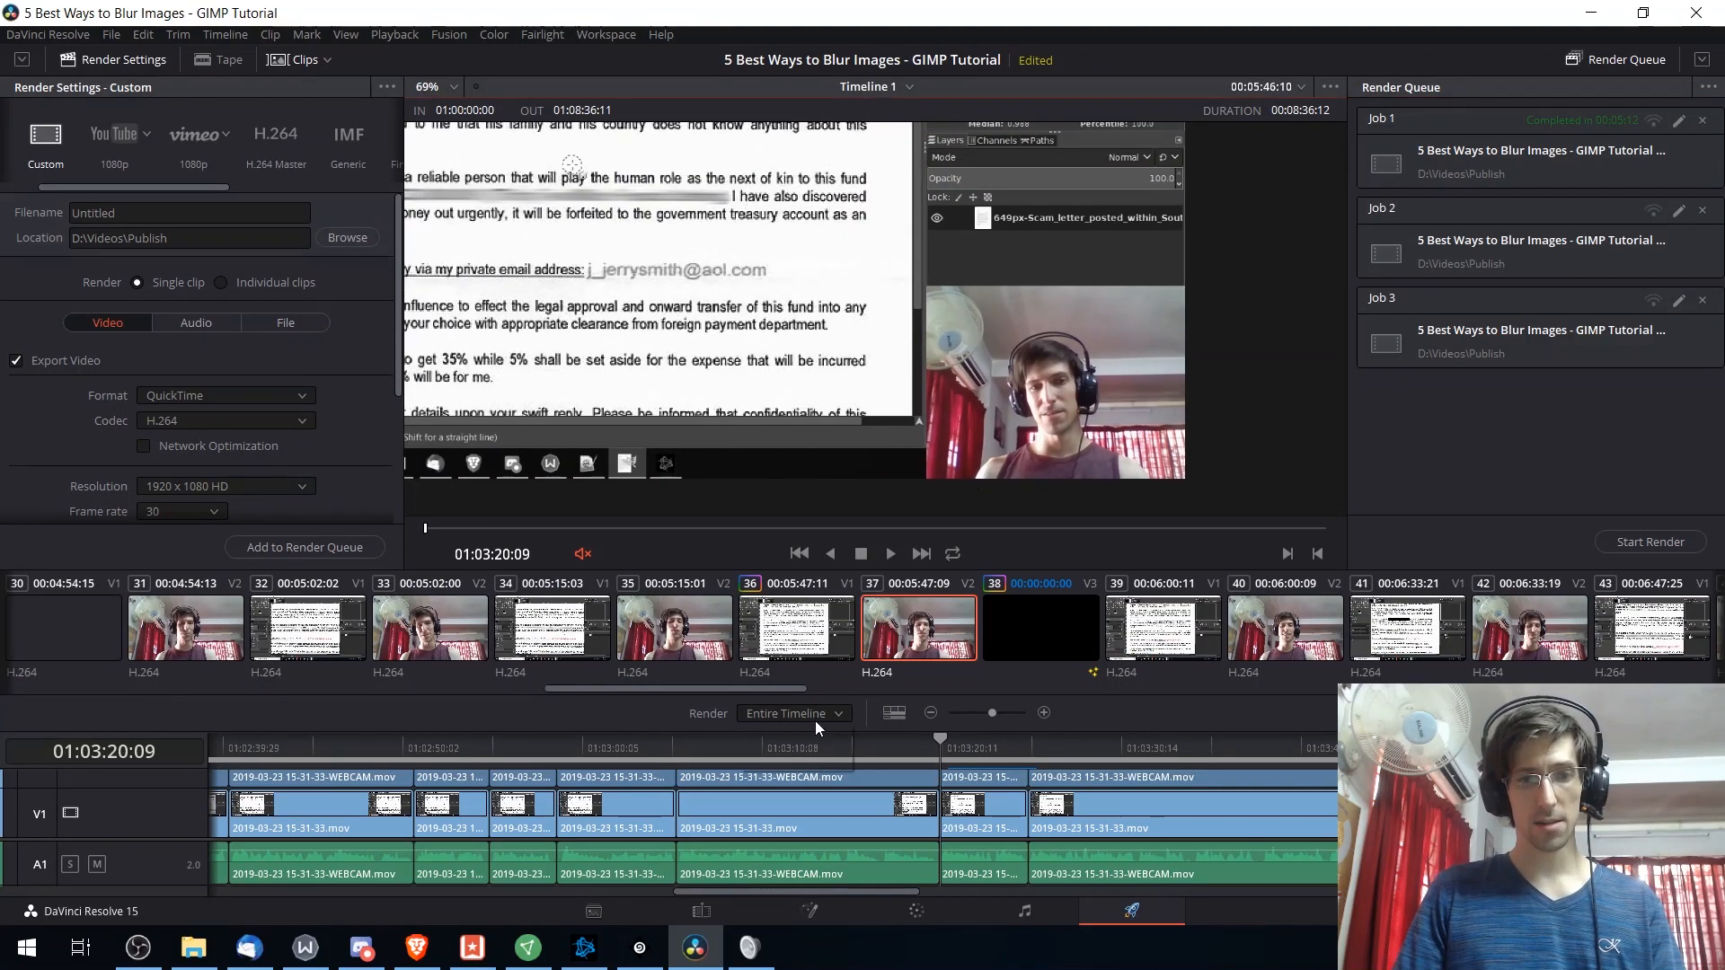
# - Limit rendering to the 14-second In/Out range and apply the YouTube 1080p preset
pyautogui.click(790, 713)
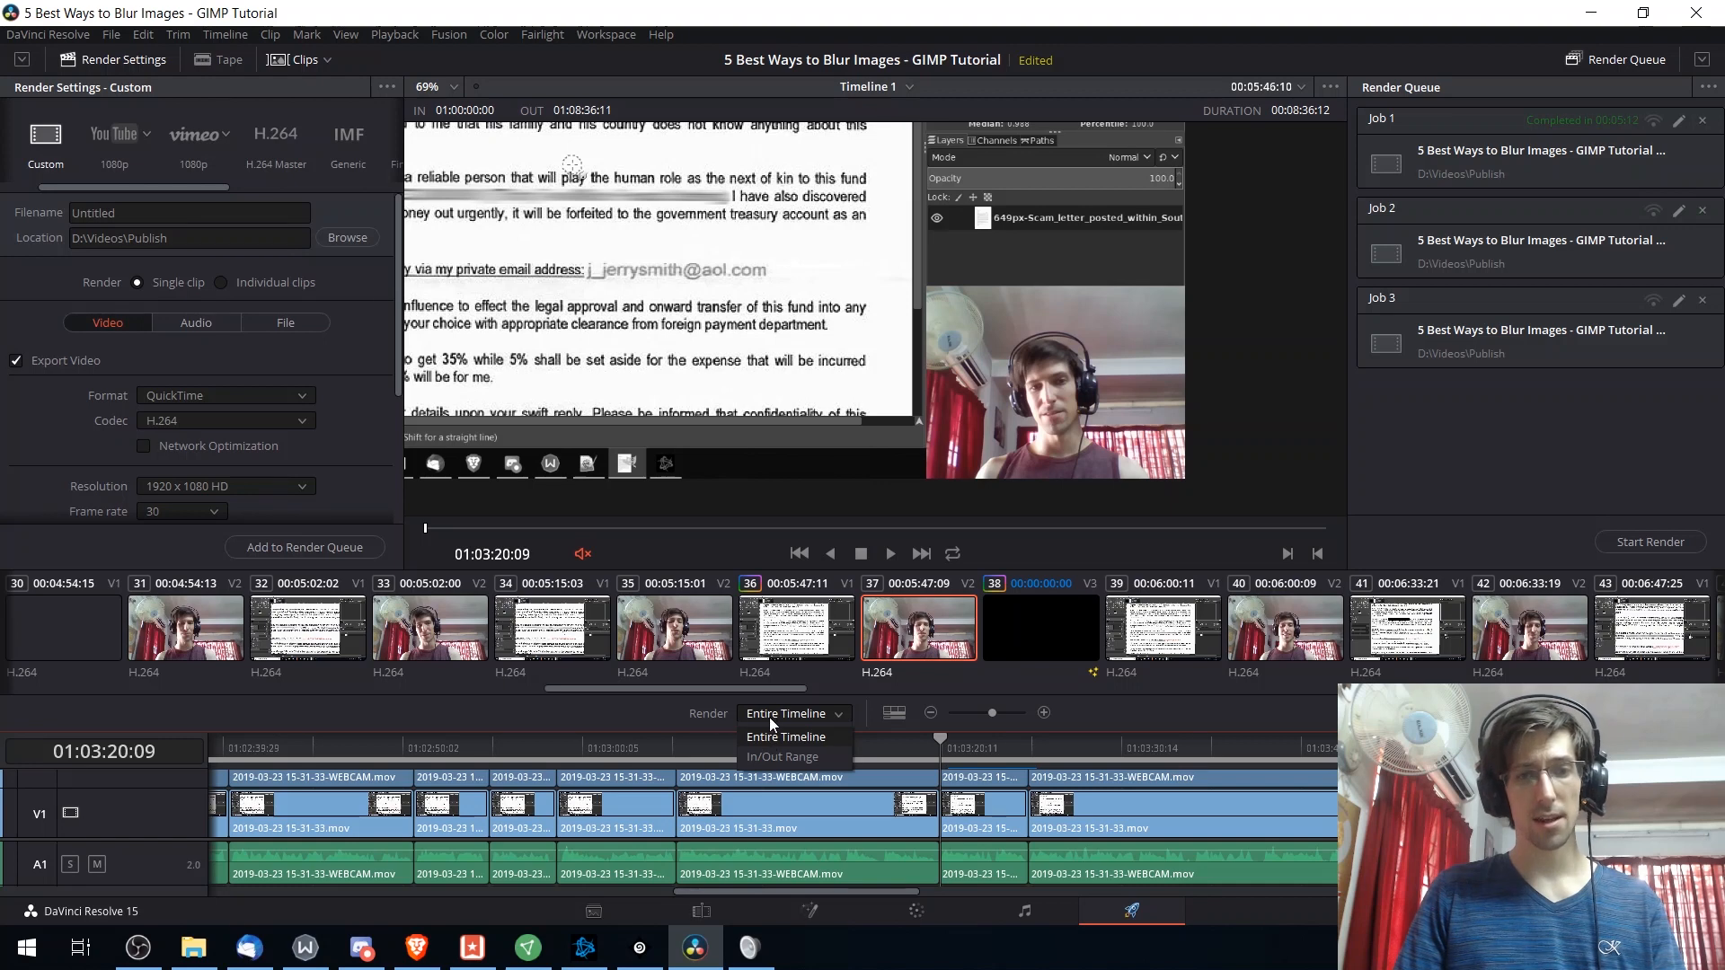
pyautogui.click(783, 757)
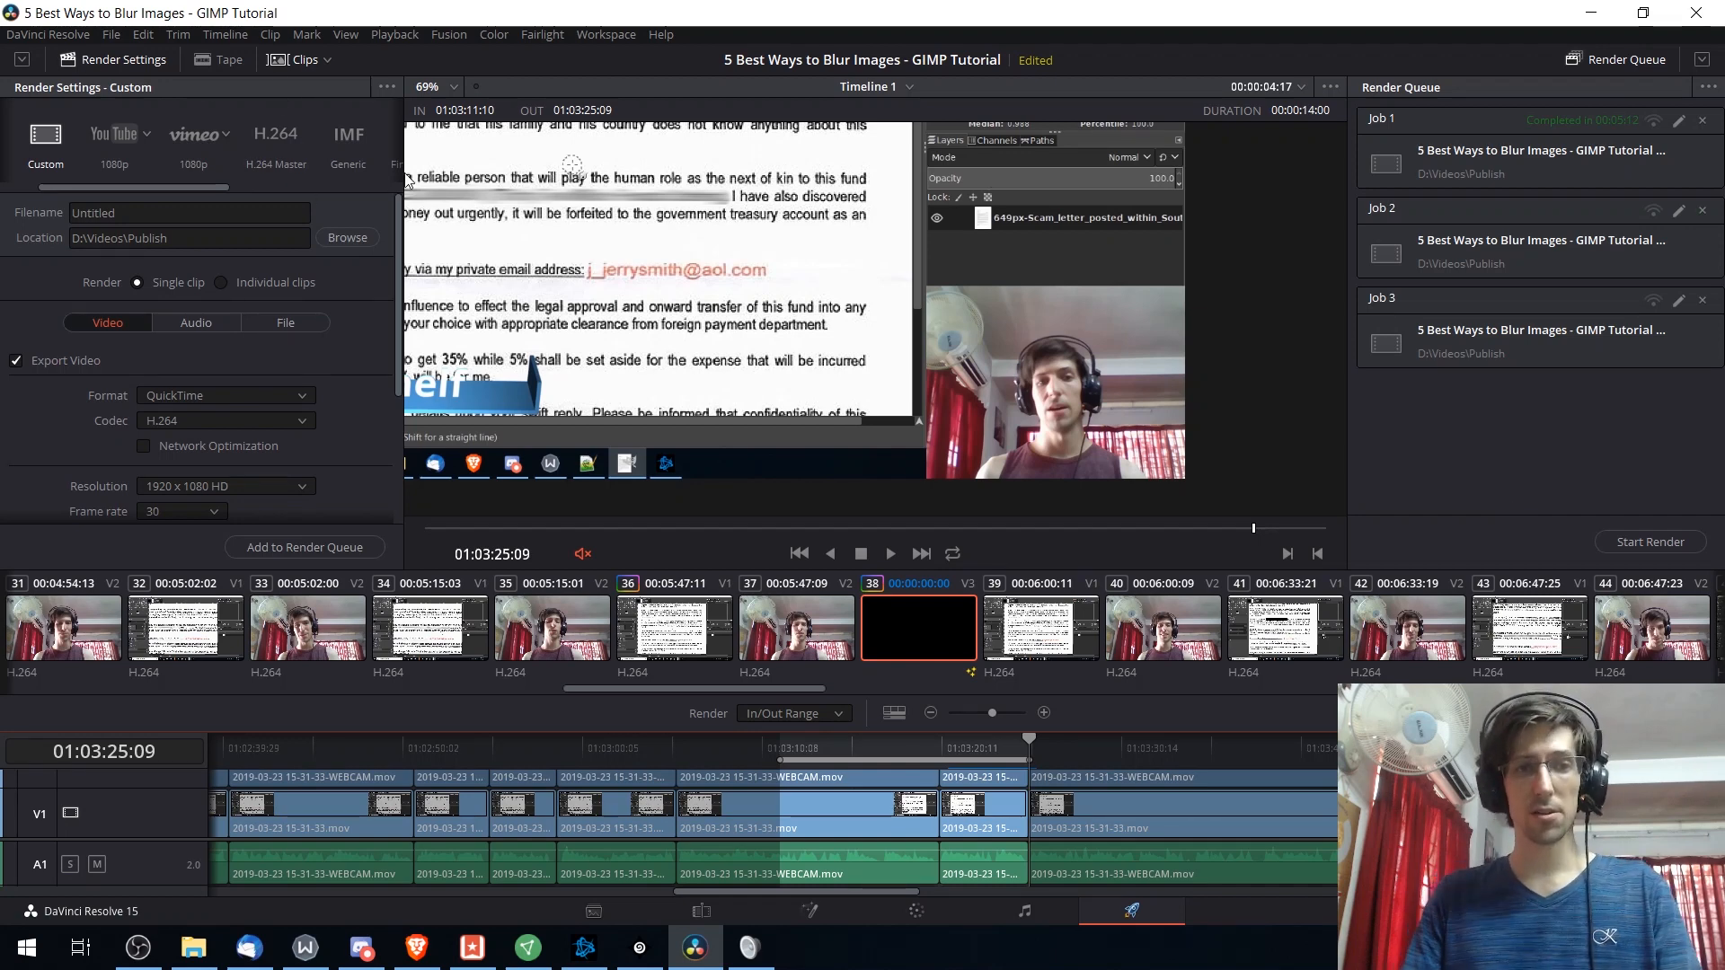
pyautogui.click(113, 141)
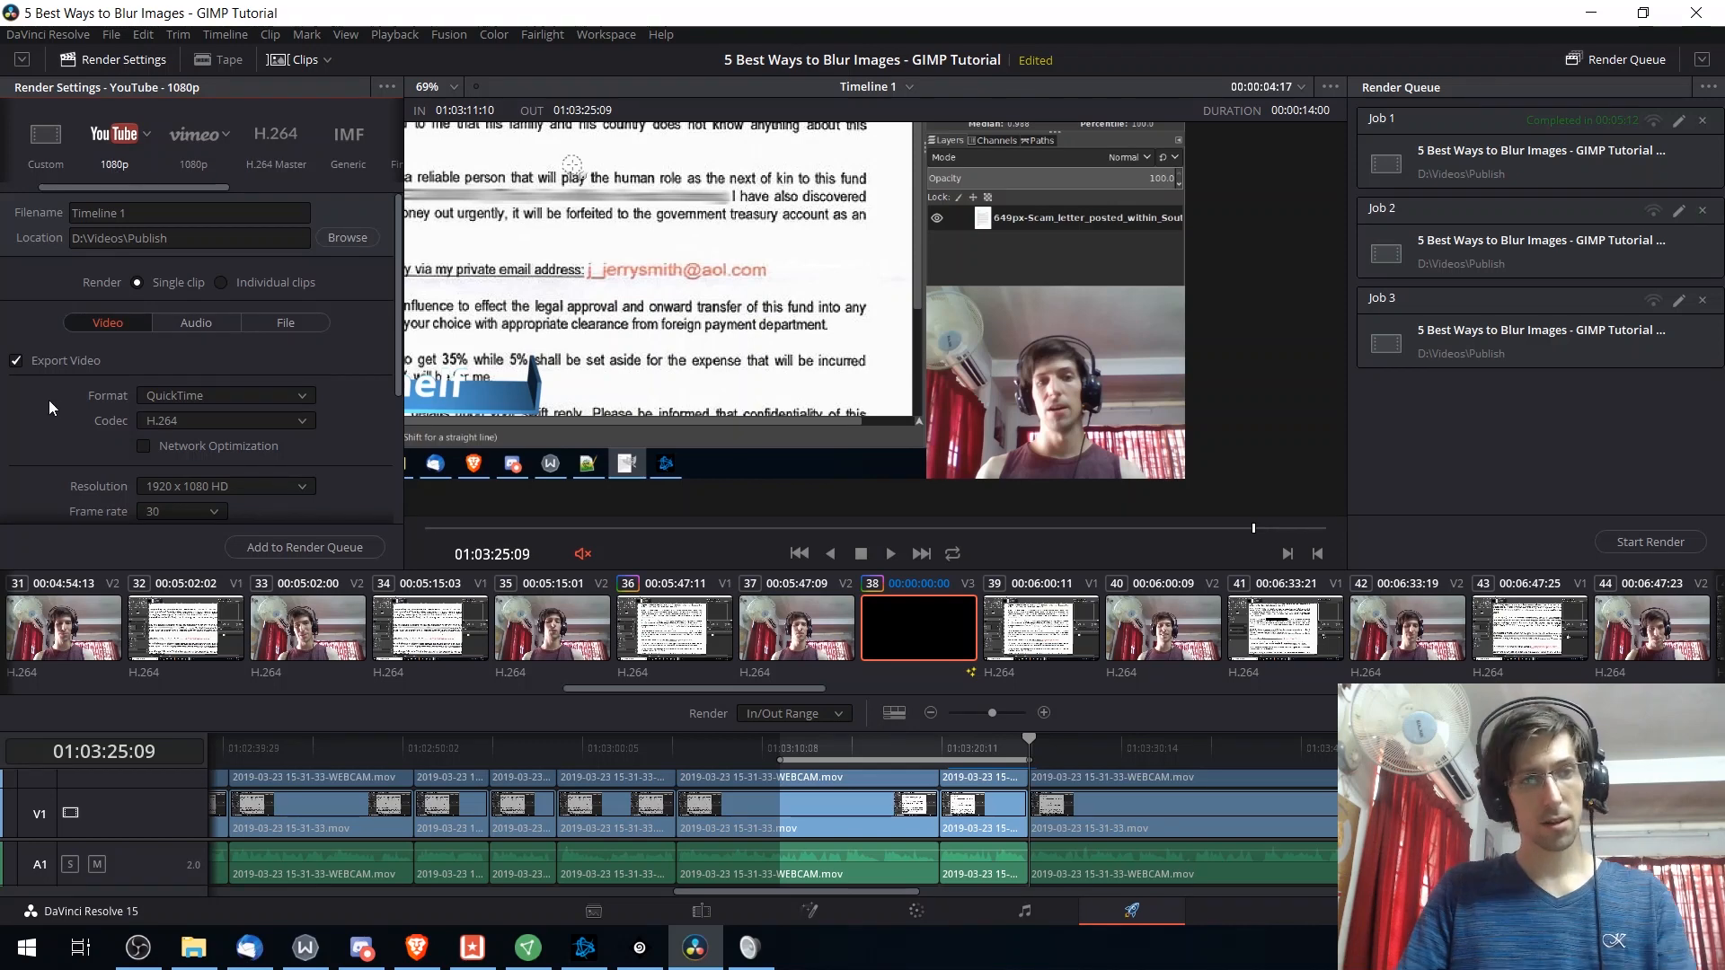
# - Review Video, Audio and File settings, then queue the Export1 job as Job 2
pyautogui.click(225, 396)
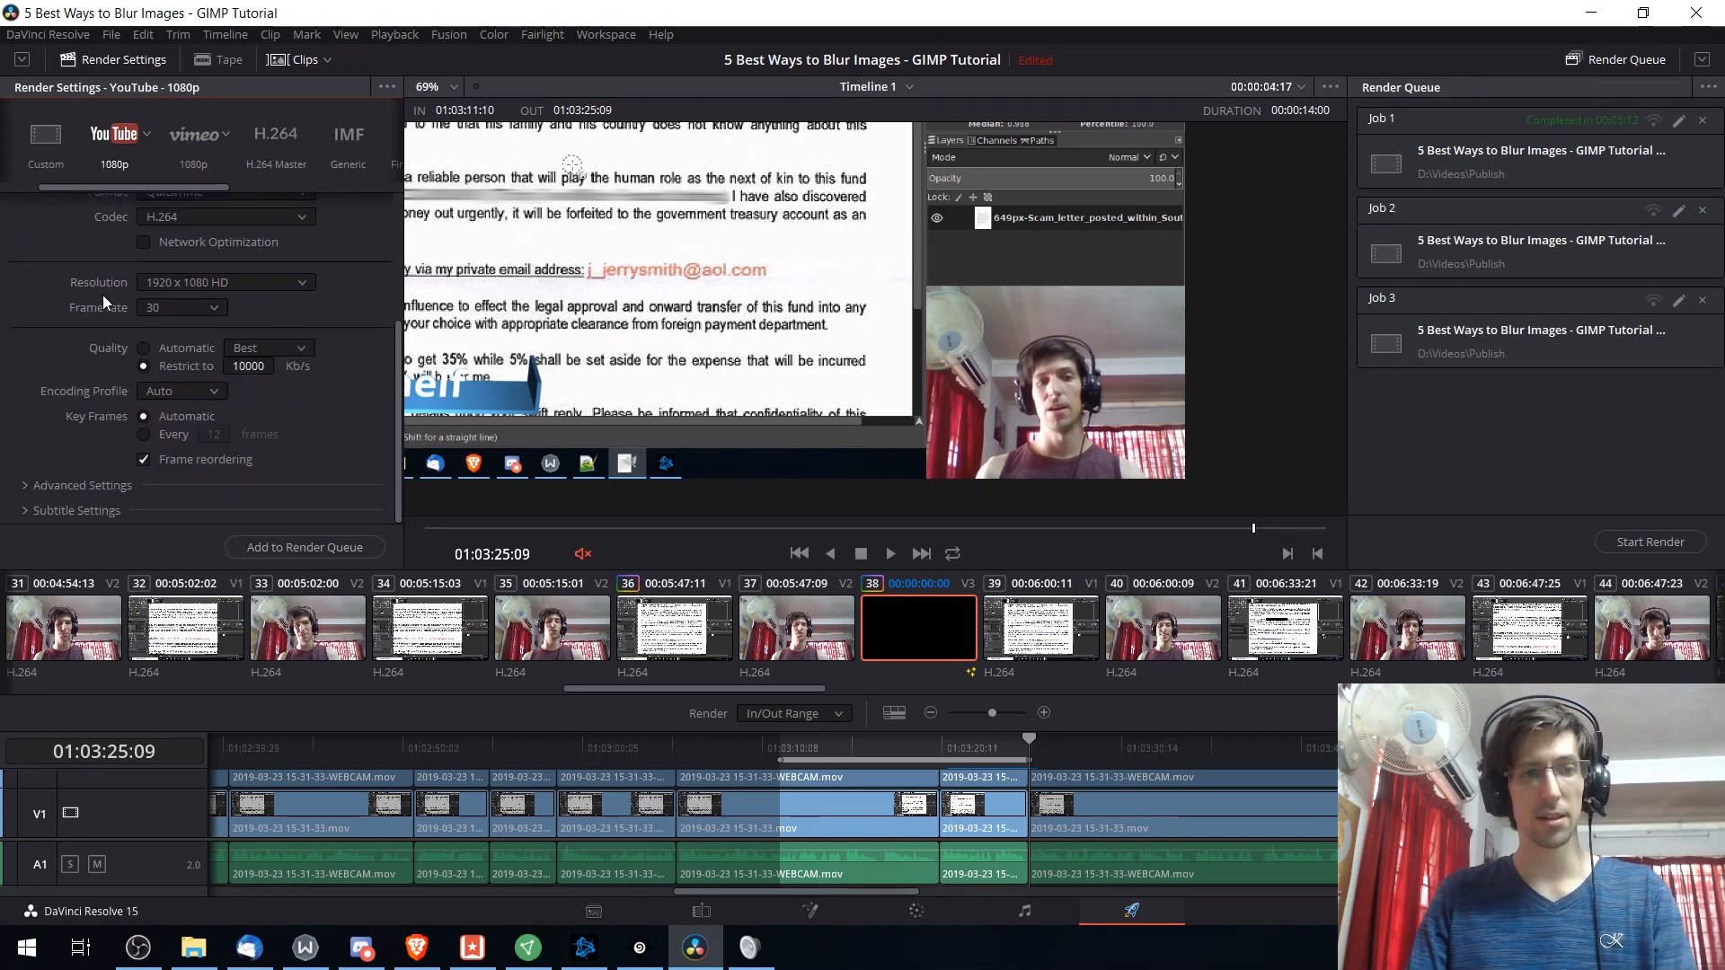
pyautogui.click(196, 323)
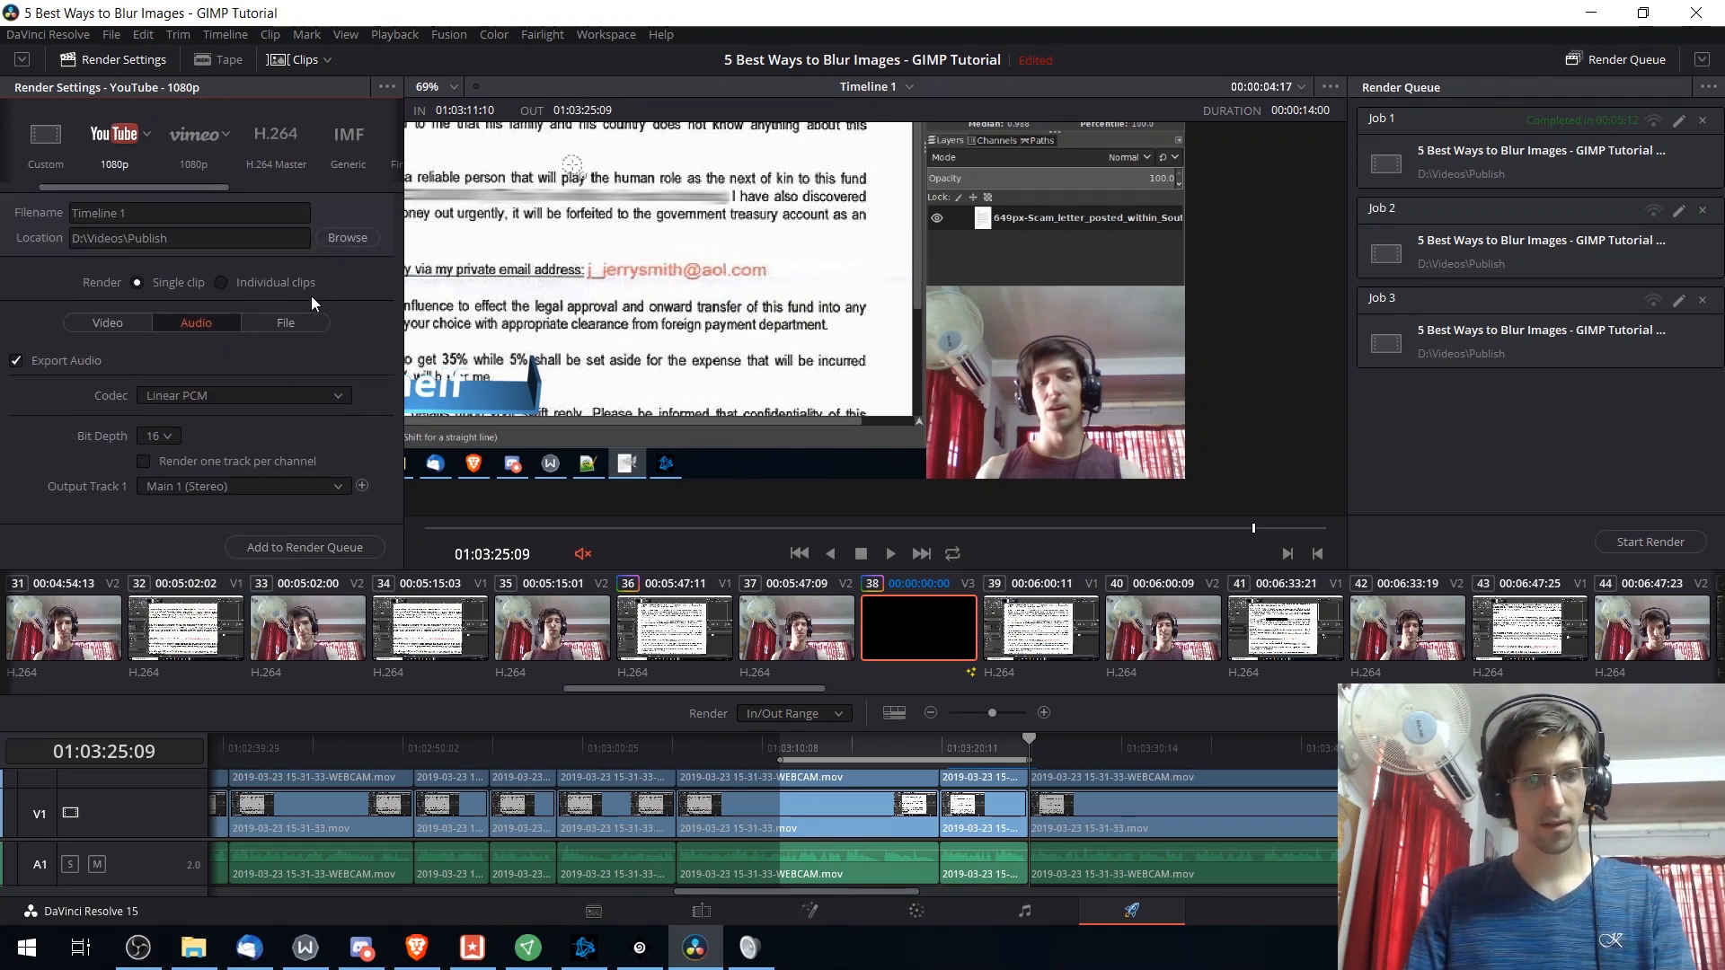
pyautogui.click(285, 322)
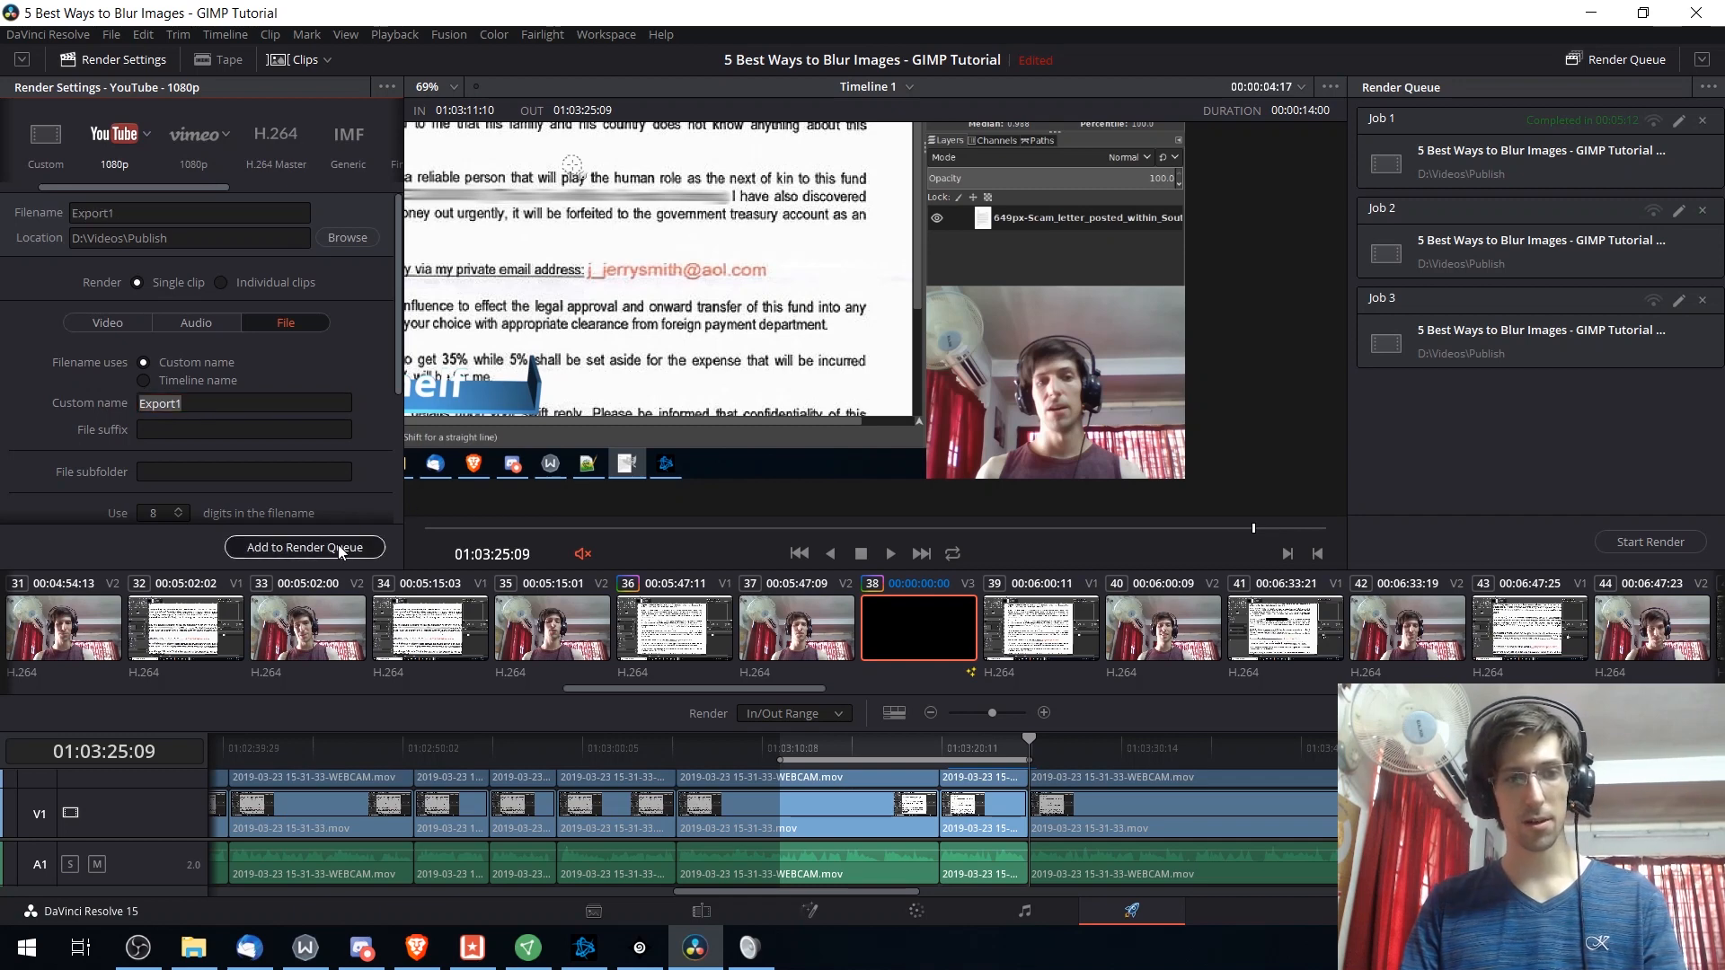
pyautogui.click(305, 547)
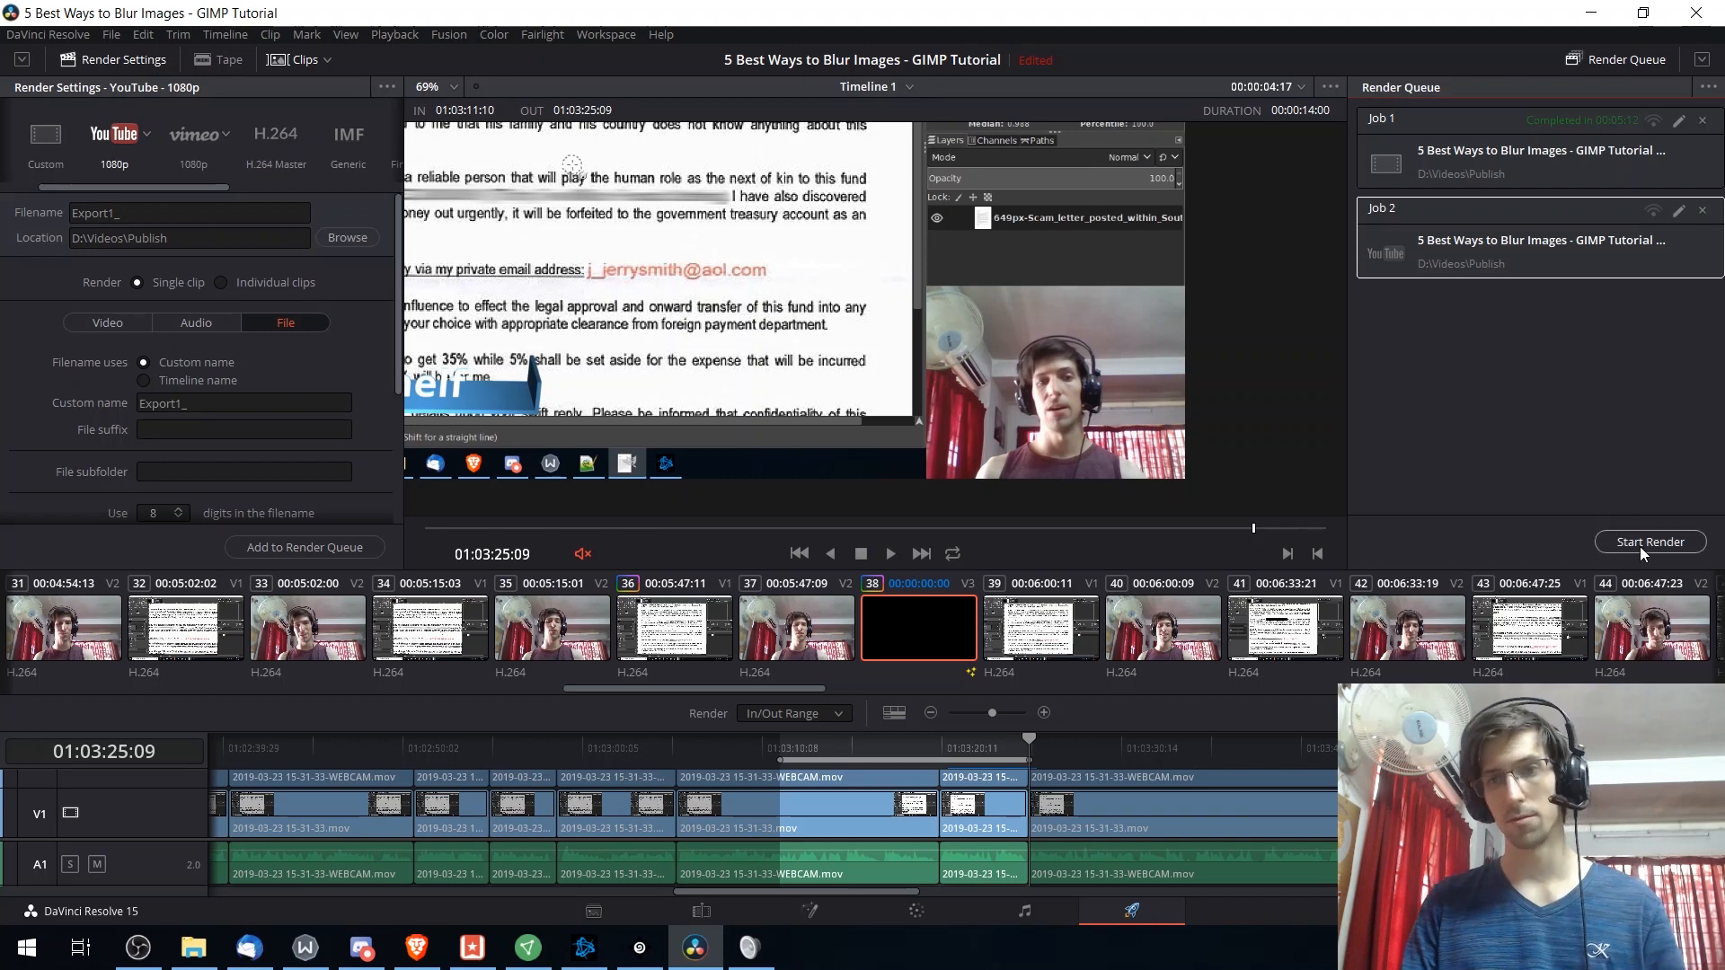
pyautogui.click(1649, 541)
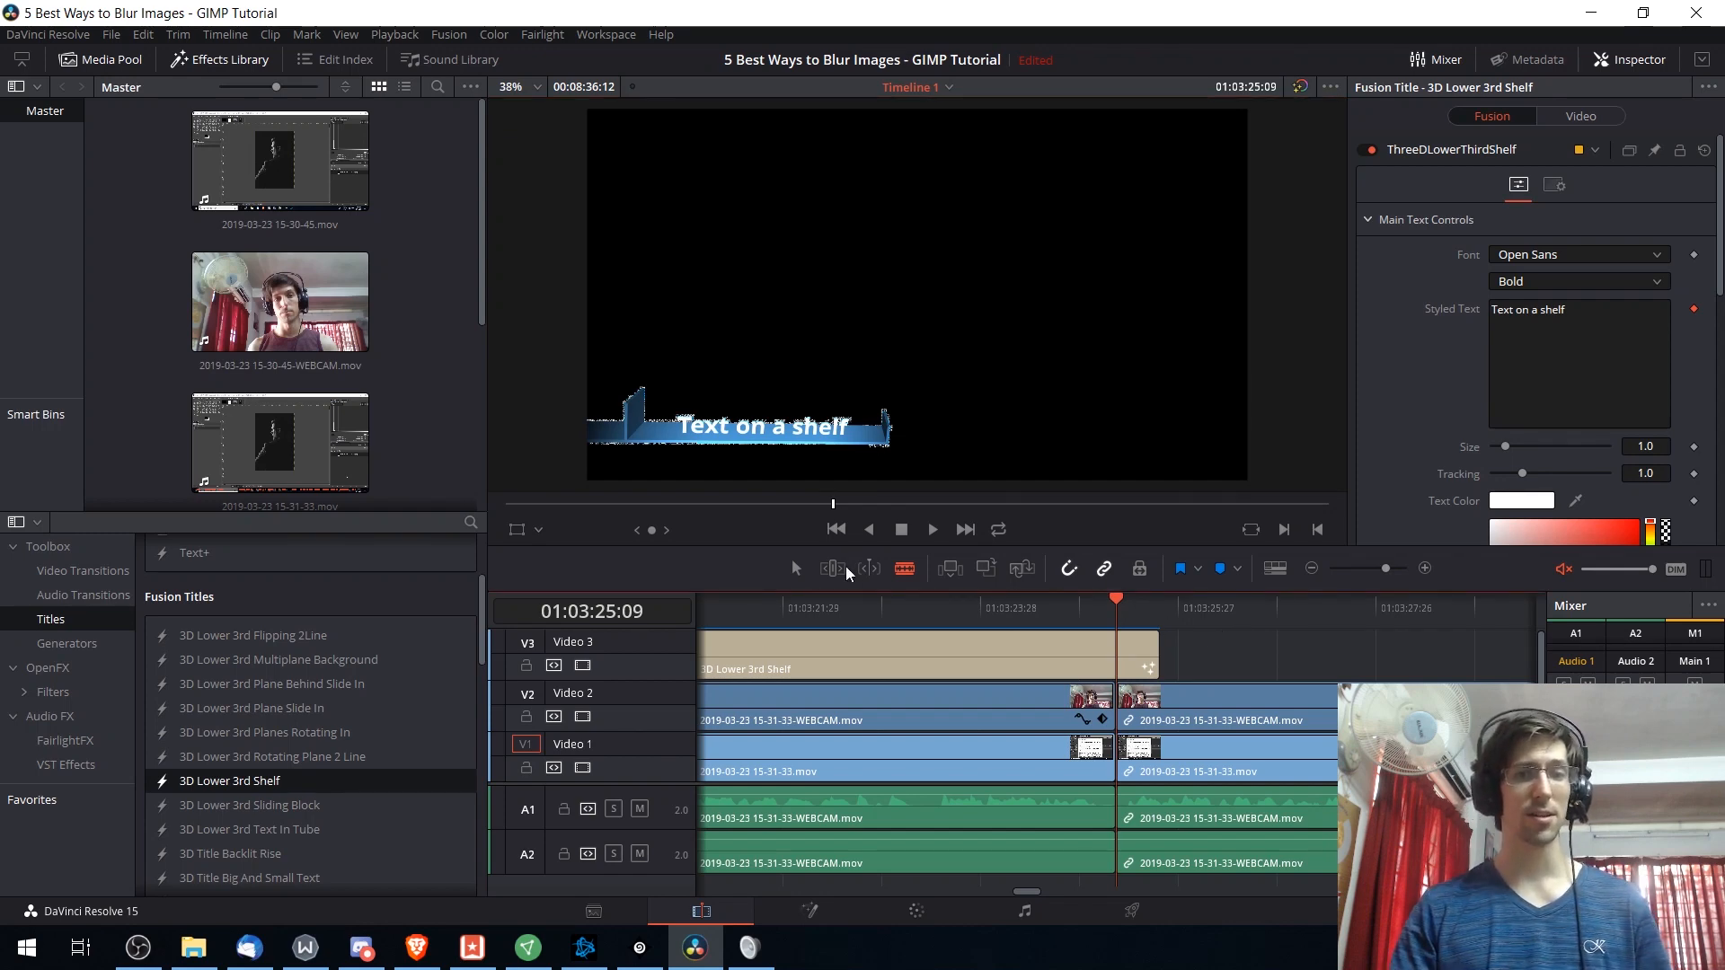
pyautogui.click(1202, 606)
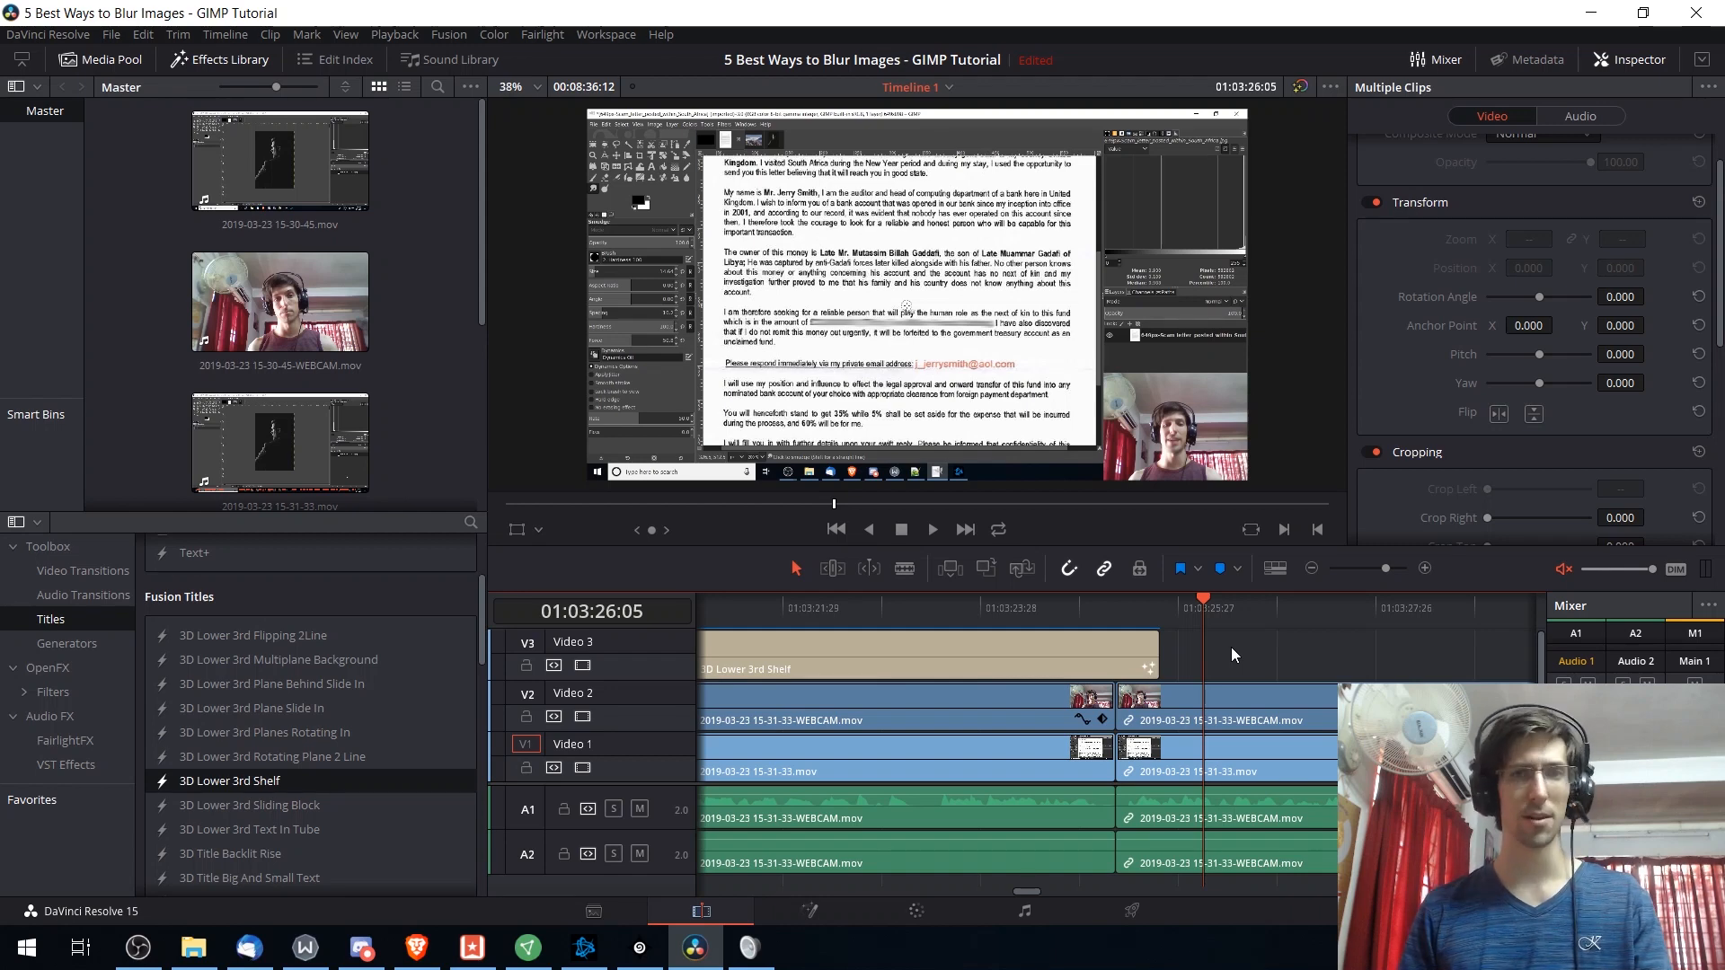
pyautogui.moveTo(1262, 643)
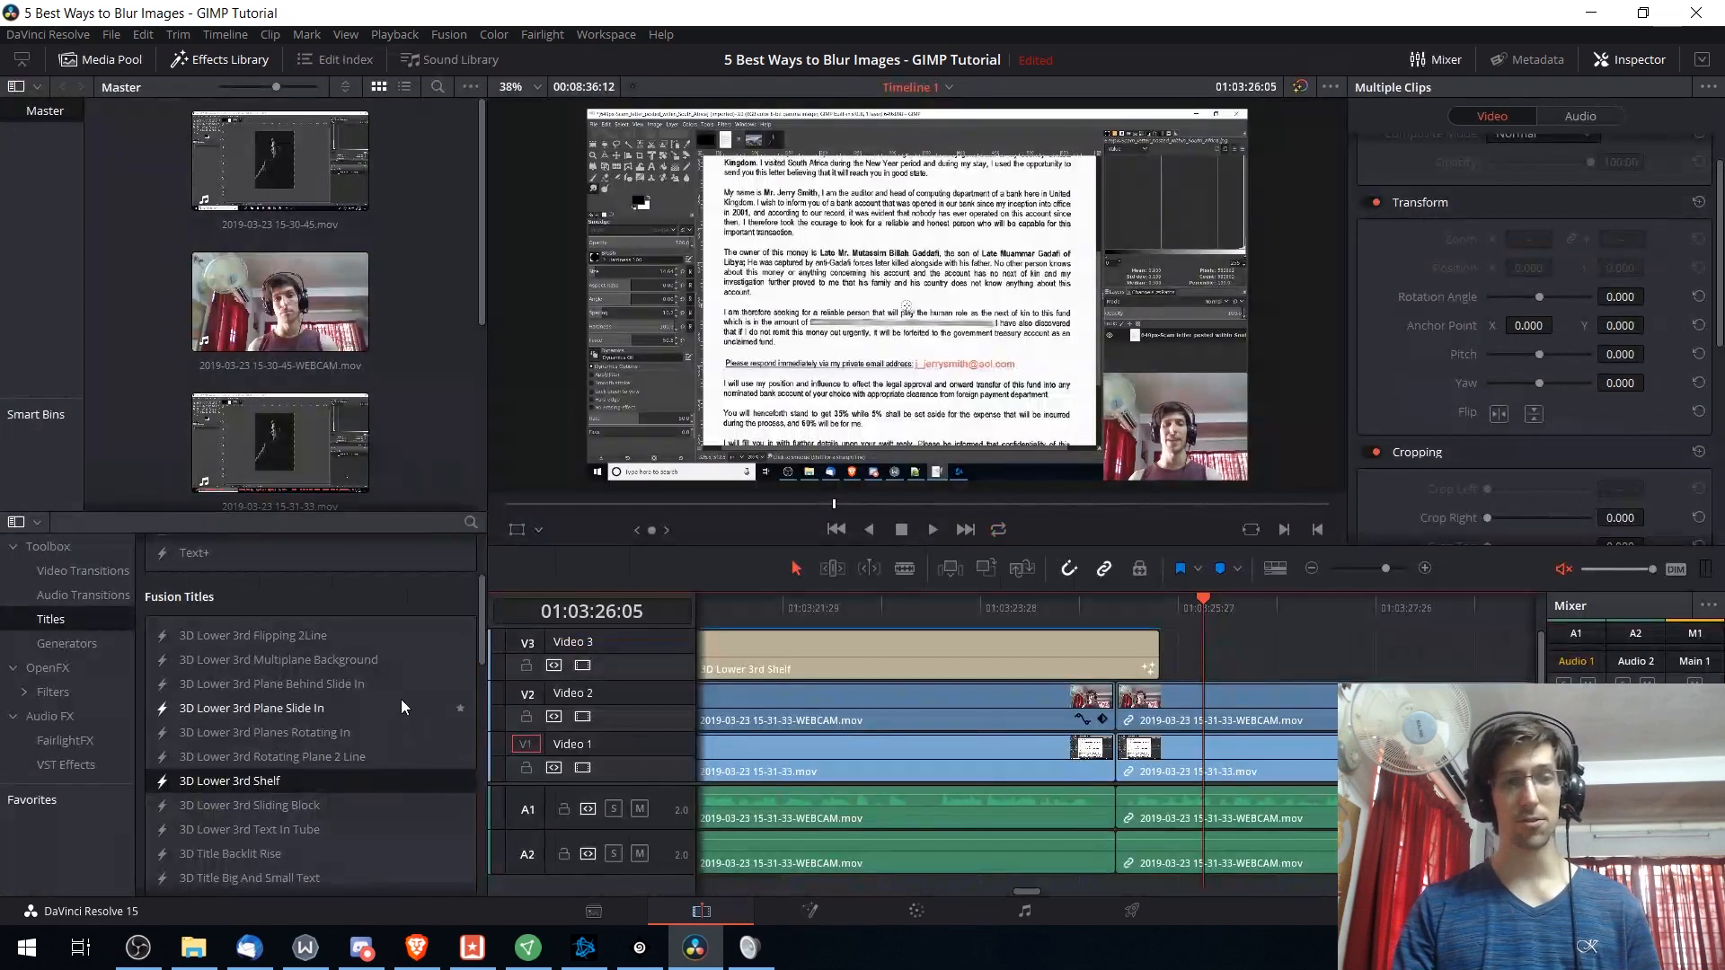
pyautogui.scroll(-3)
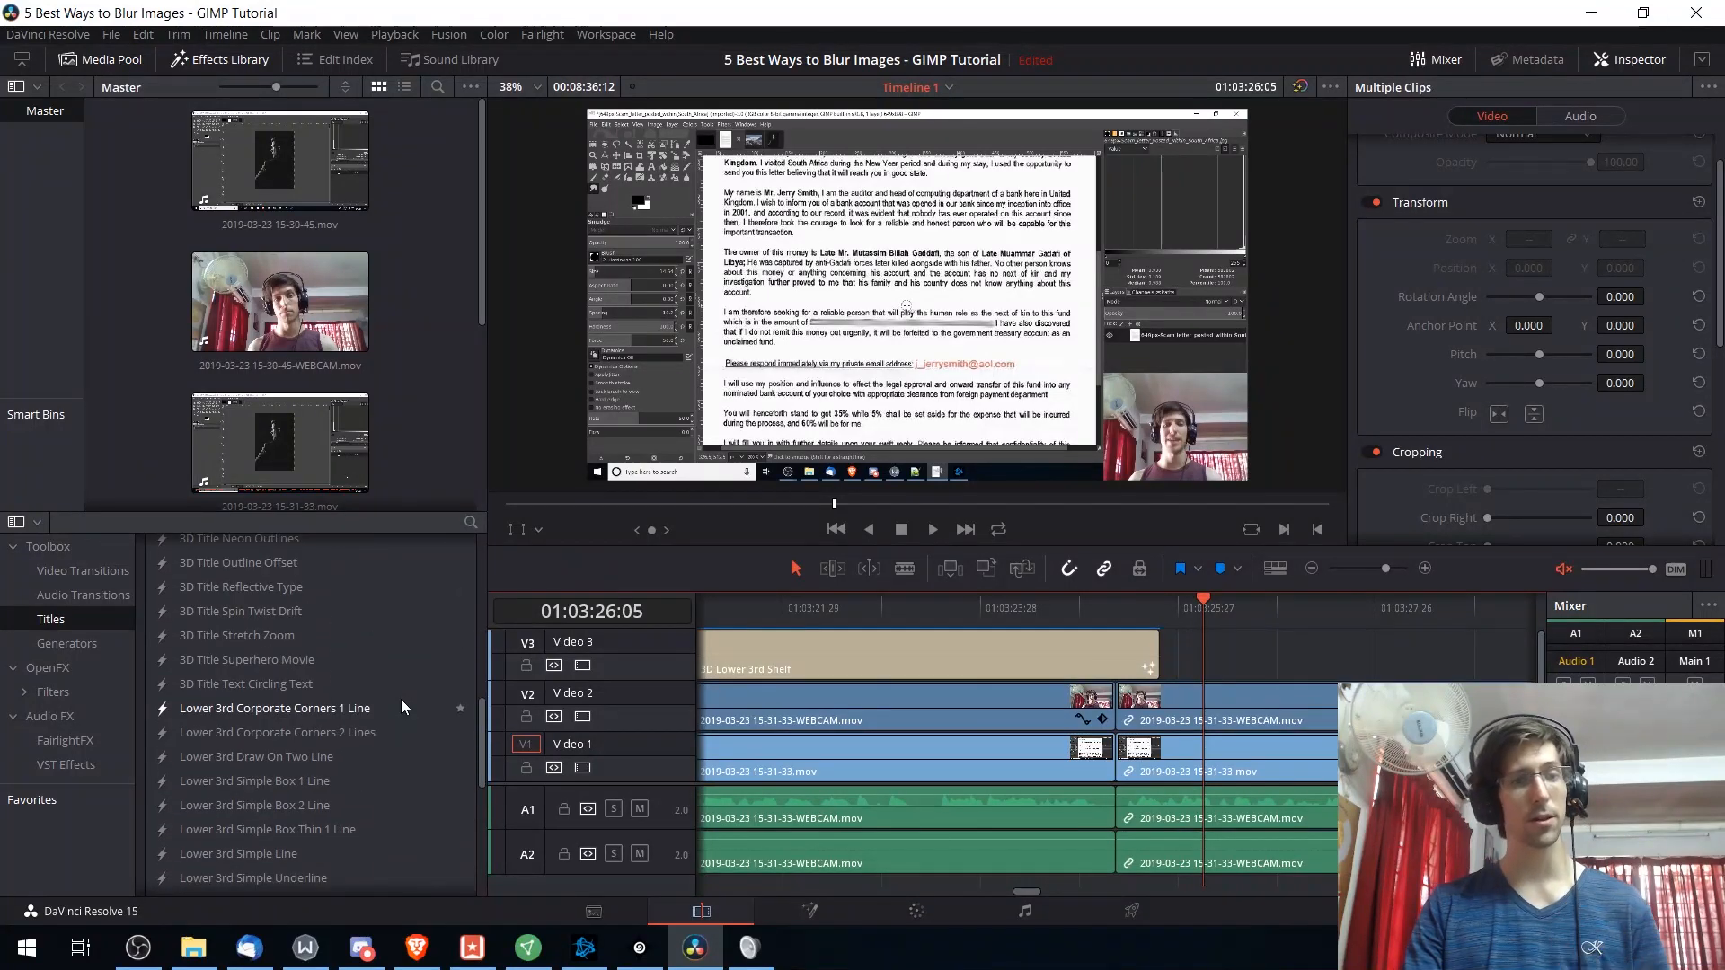